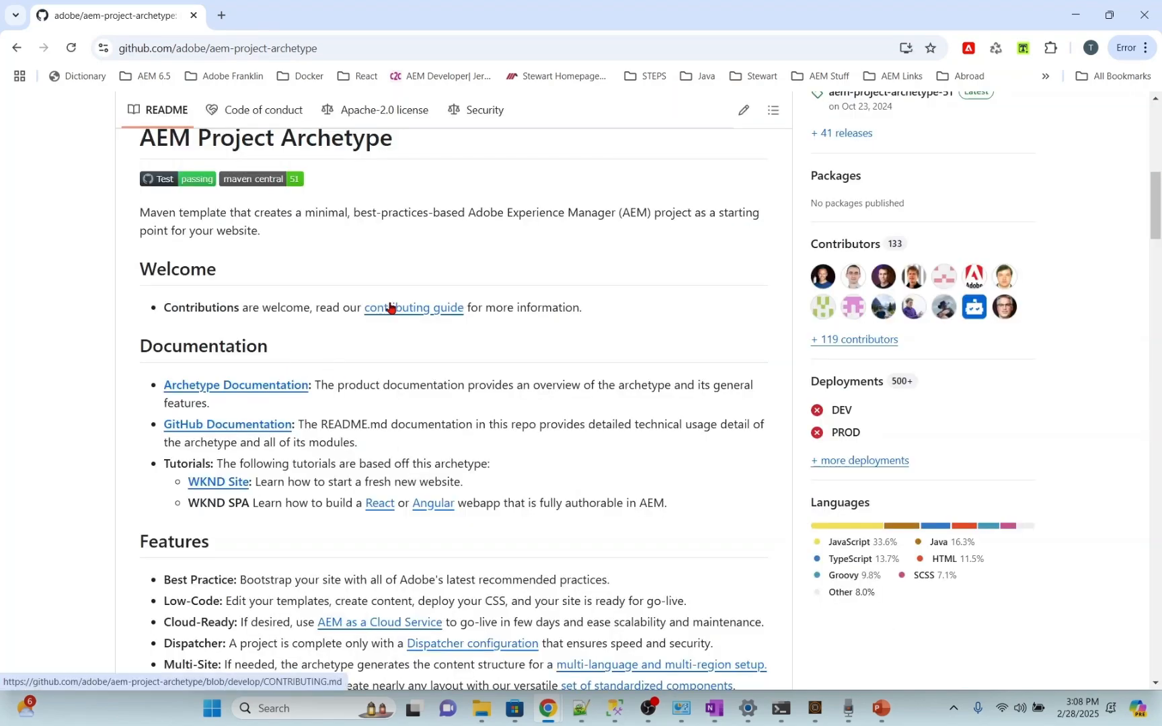
{"action": "mouse_move", "coordinate": [385, 302]}
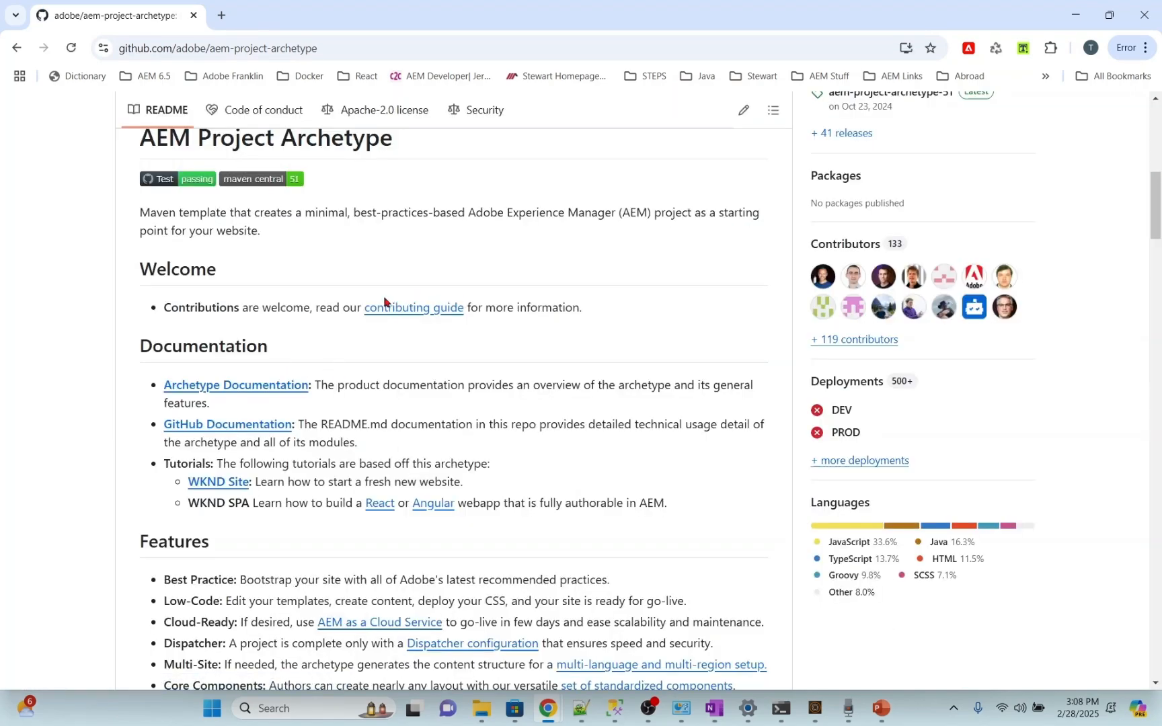
{"action": "mouse_move", "coordinate": [421, 447]}
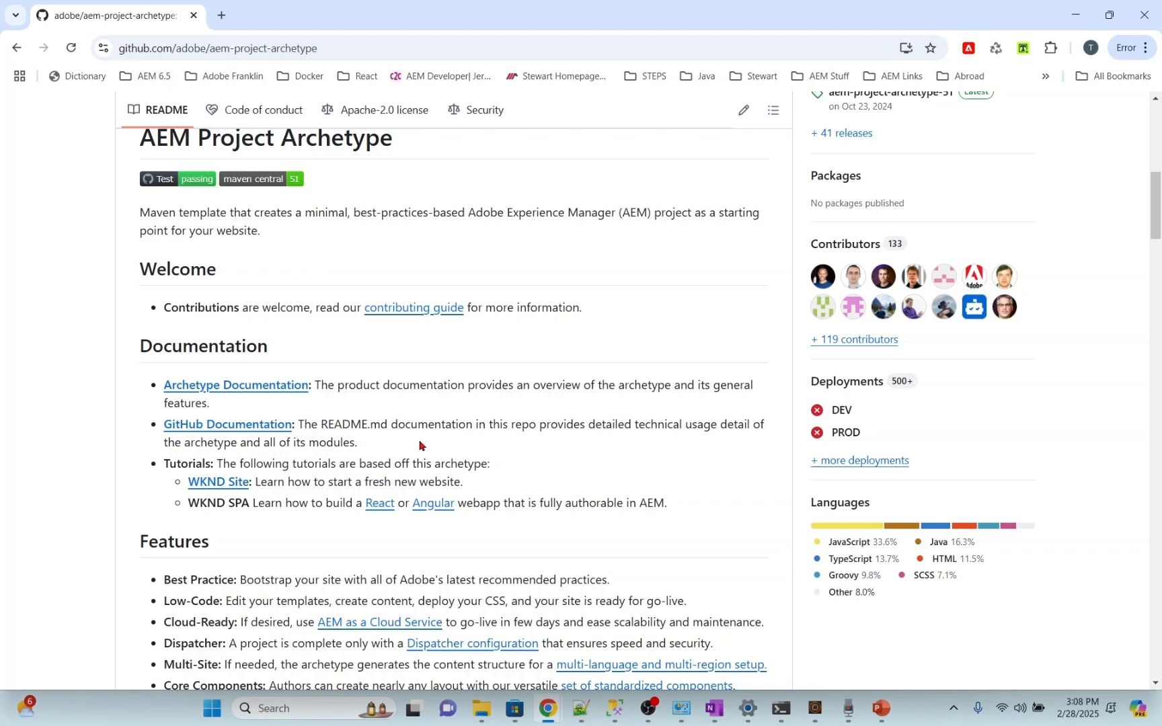
- Review the archetype usage note and the aemVersion setting in the Notepad++ command
{"action": "scroll", "scroll_direction": "down", "scroll_amount": 3}
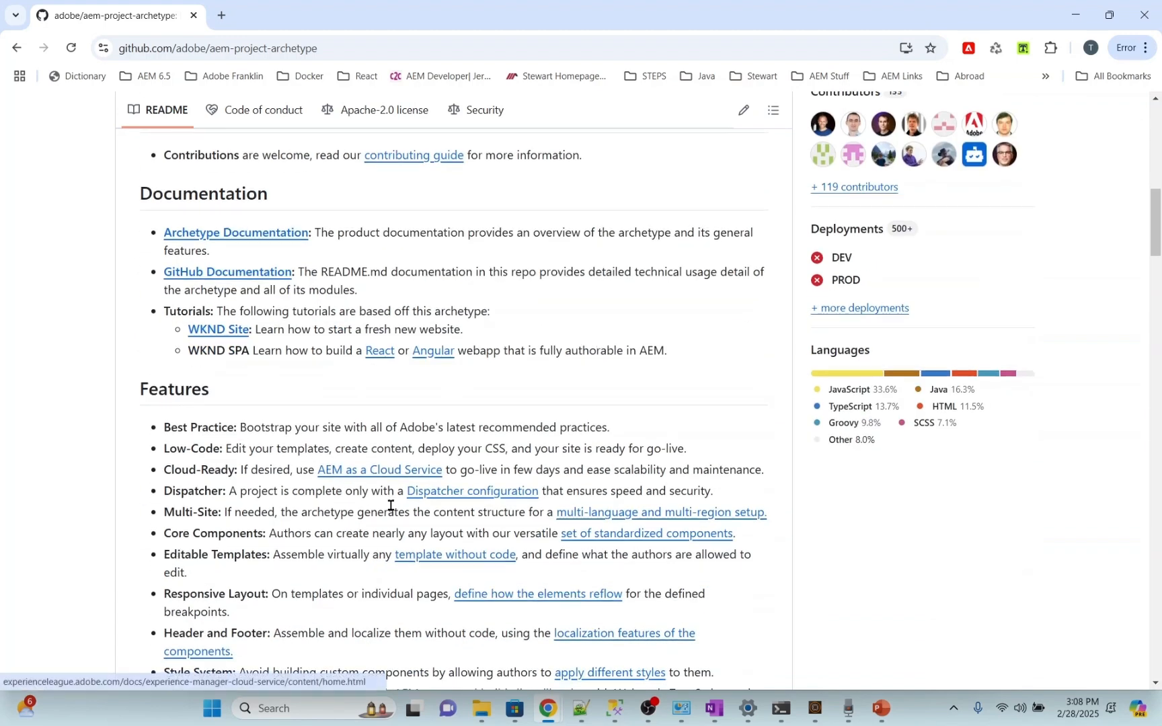
{"action": "scroll", "scroll_direction": "down", "scroll_amount": 3}
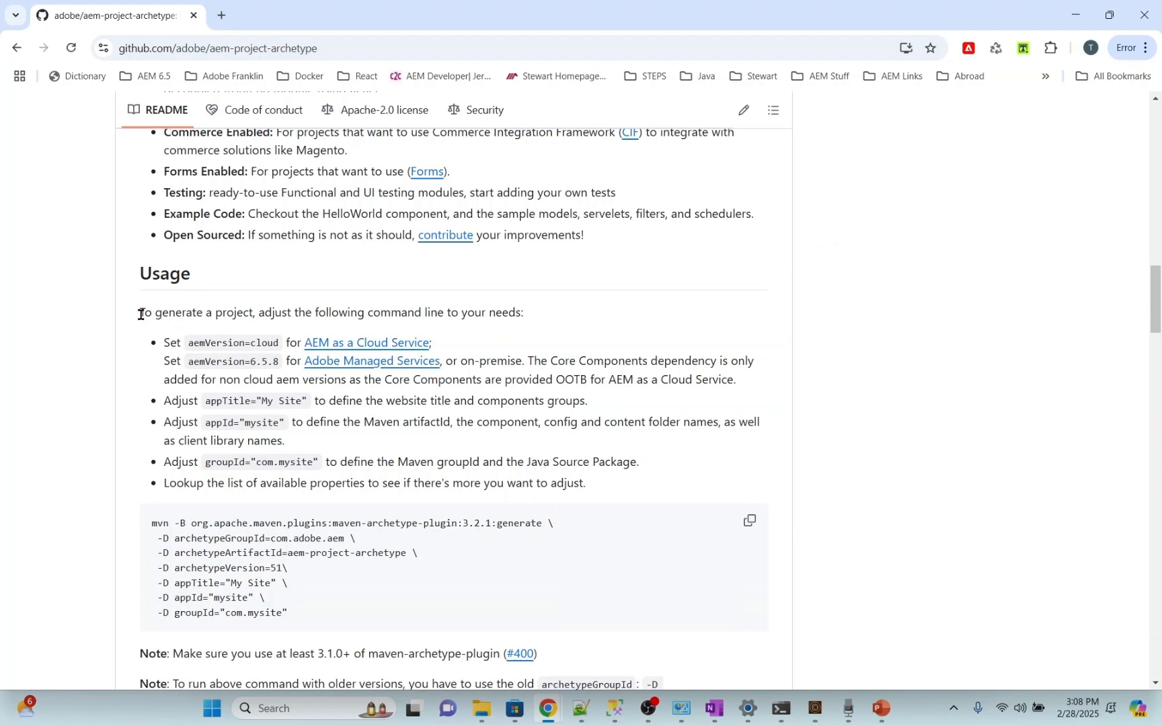
{"action": "left_click_drag", "start_coordinate": [140, 312], "coordinate": [305, 312]}
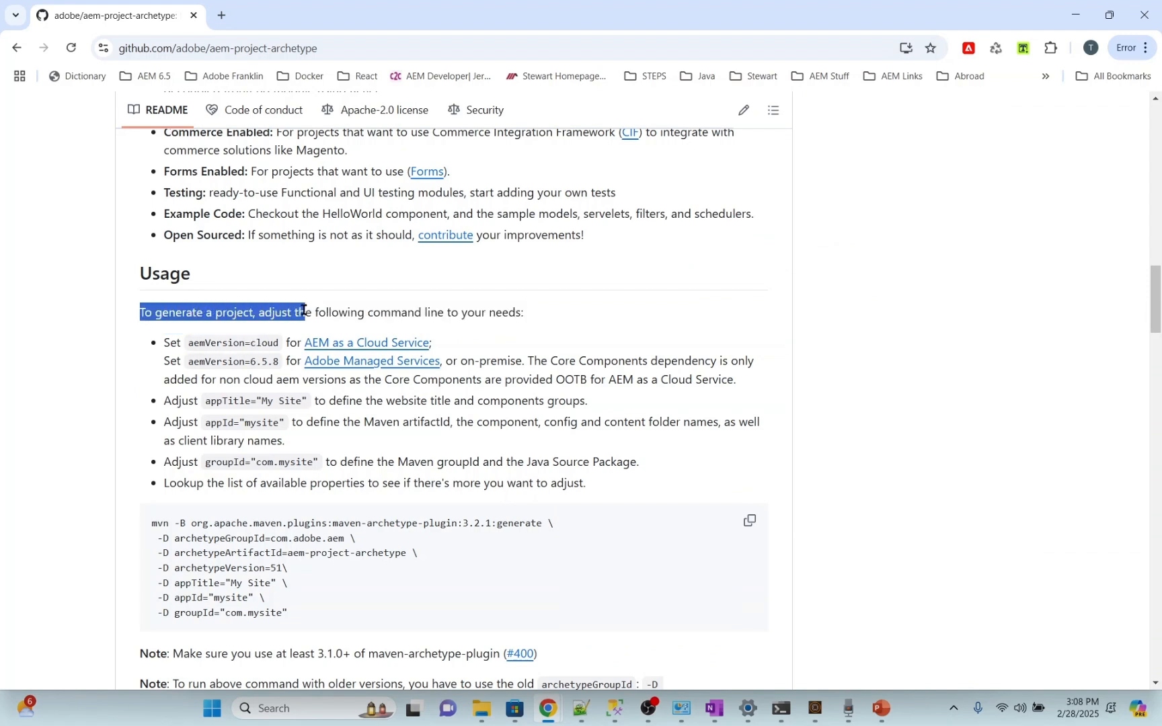
{"action": "left_click_drag", "start_coordinate": [304, 312], "coordinate": [466, 312]}
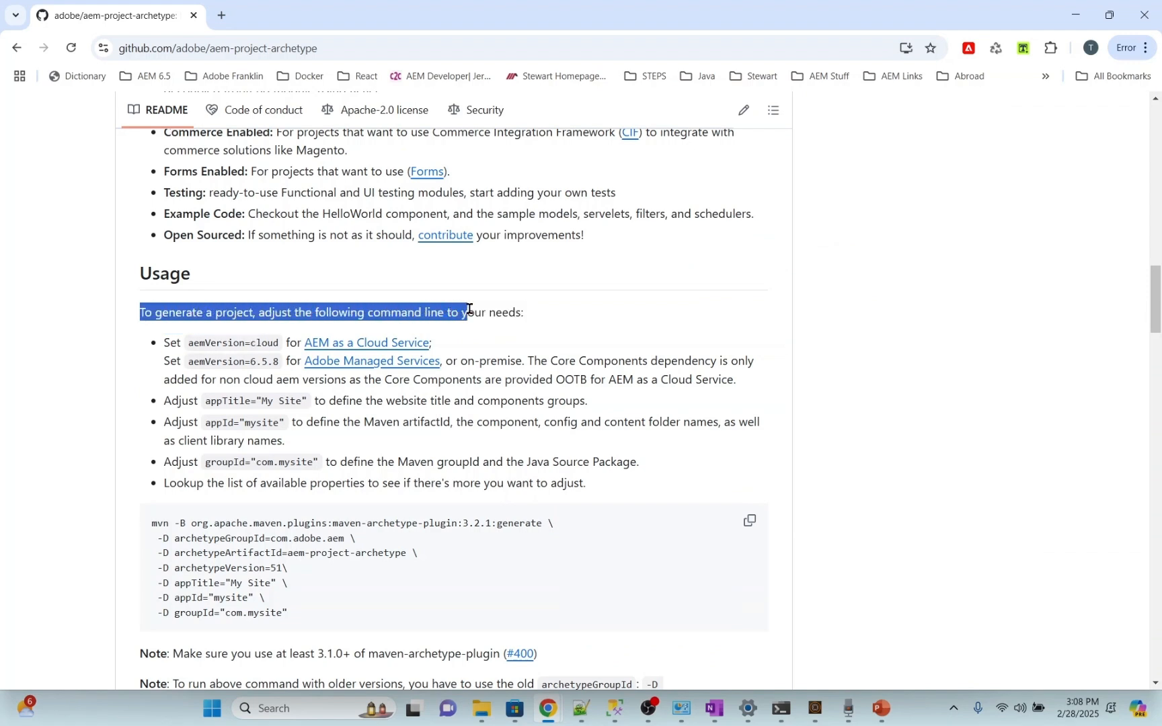
{"action": "left_click_drag", "start_coordinate": [467, 310], "coordinate": [519, 312]}
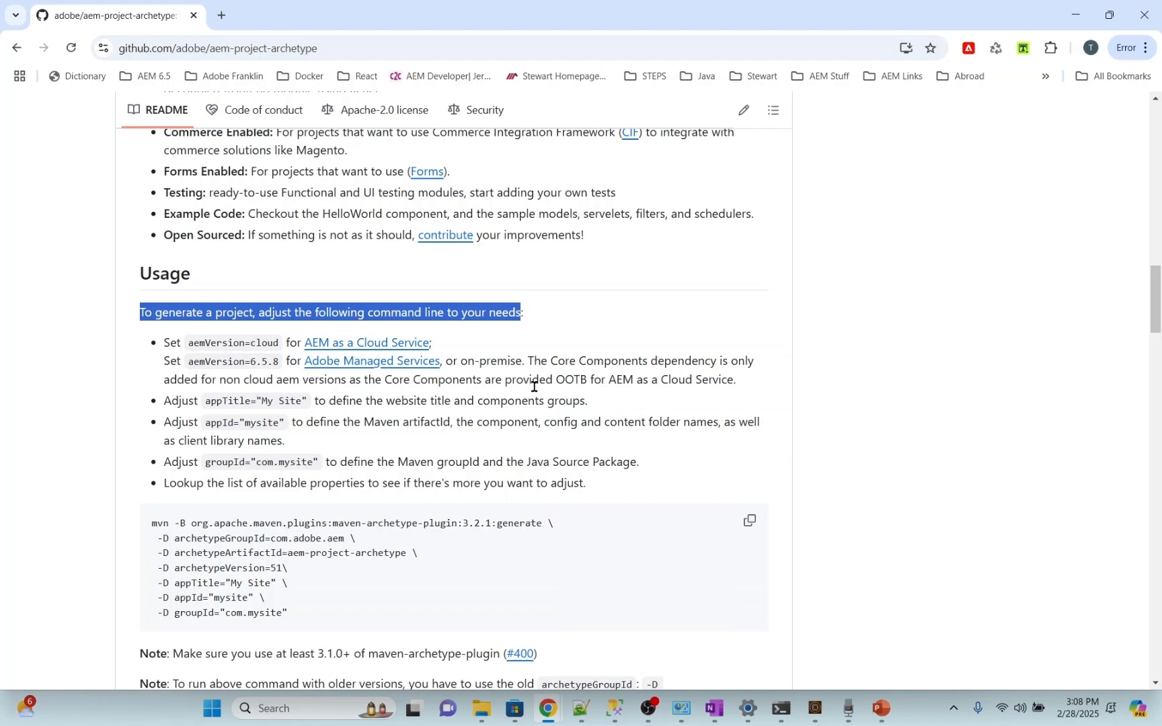
{"action": "mouse_move", "coordinate": [243, 365]}
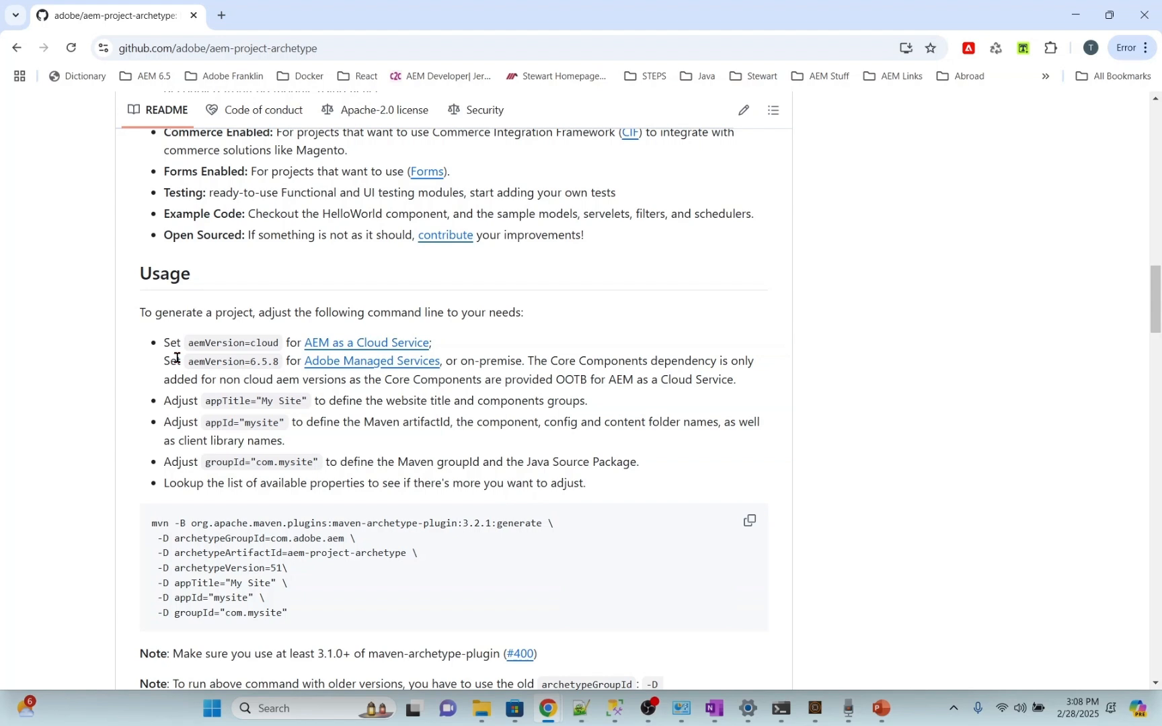
{"action": "double_click", "coordinate": [232, 362]}
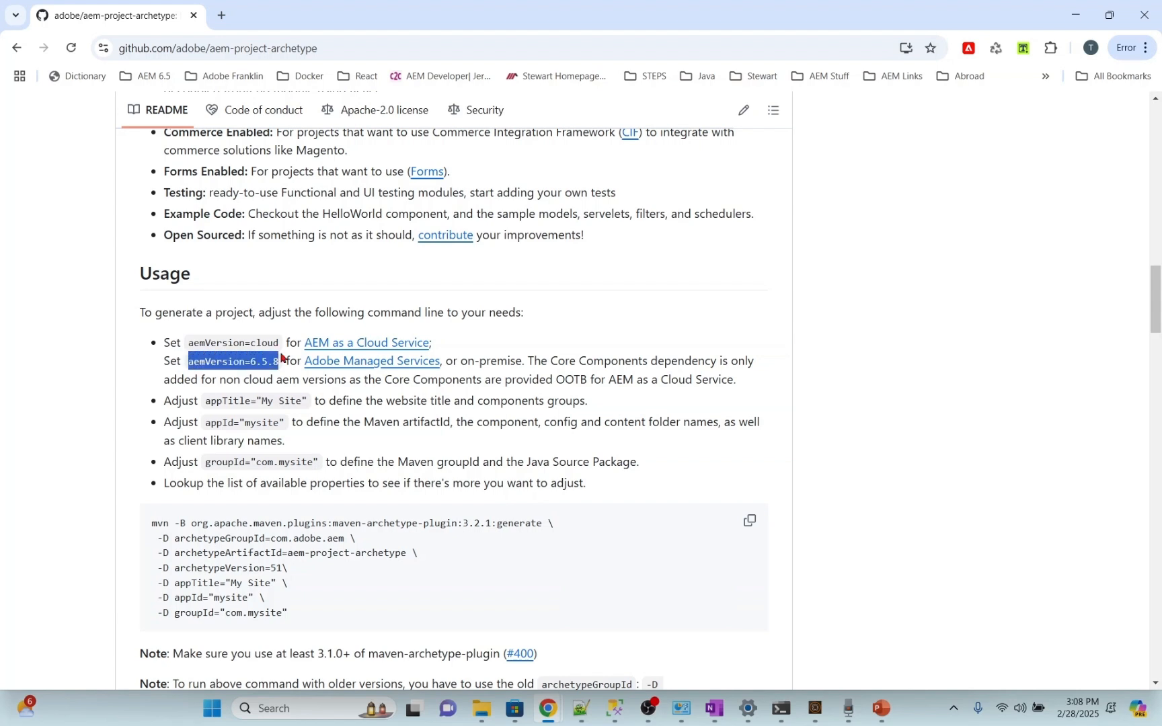
{"action": "left_click", "coordinate": [246, 343]}
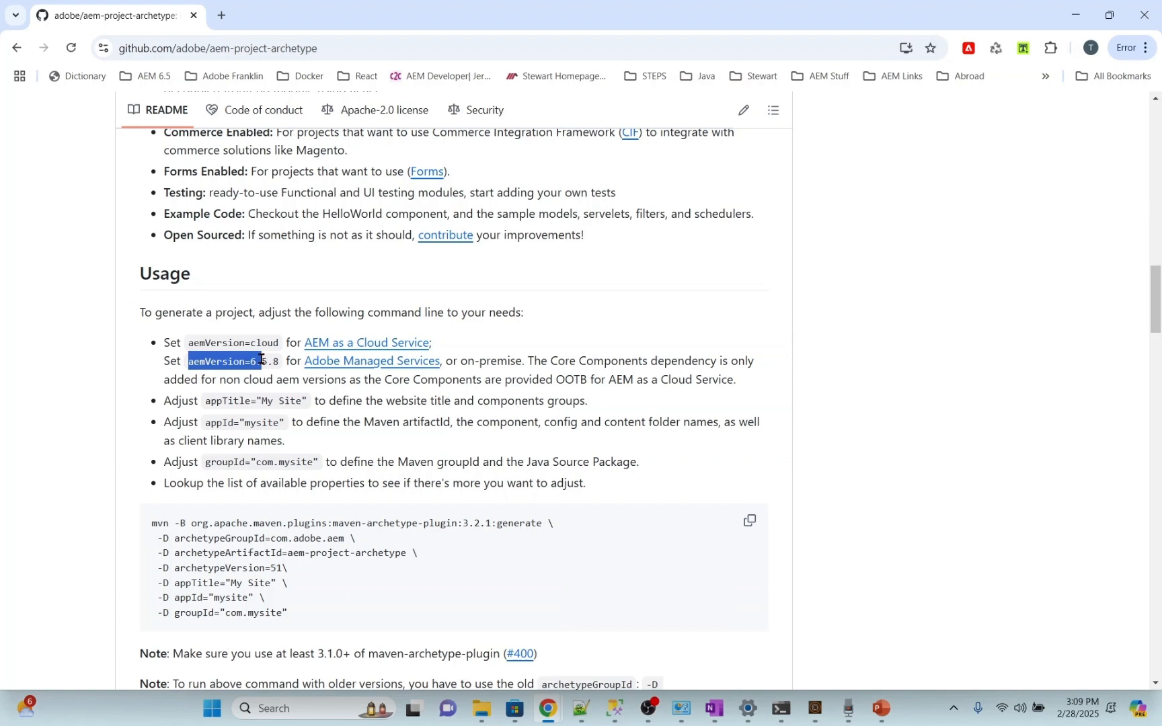
- Select the whole prepared mvn archetype:generate command for copying
{"action": "scroll", "scroll_direction": "down", "scroll_amount": 3}
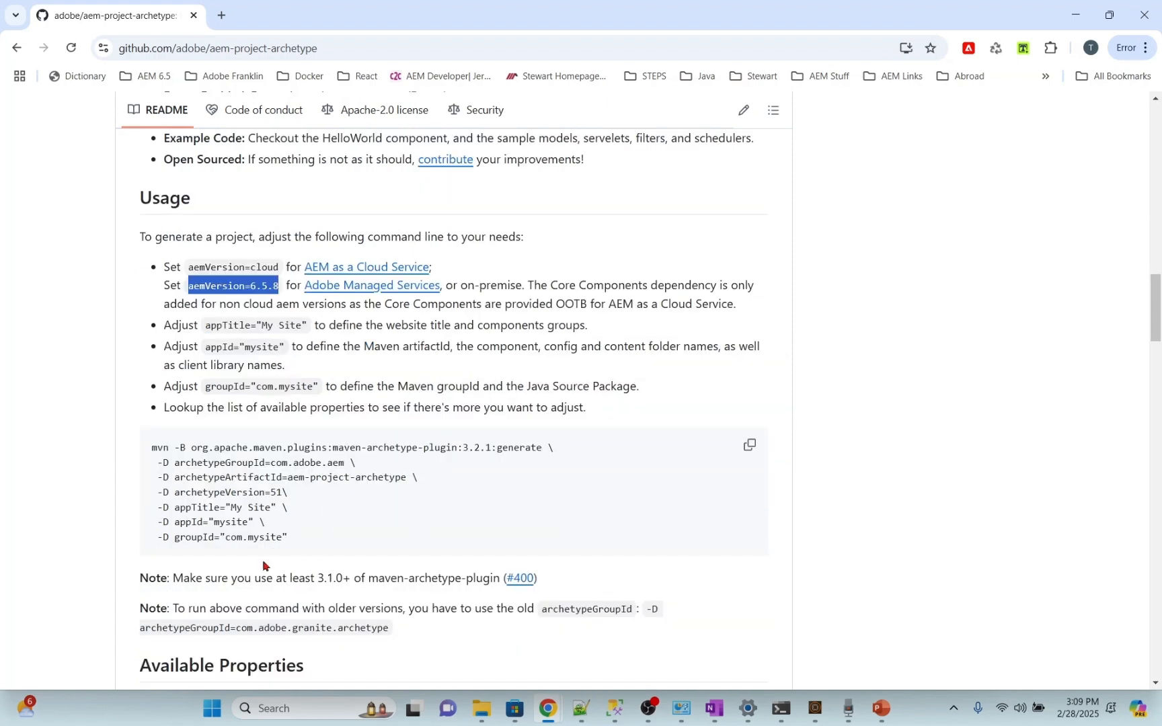
{"action": "mouse_move", "coordinate": [275, 537]}
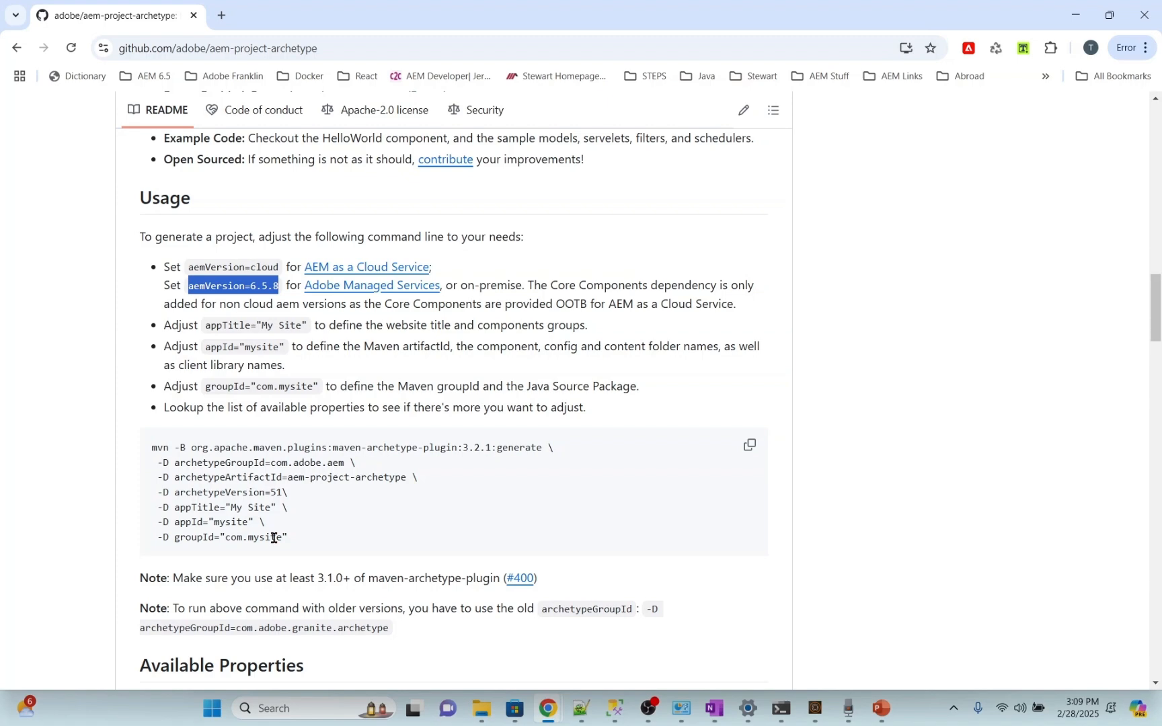
{"action": "left_click_drag", "start_coordinate": [151, 446], "coordinate": [253, 522]}
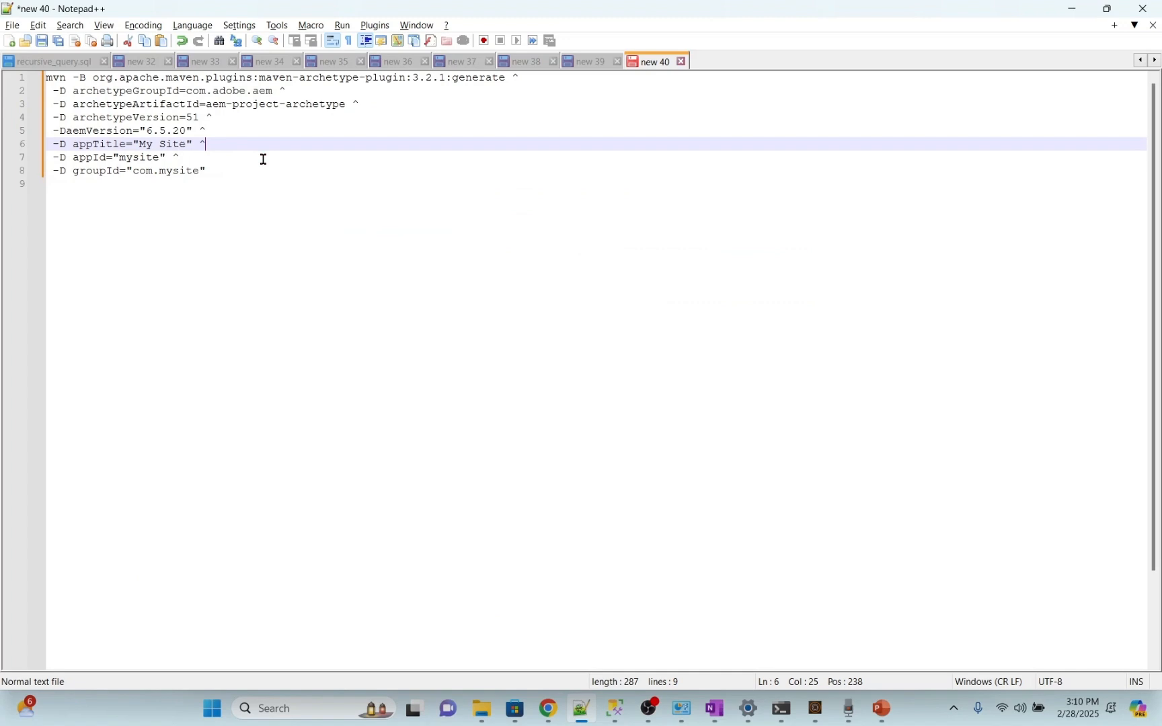
{"action": "mouse_move", "coordinate": [176, 128]}
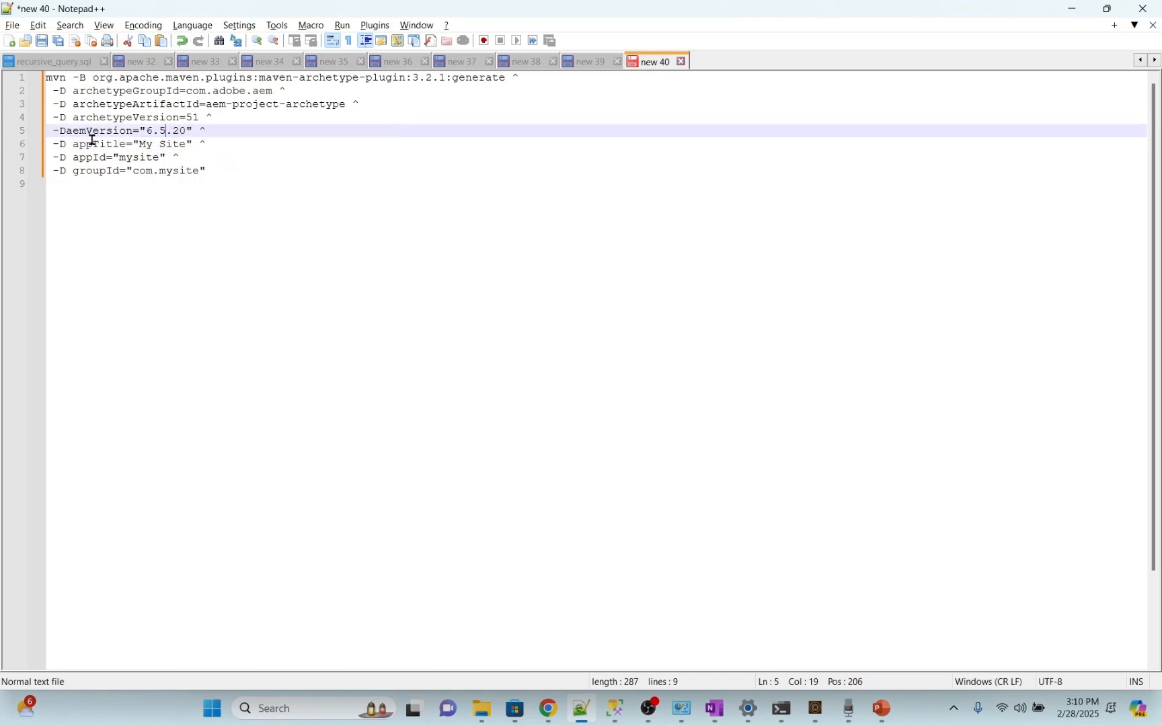
{"action": "mouse_move", "coordinate": [158, 130]}
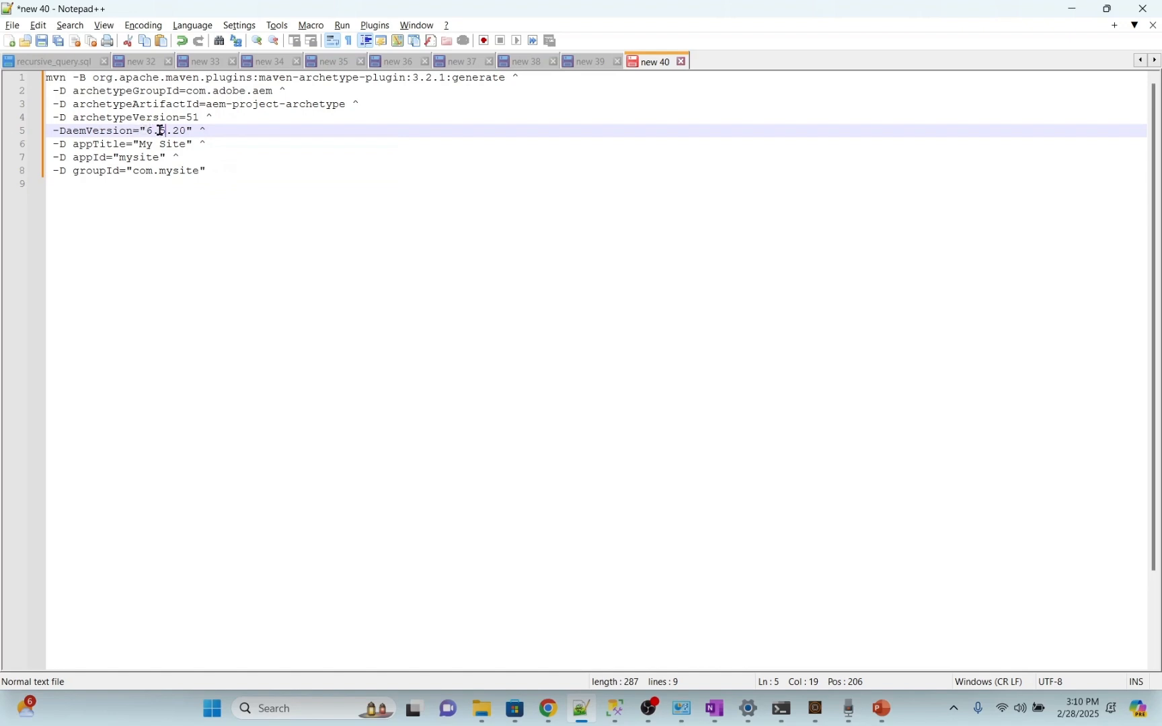
{"action": "key", "text": "ctrl+a"}
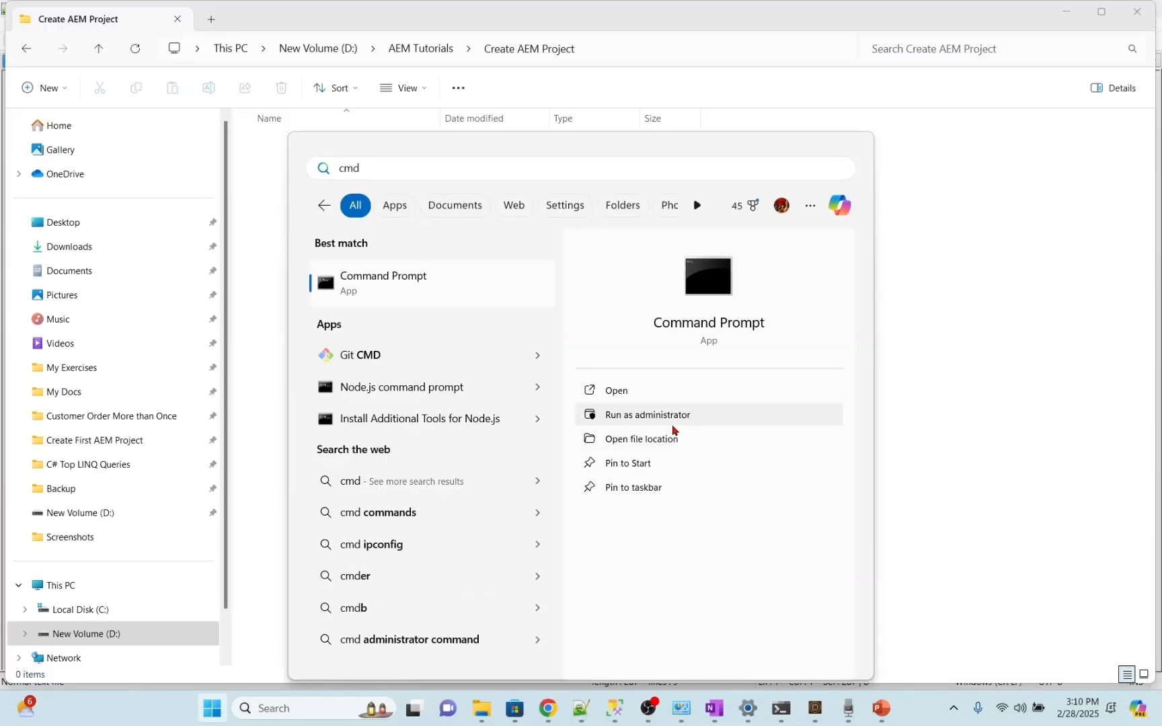
- Run the archetype generate command in an administrator Command Prompt to create mysite
{"action": "left_click", "coordinate": [646, 416]}
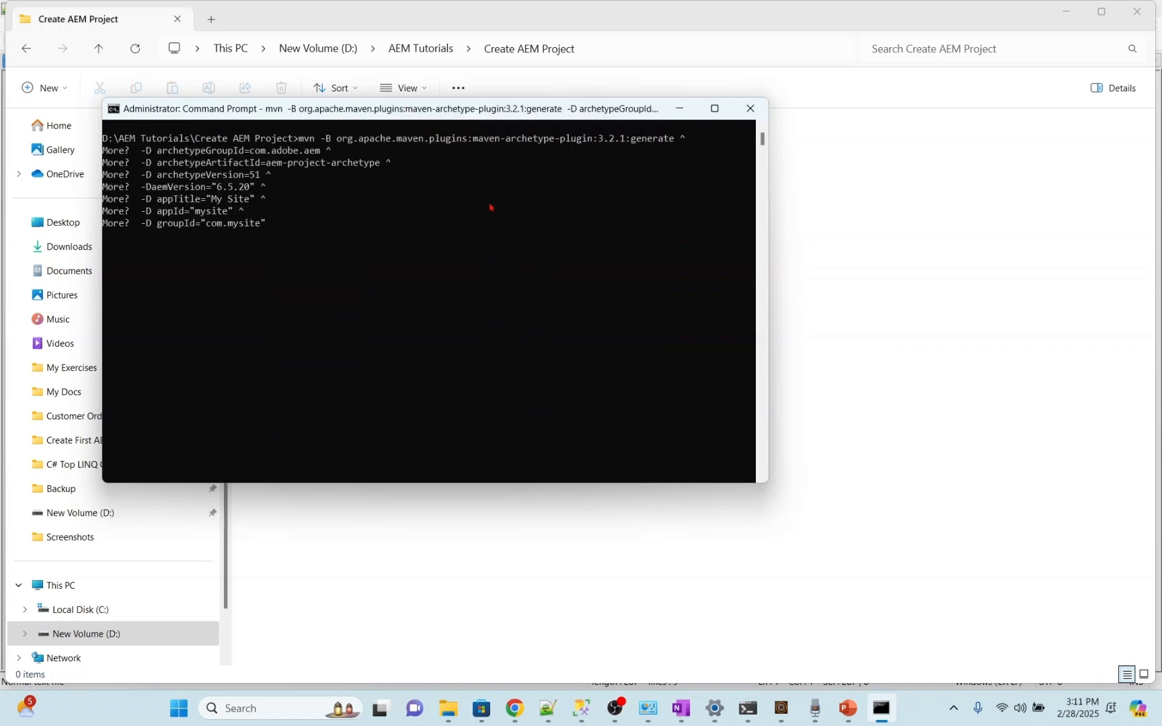
{"action": "key", "text": "Enter"}
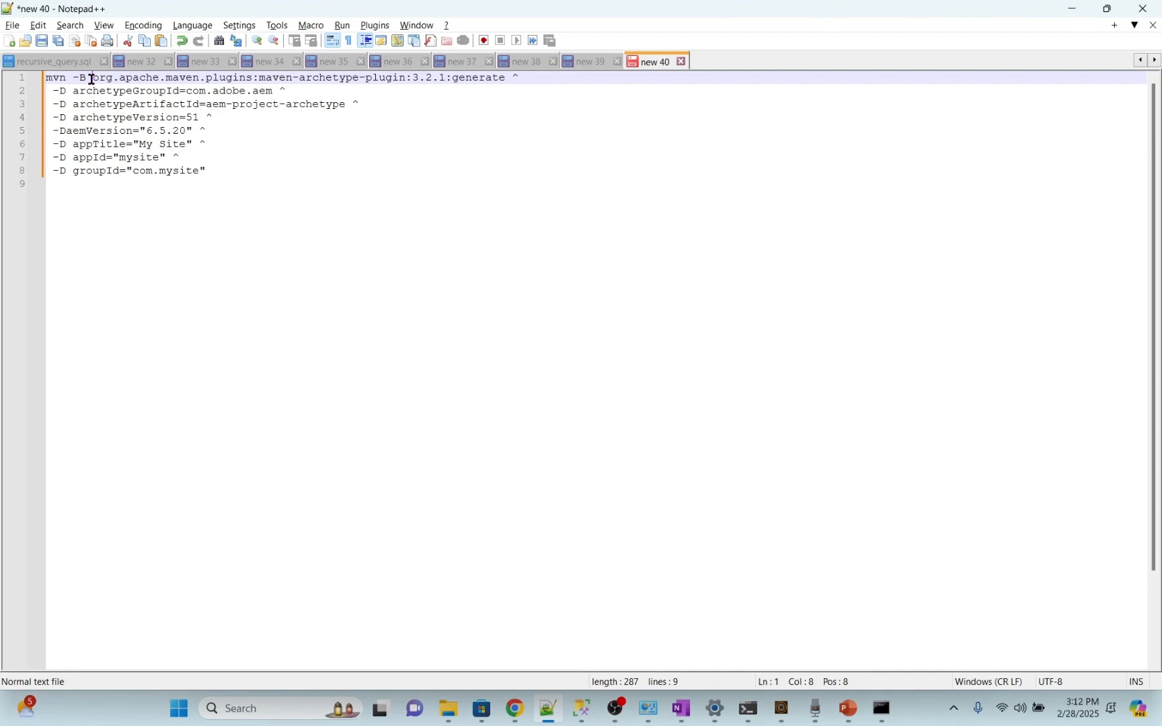
{"action": "right_click", "coordinate": [191, 82]}
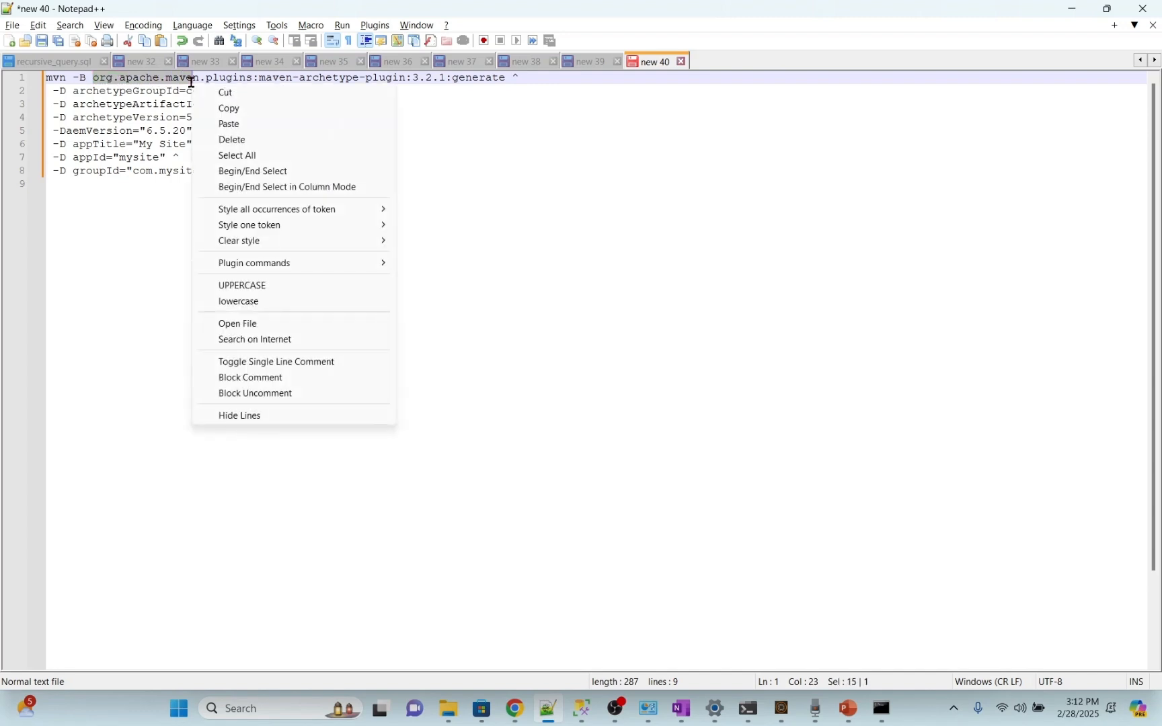
{"action": "double_click", "coordinate": [108, 92]}
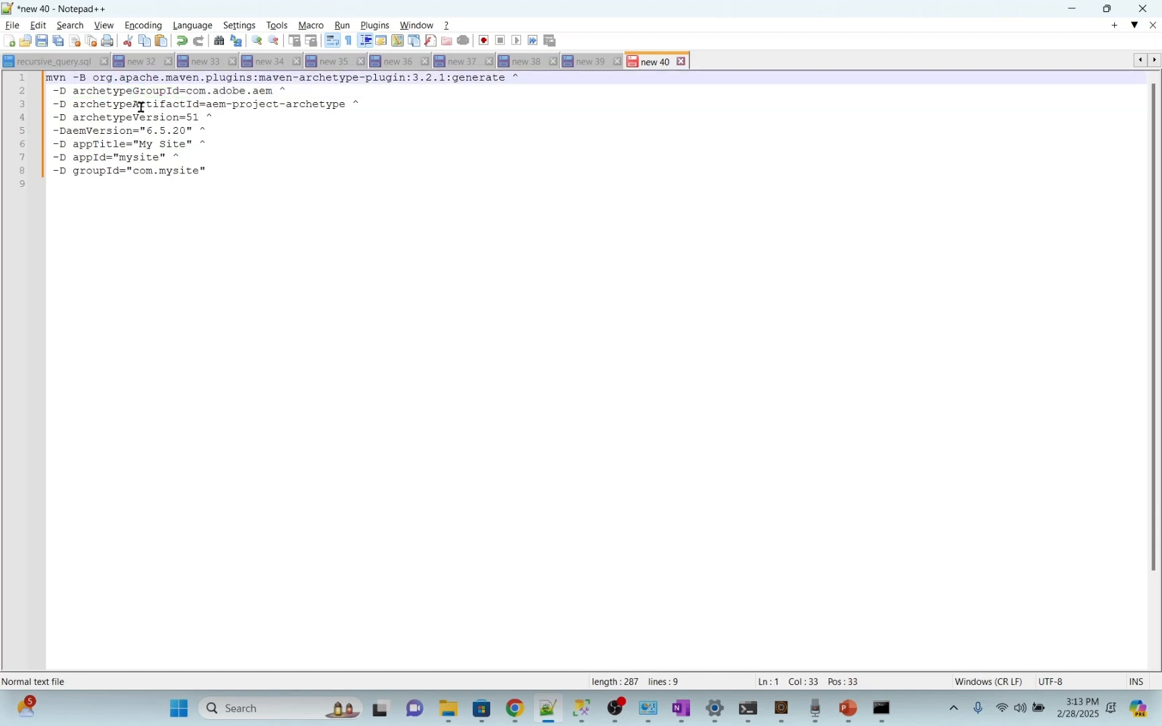
{"action": "double_click", "coordinate": [135, 105]}
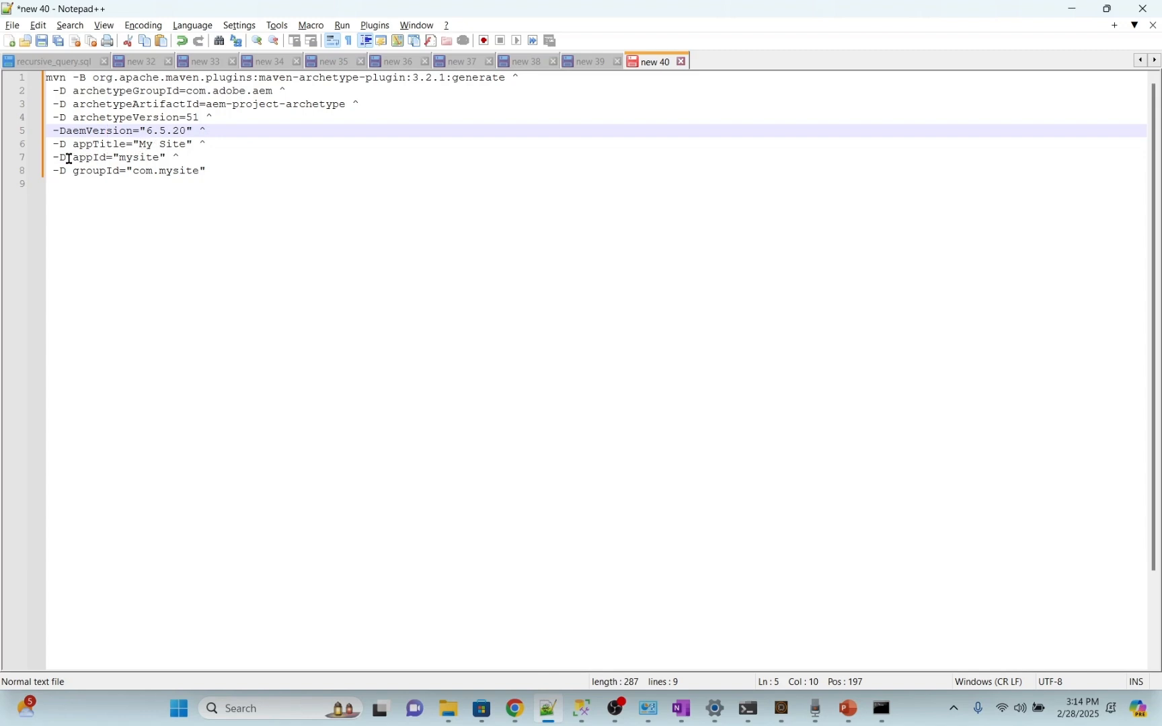
{"action": "double_click", "coordinate": [86, 157]}
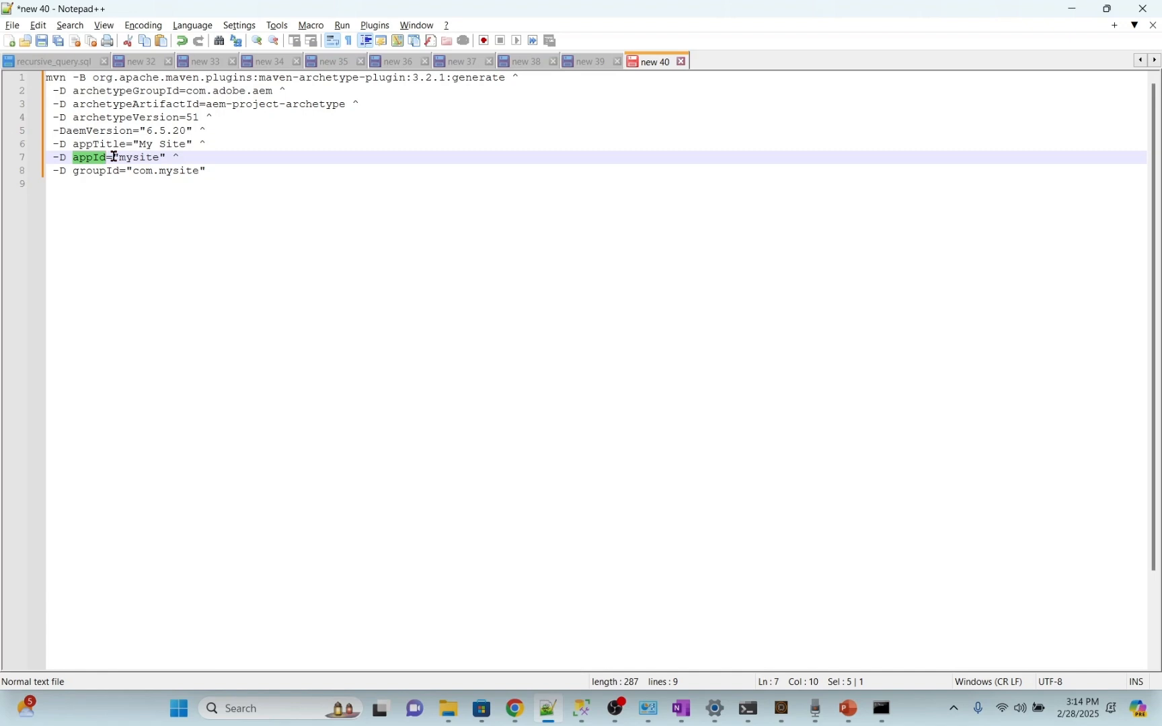
{"action": "mouse_move", "coordinate": [118, 157]}
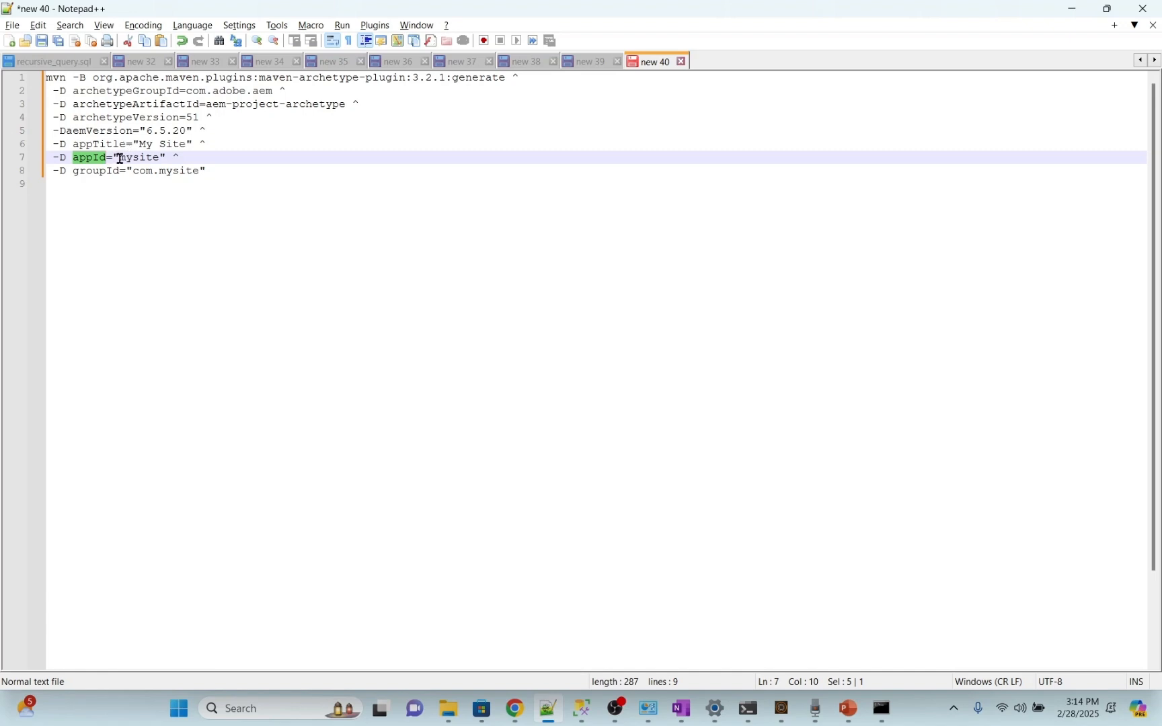
{"action": "double_click", "coordinate": [90, 171]}
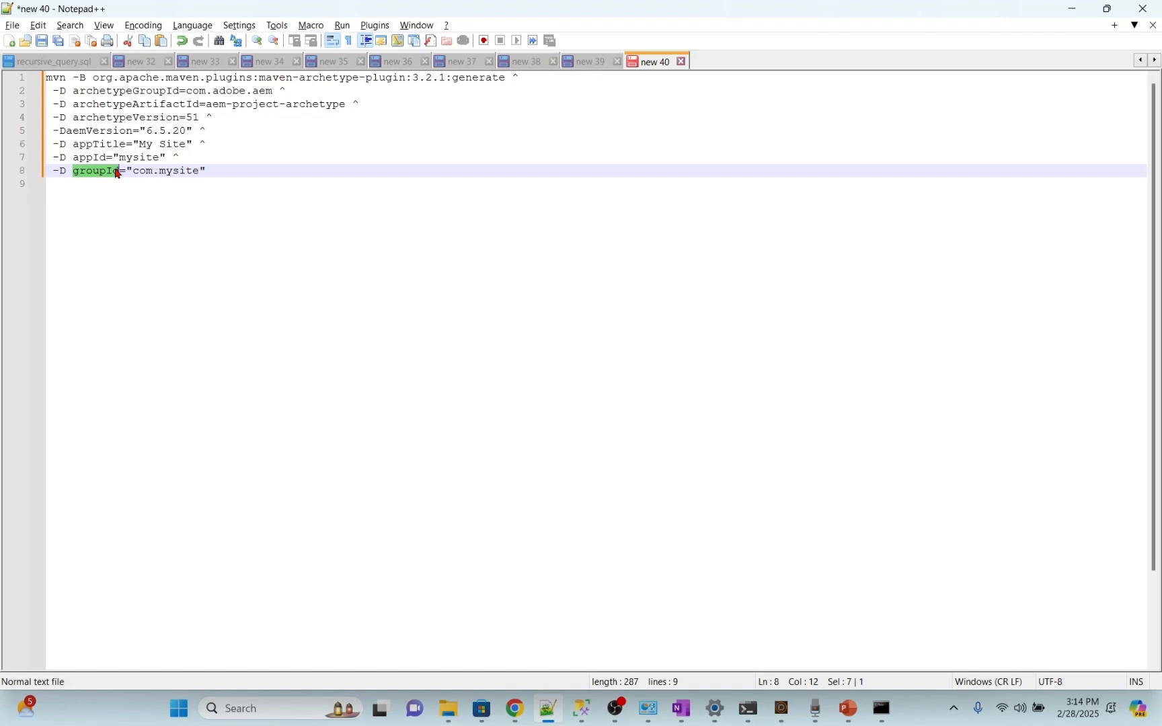
{"action": "mouse_move", "coordinate": [118, 172]}
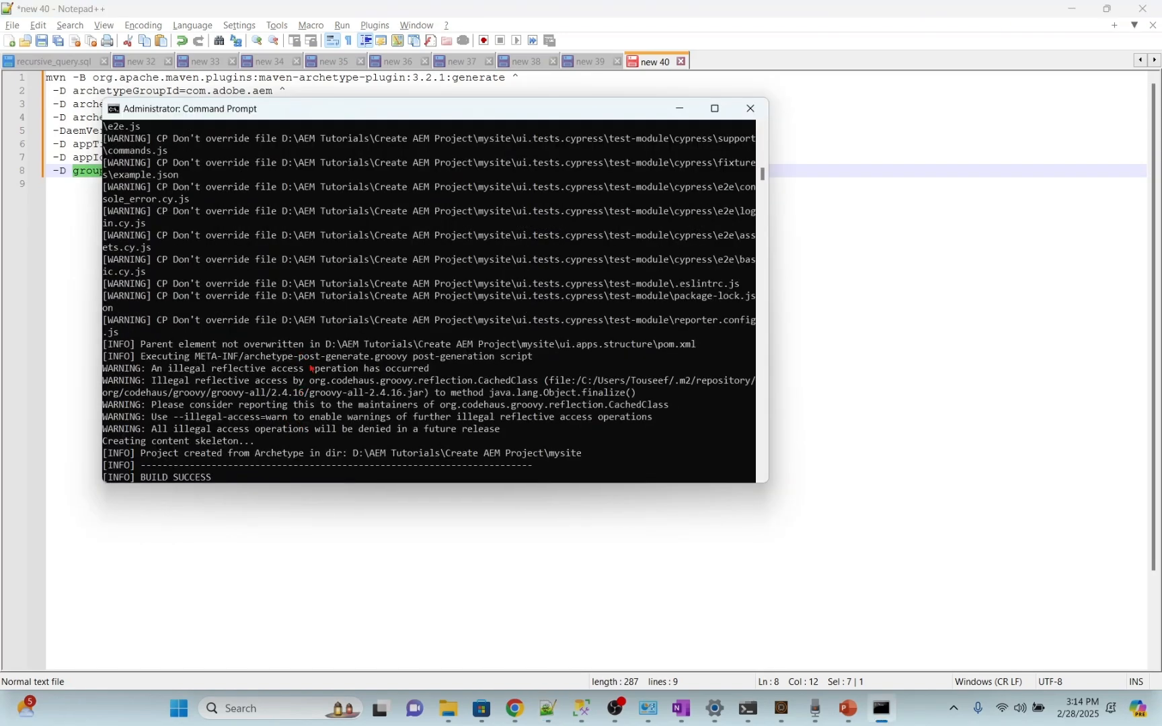
{"action": "mouse_move", "coordinate": [323, 379]}
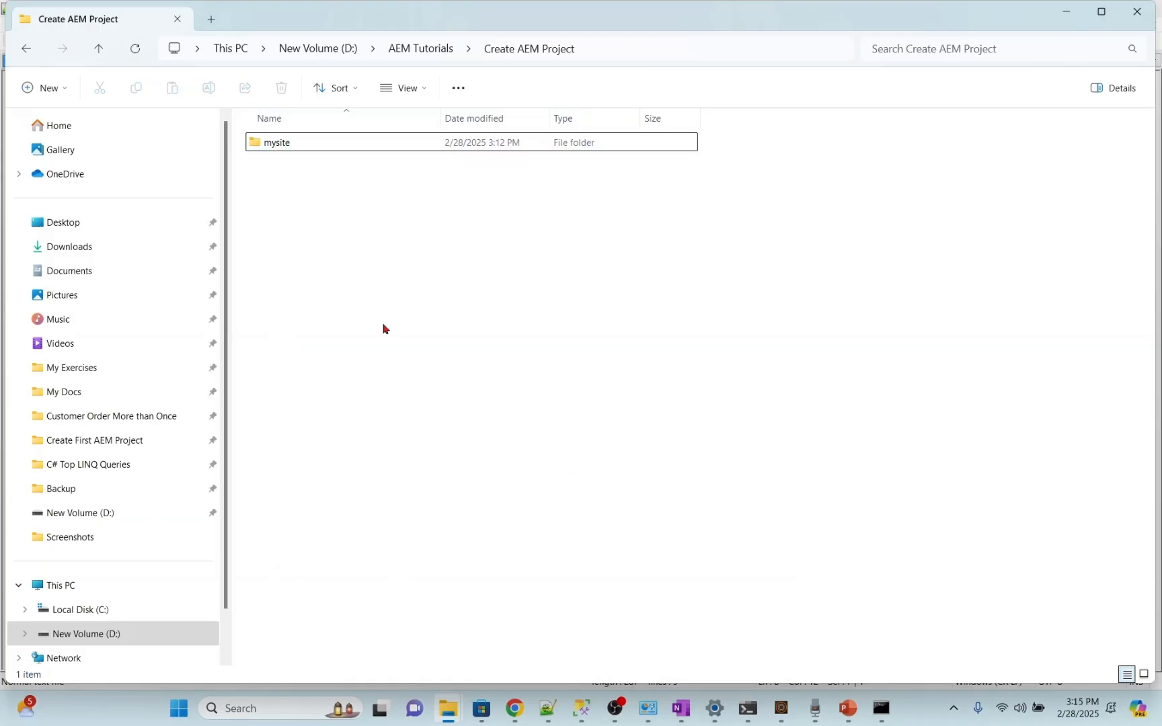
{"action": "mouse_move", "coordinate": [595, 592]}
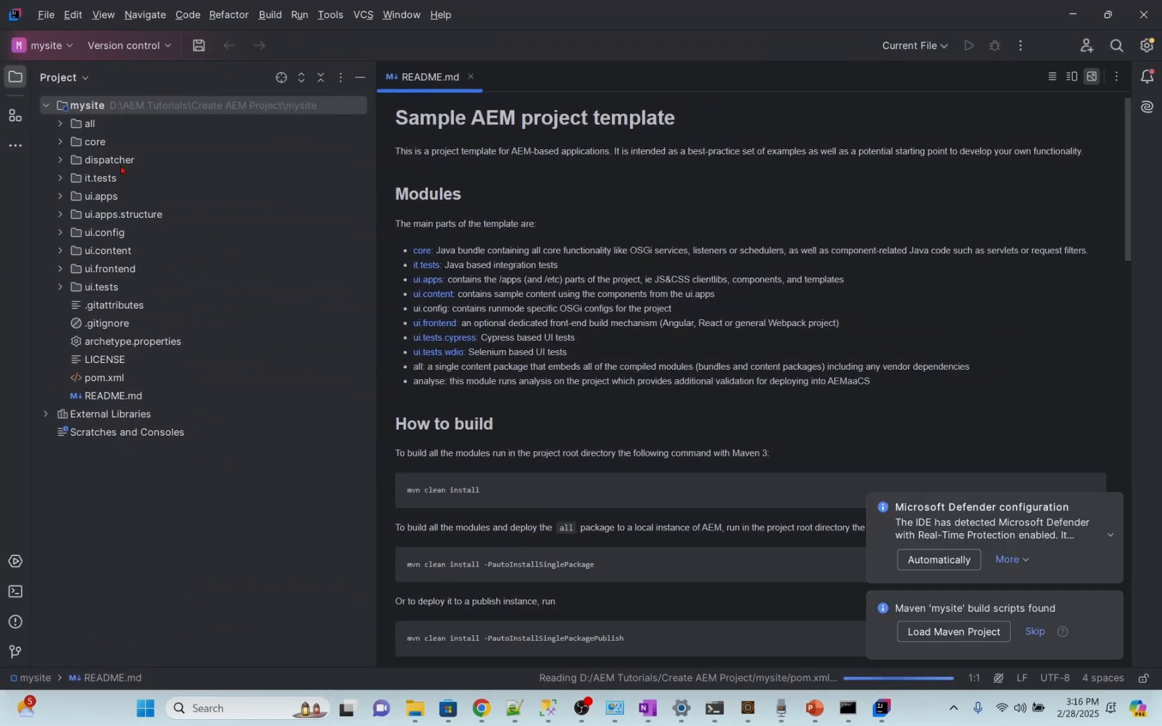
- Delete the dispatcher module folder and its <module> entry from the root pom.xml
{"action": "left_click", "coordinate": [108, 160]}
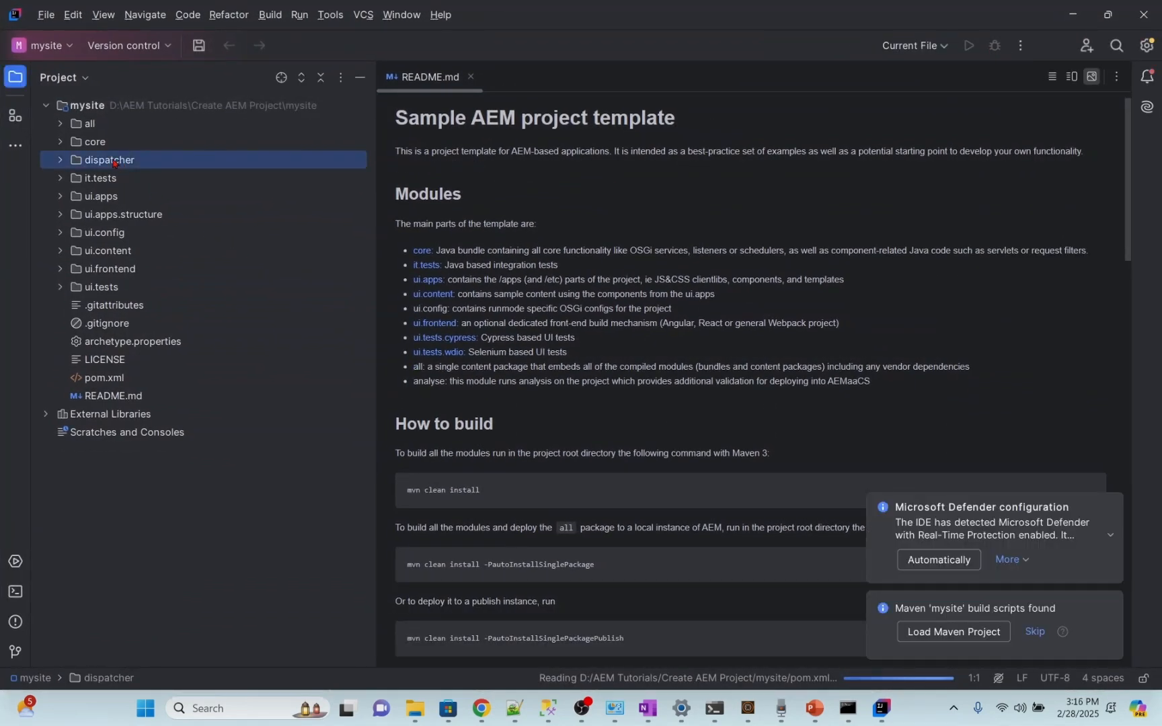
{"action": "right_click", "coordinate": [107, 160]}
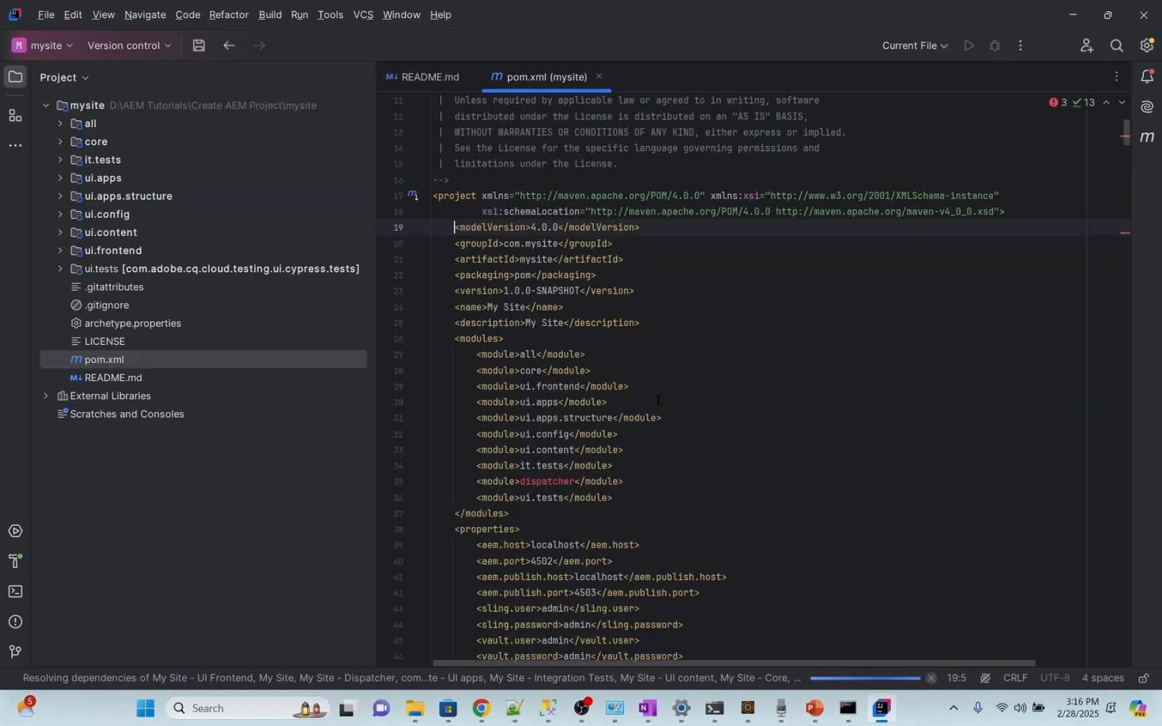
{"action": "key", "text": "Ctrl+Alt+L"}
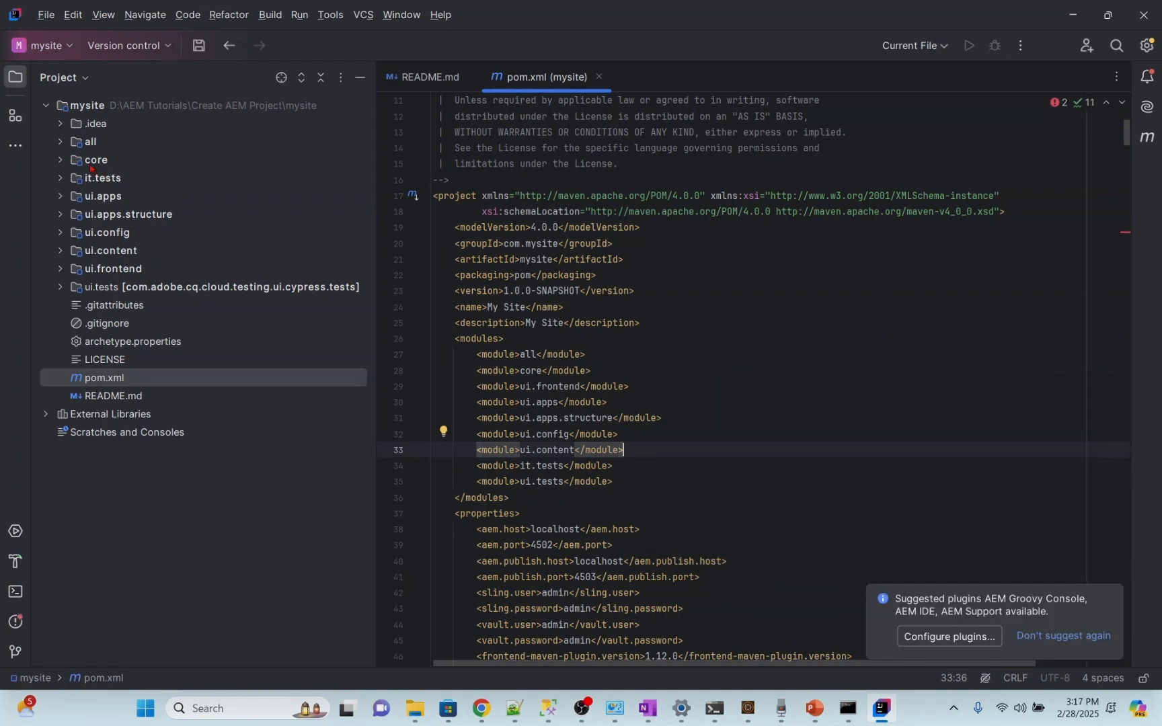
- Walk through the core, it.tests, ui.apps, ui.content, ui.config and ui.frontend modules
{"action": "left_click", "coordinate": [95, 160]}
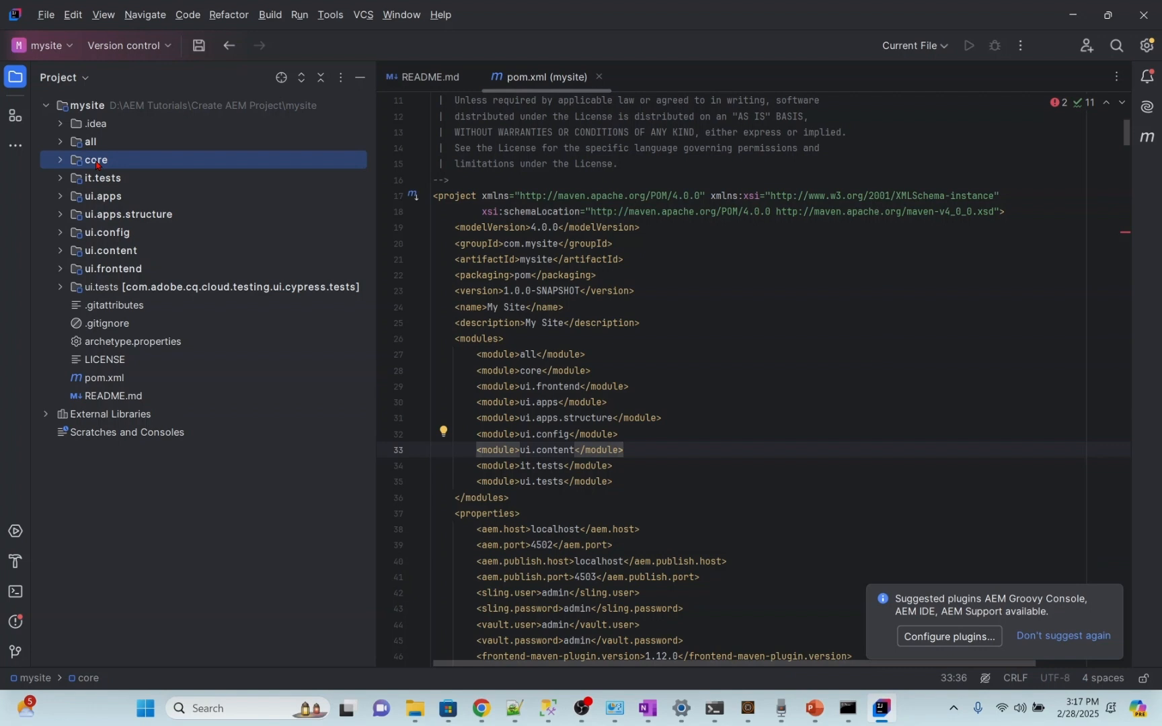
{"action": "left_click", "coordinate": [102, 179]}
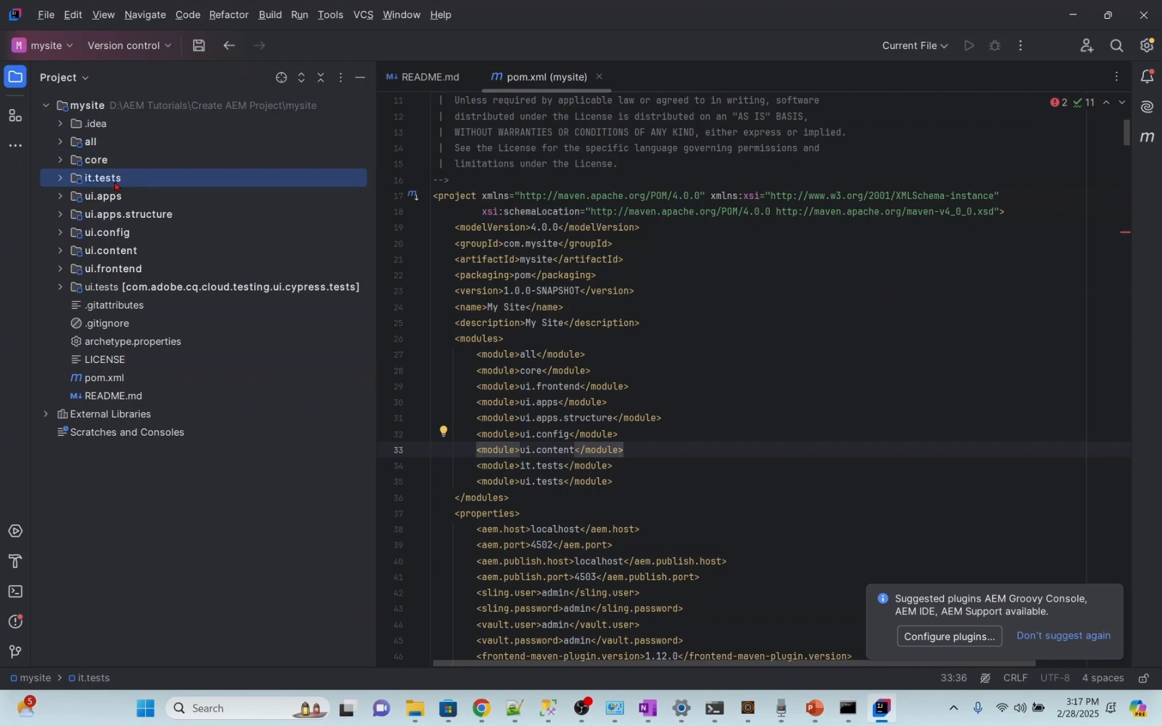
{"action": "left_click", "coordinate": [103, 197]}
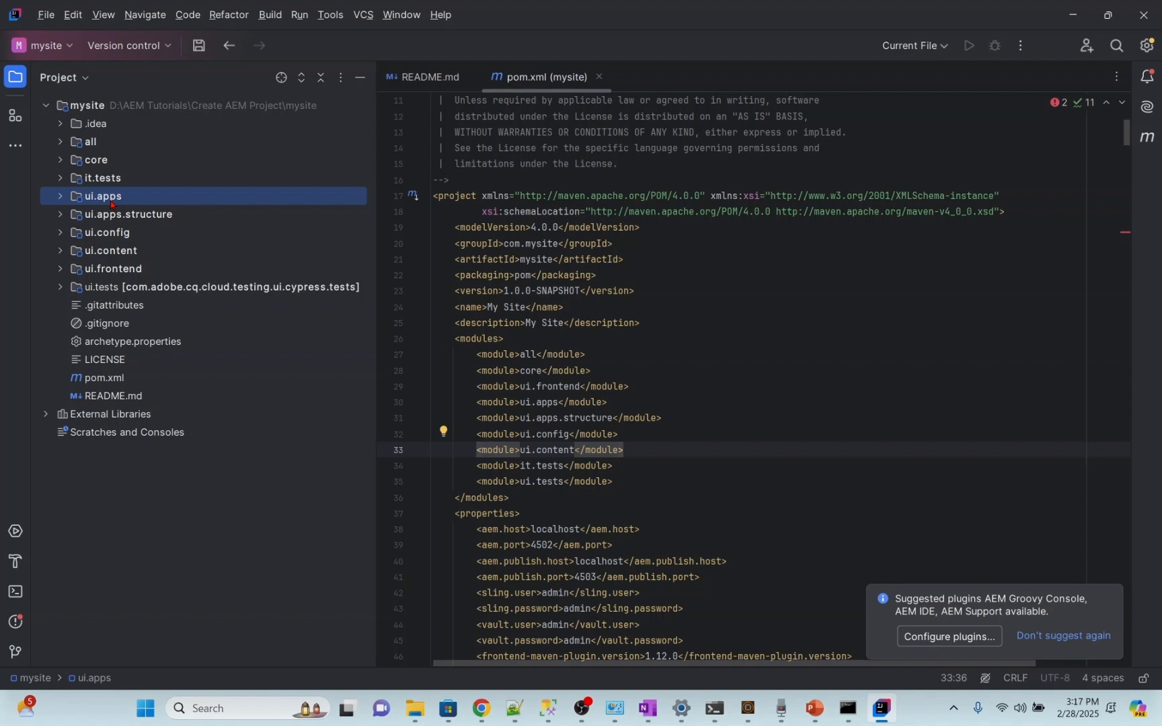
{"action": "left_click", "coordinate": [110, 251]}
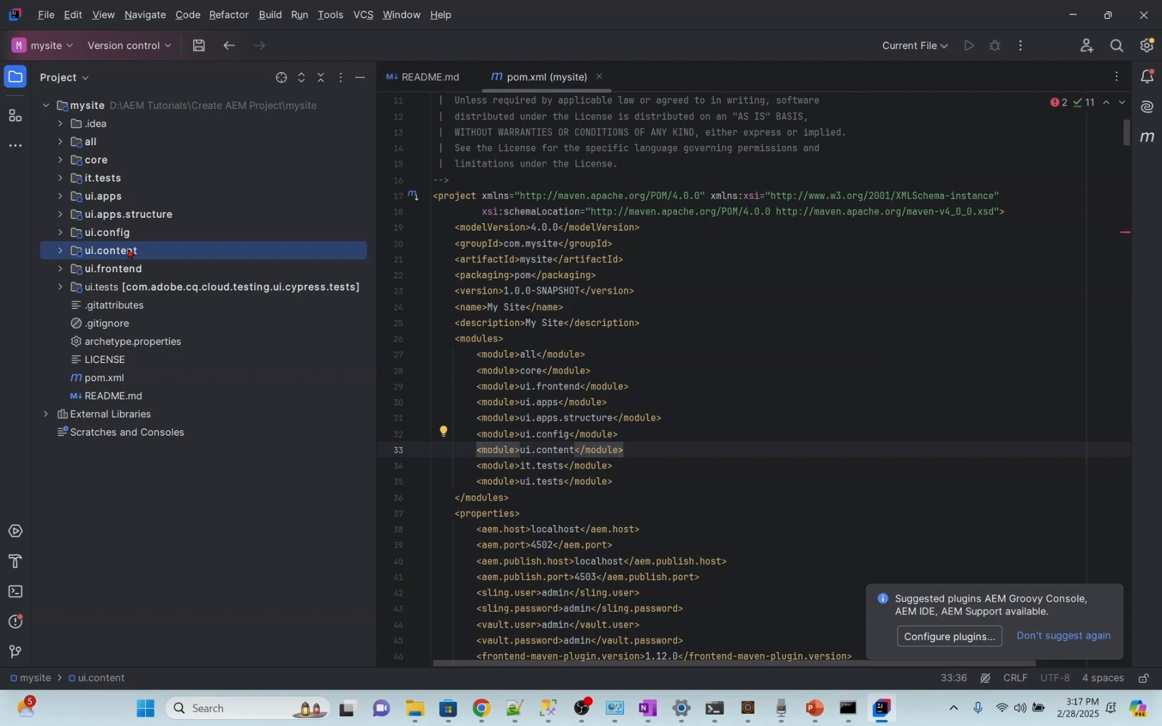
{"action": "left_click", "coordinate": [103, 233]}
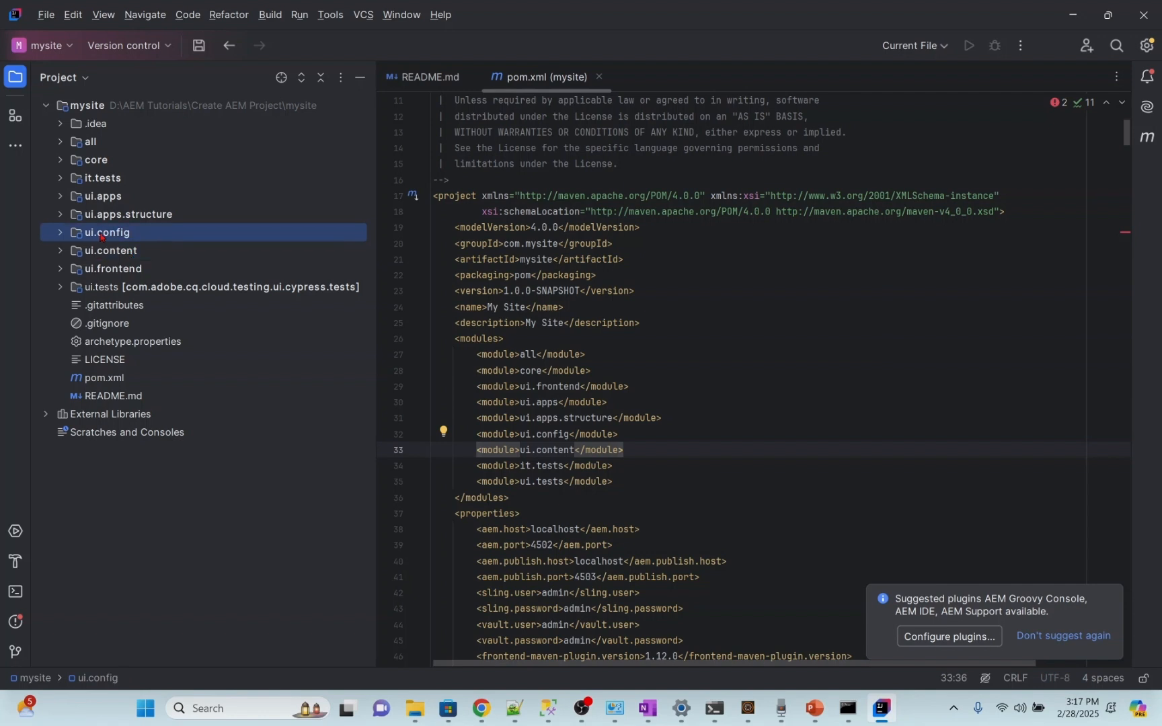
{"action": "mouse_move", "coordinate": [120, 236]}
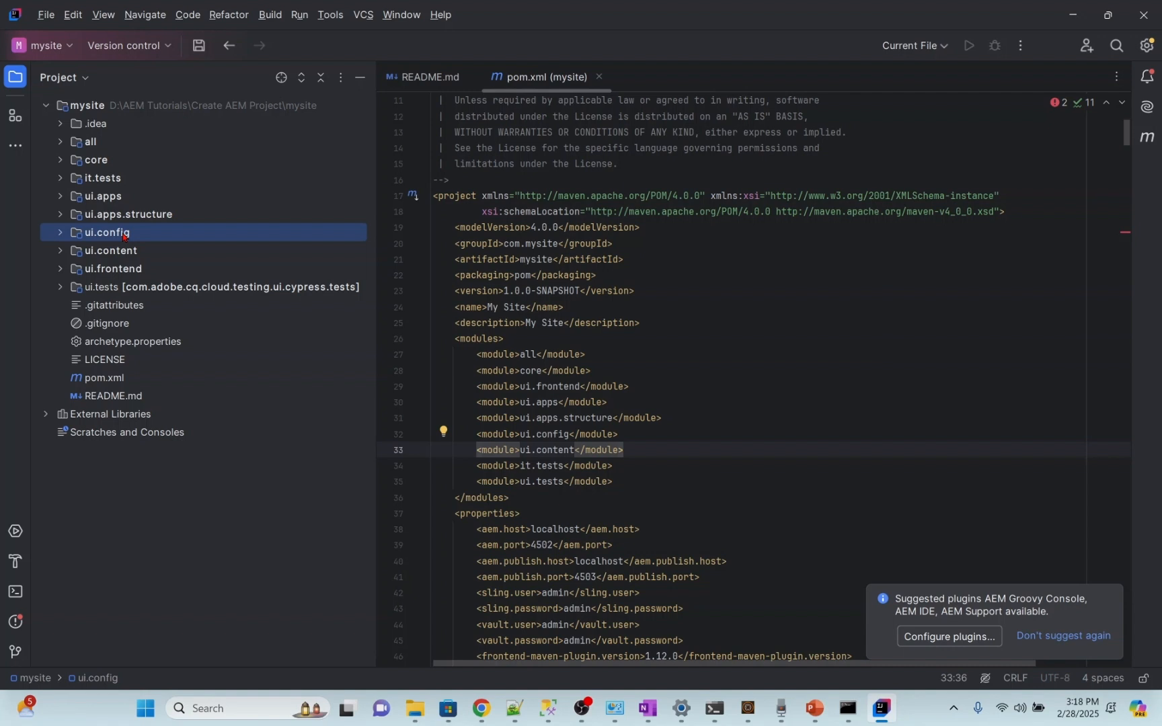
{"action": "left_click", "coordinate": [110, 269]}
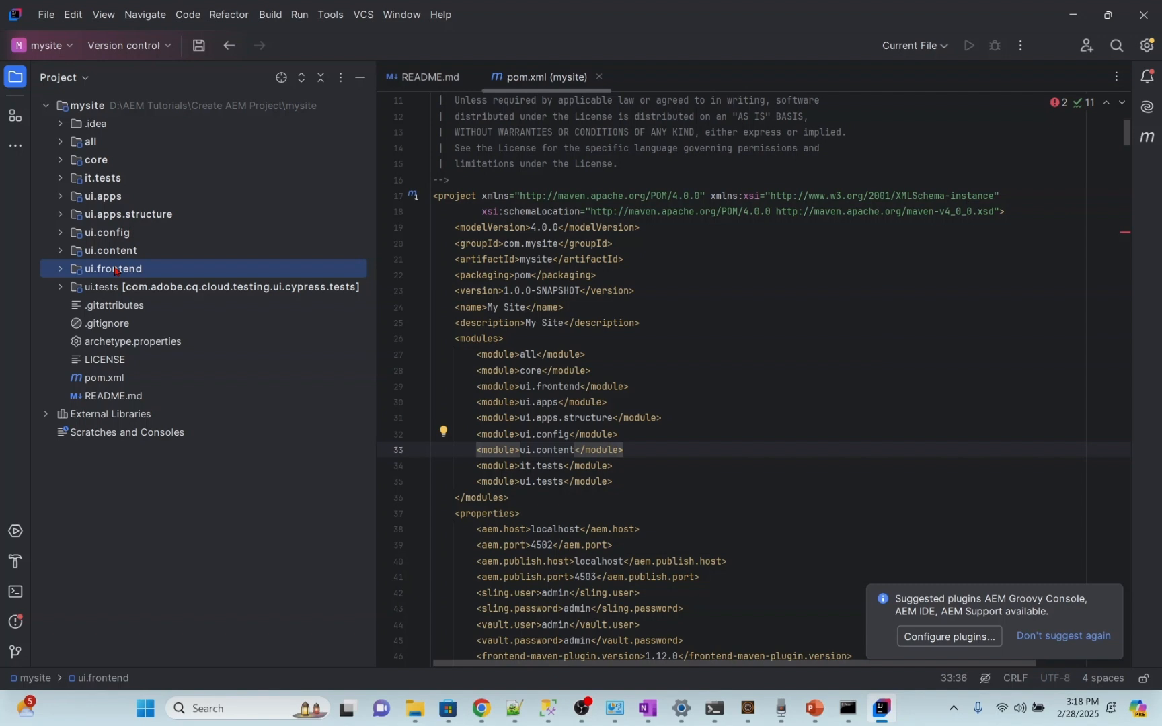
- Read the README's module descriptions down to the mvn clean install build section
{"action": "left_click", "coordinate": [429, 77]}
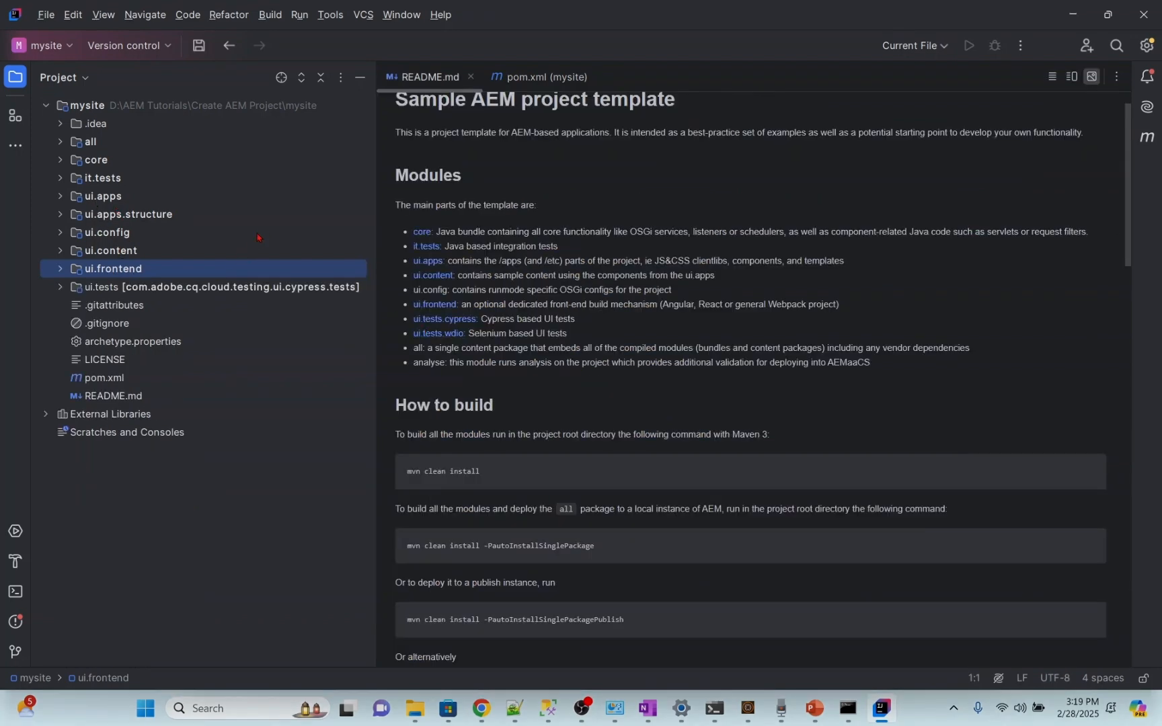
{"action": "mouse_move", "coordinate": [467, 128]}
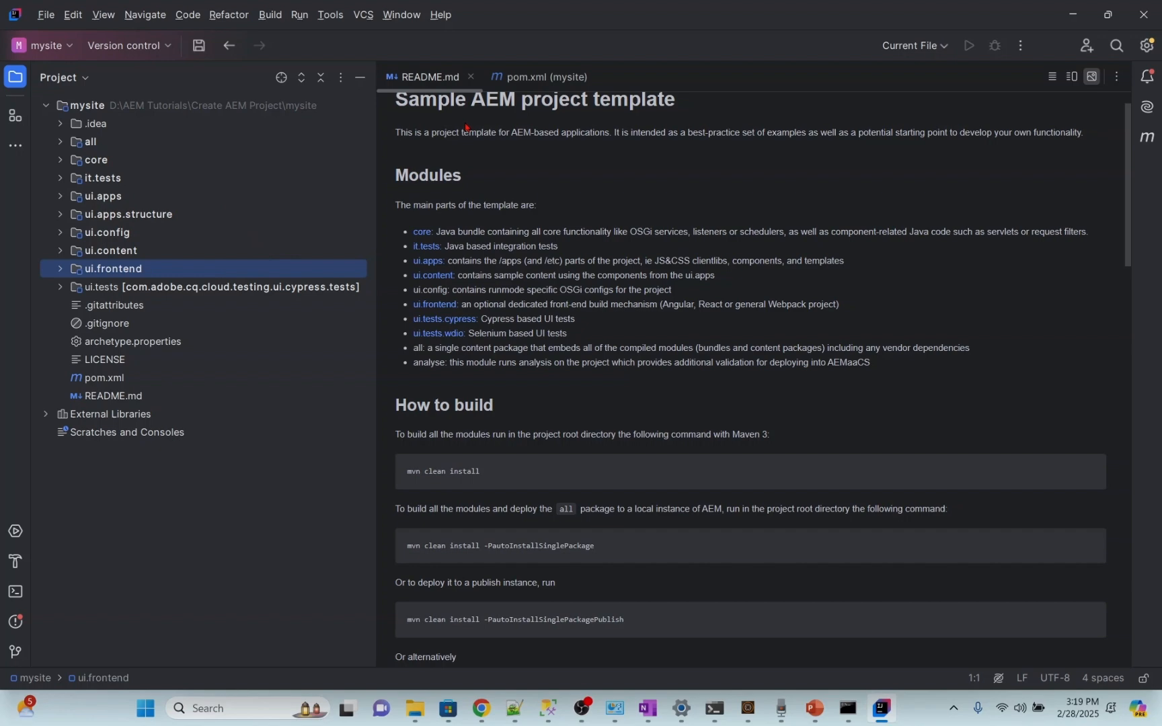
{"action": "scroll", "scroll_direction": "down", "scroll_amount": 3}
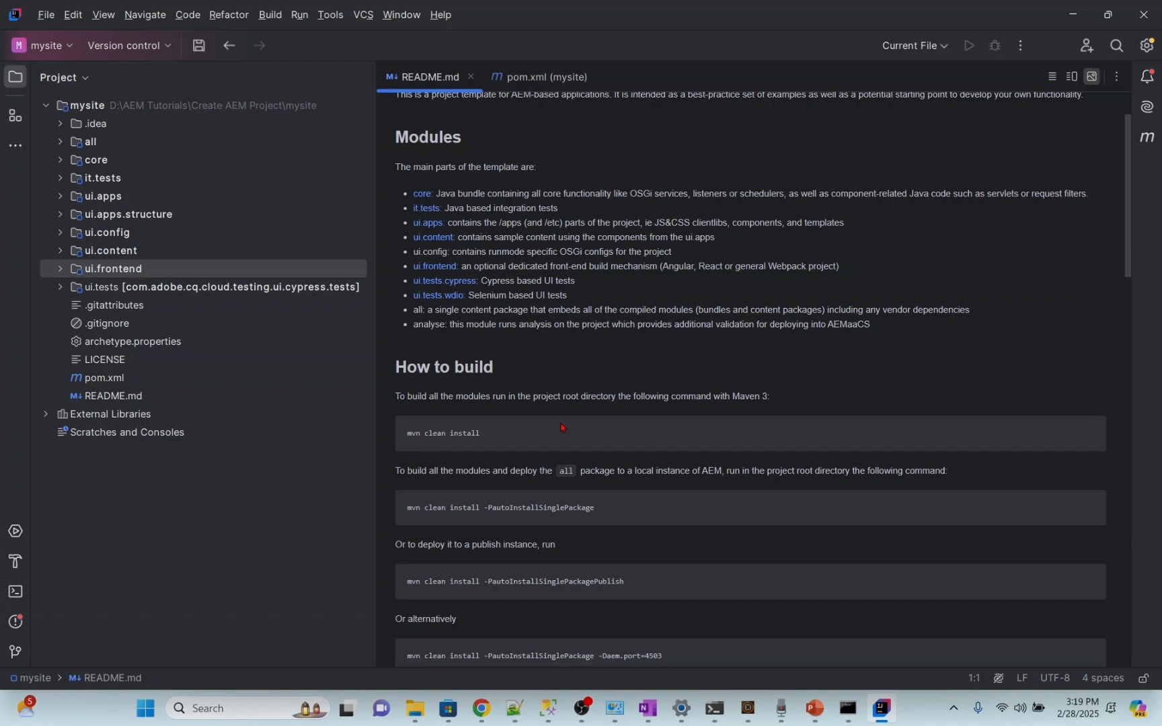
{"action": "mouse_move", "coordinate": [511, 435]}
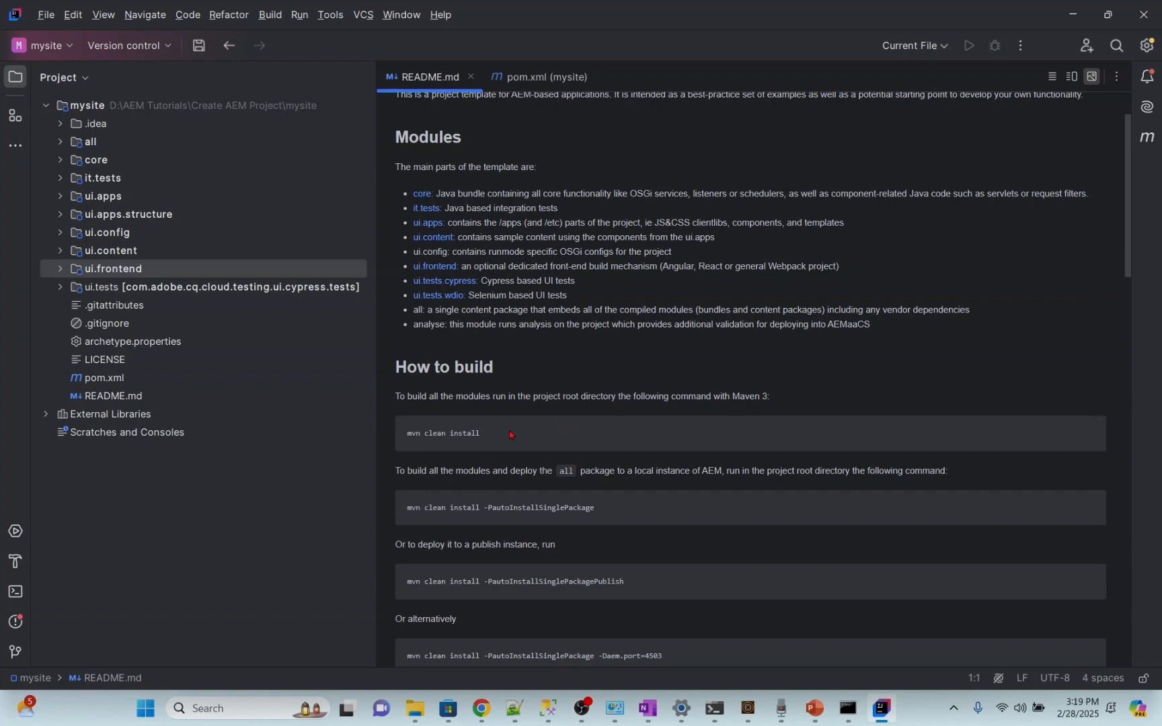
{"action": "mouse_move", "coordinate": [524, 543]}
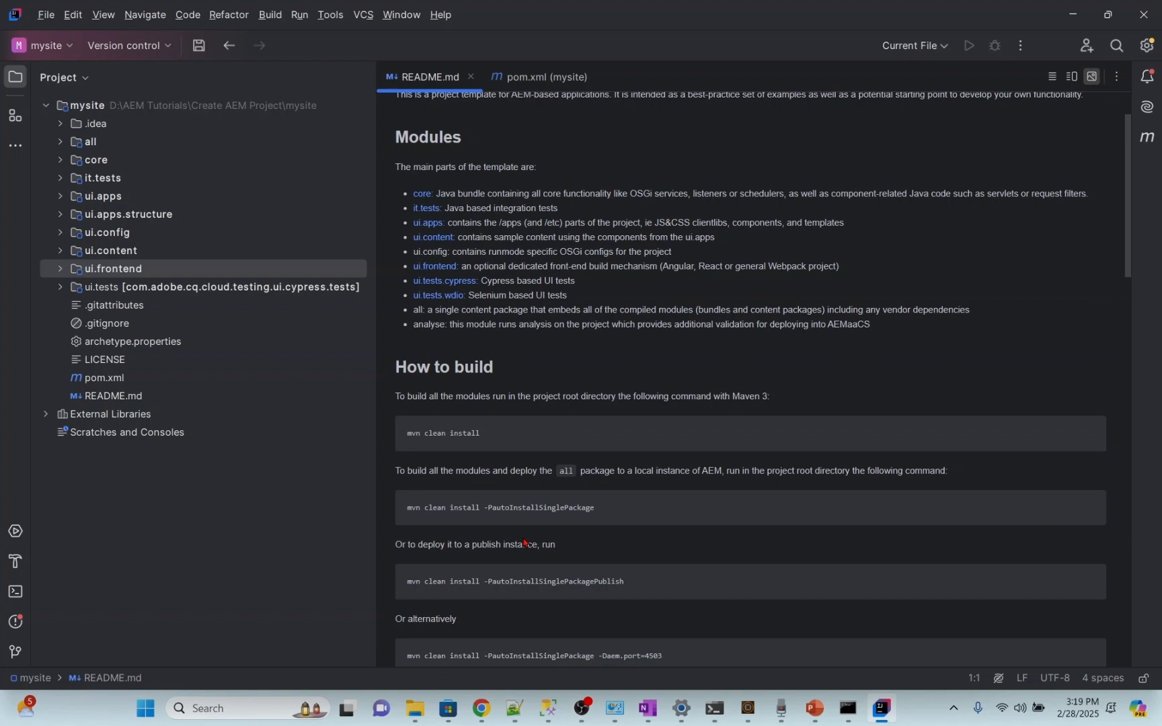
{"action": "left_click", "coordinate": [14, 592]}
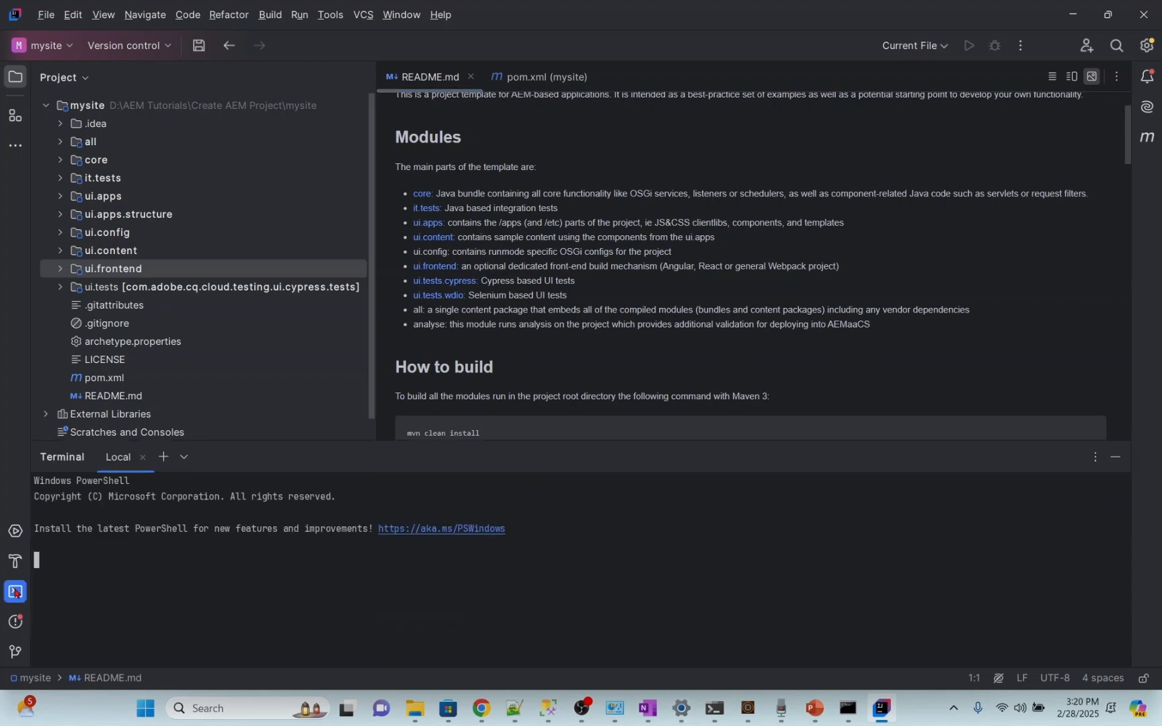
- Run mvn clean install in the IntelliJ terminal to build all mysite modules
{"action": "type", "text": "mvn"}
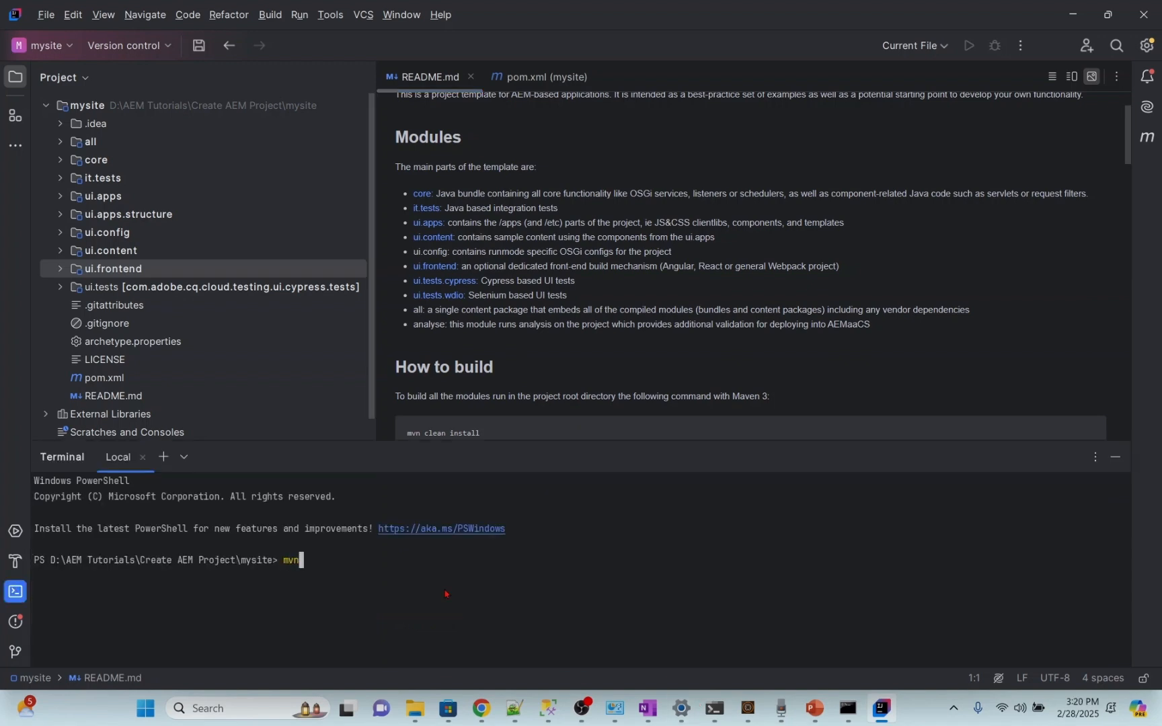
{"action": "key", "text": "Enter"}
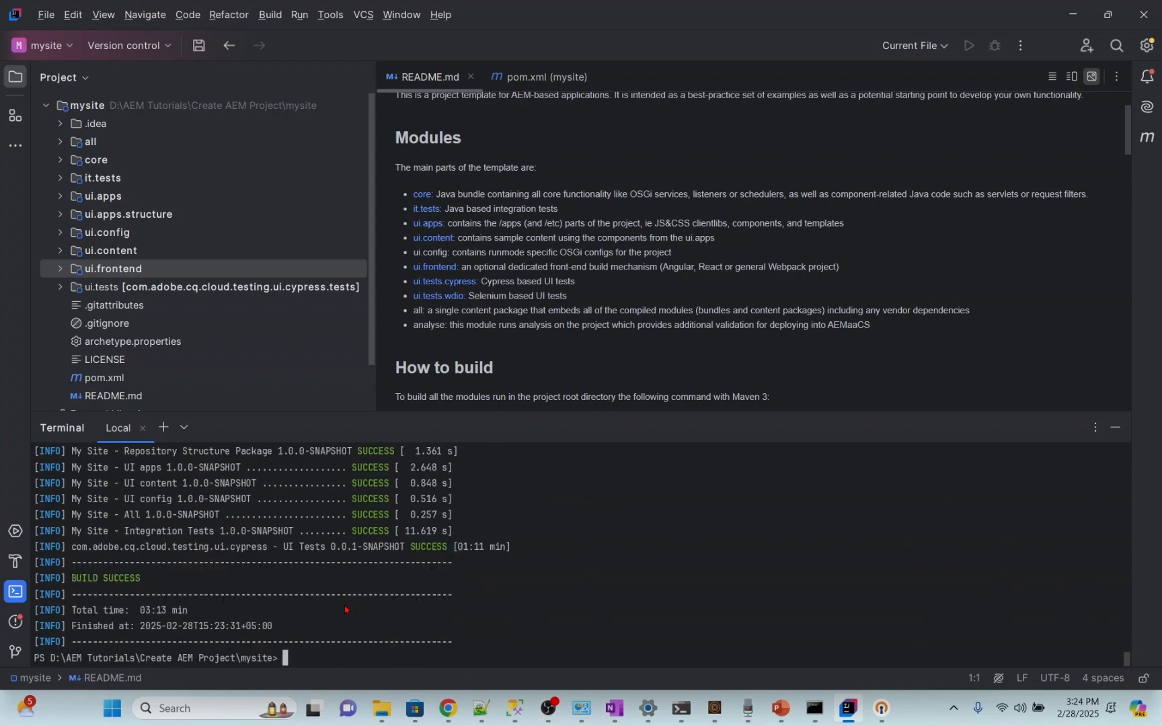
{"action": "type", "text": "mvn"}
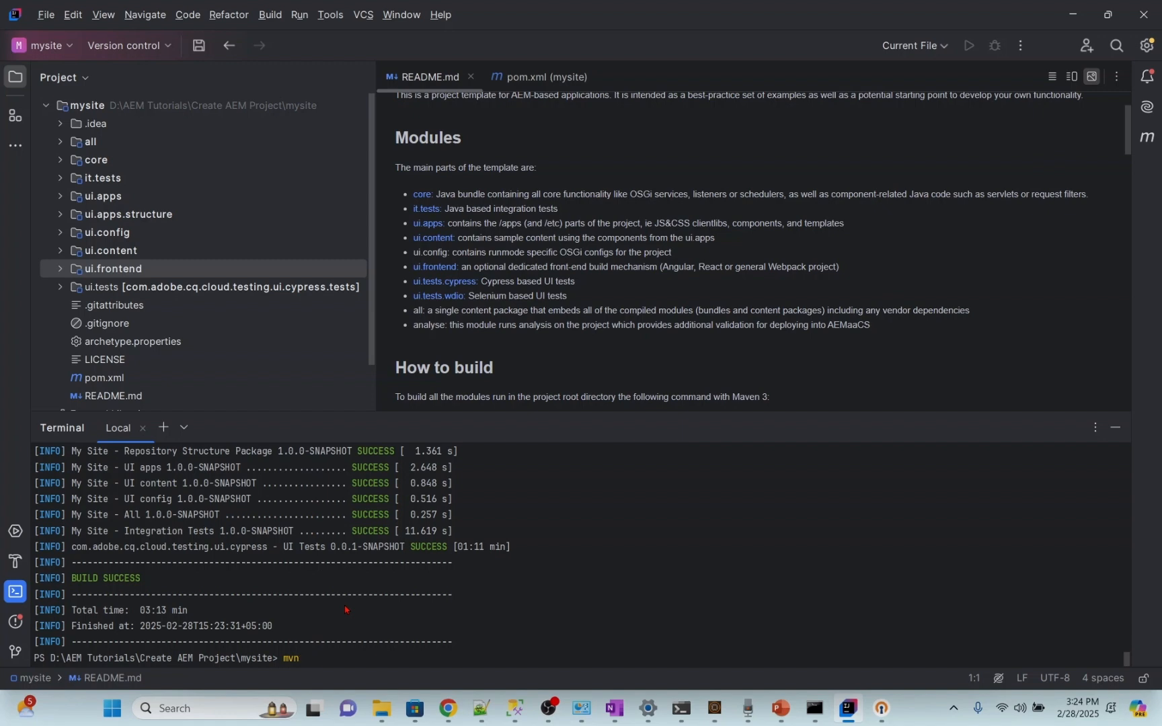
{"action": "type", "text": "clean install"}
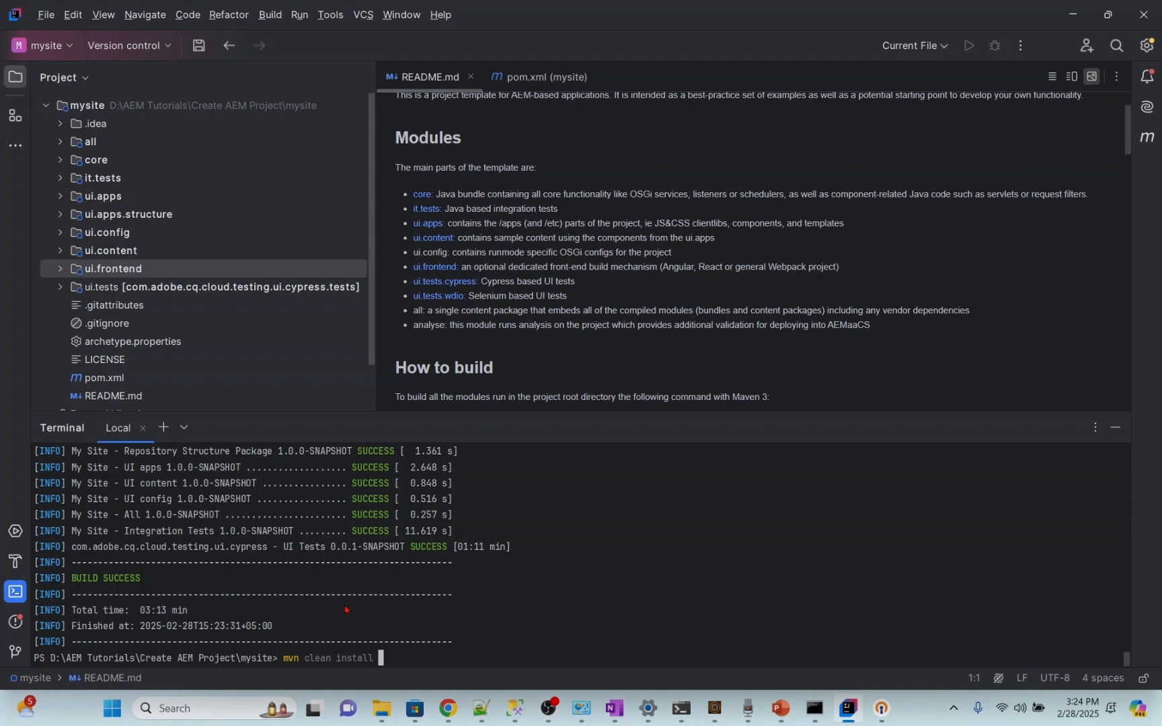
{"action": "key", "text": "Enter"}
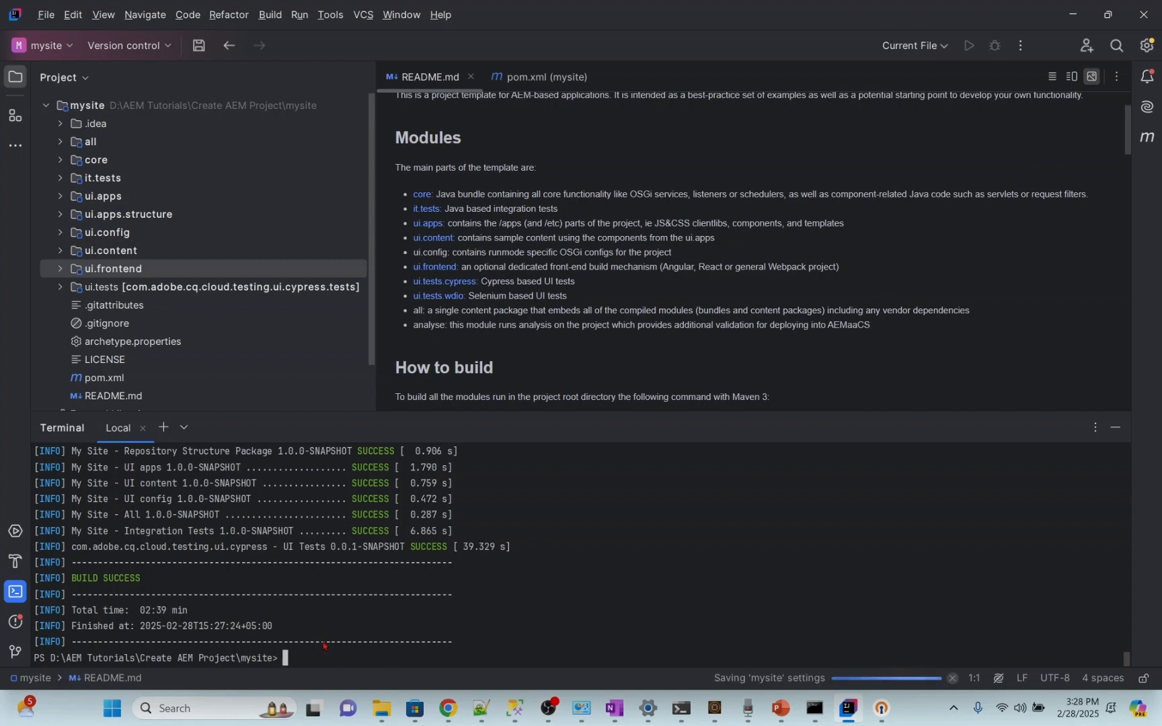
{"action": "mouse_move", "coordinate": [323, 578]}
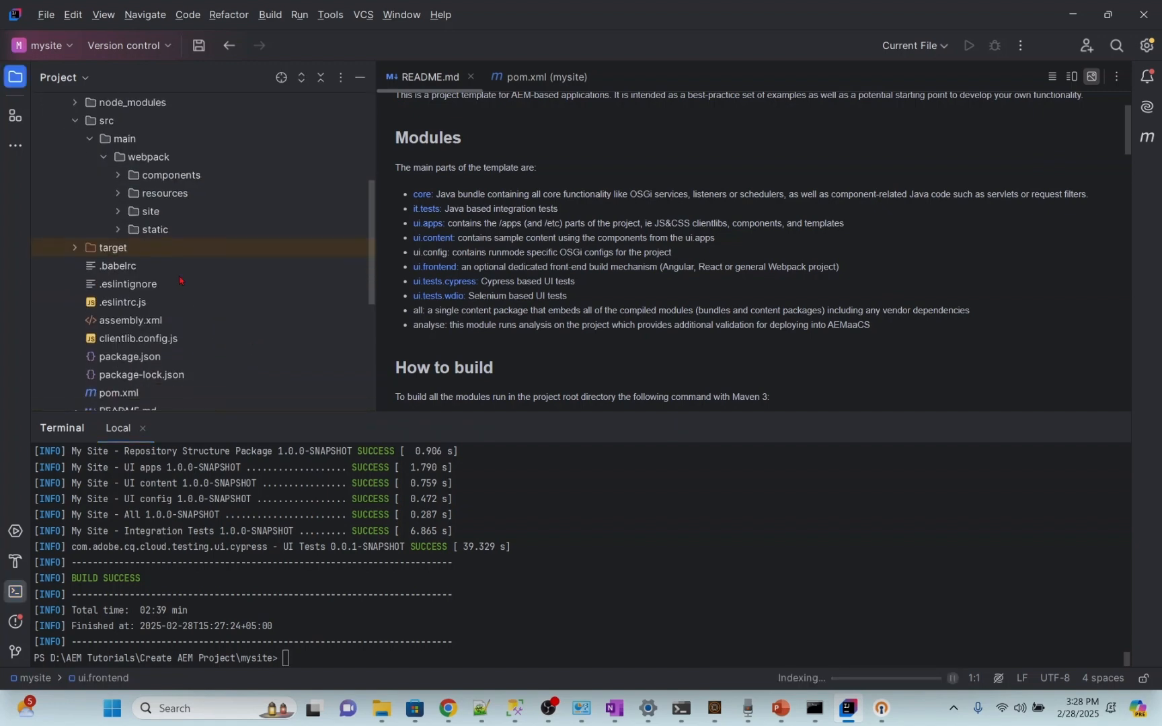
- Open _helloworld.js from ui.frontend's webpack components folder
{"action": "left_click", "coordinate": [188, 375]}
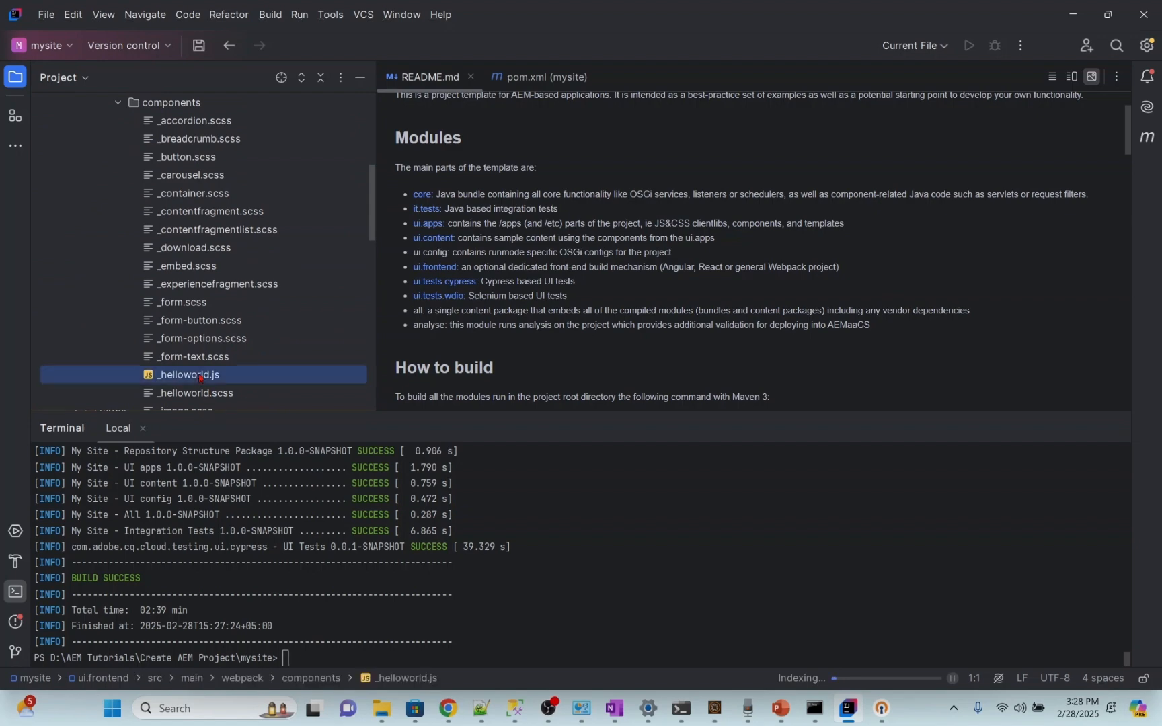
{"action": "double_click", "coordinate": [189, 376]}
{"action": "type", "text": "local"}
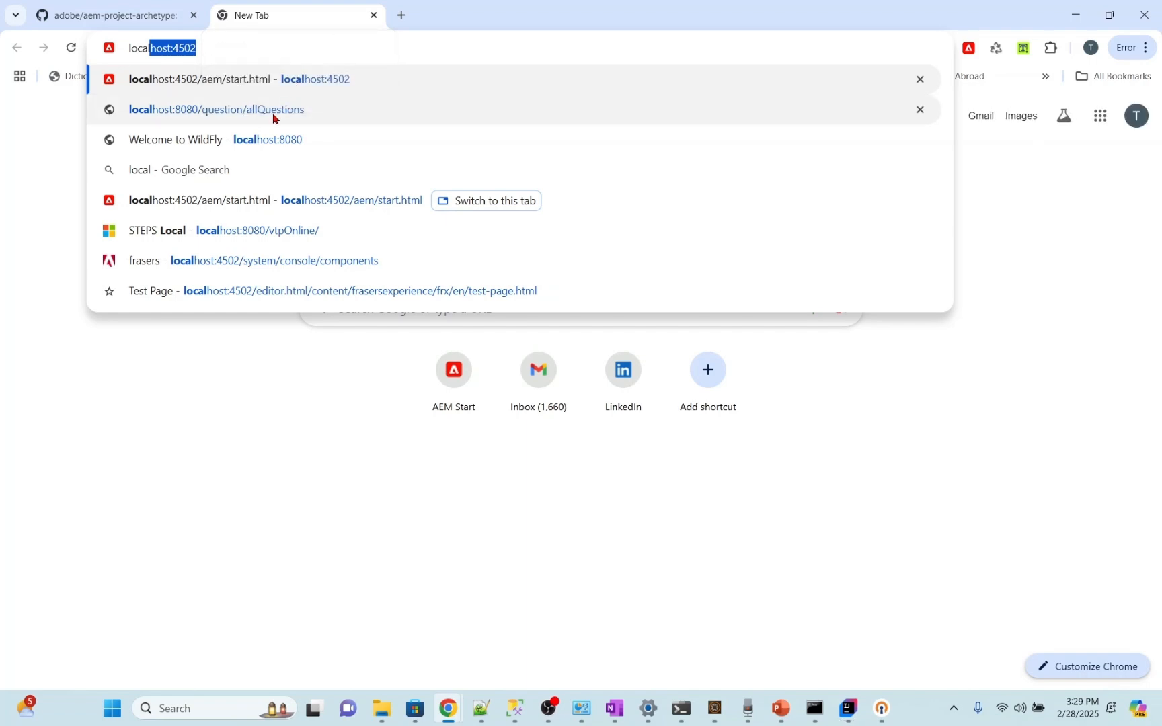
- Browse AEM Sites to My Site > us > en on localhost:4502 and open it for editing
{"action": "left_click", "coordinate": [202, 78]}
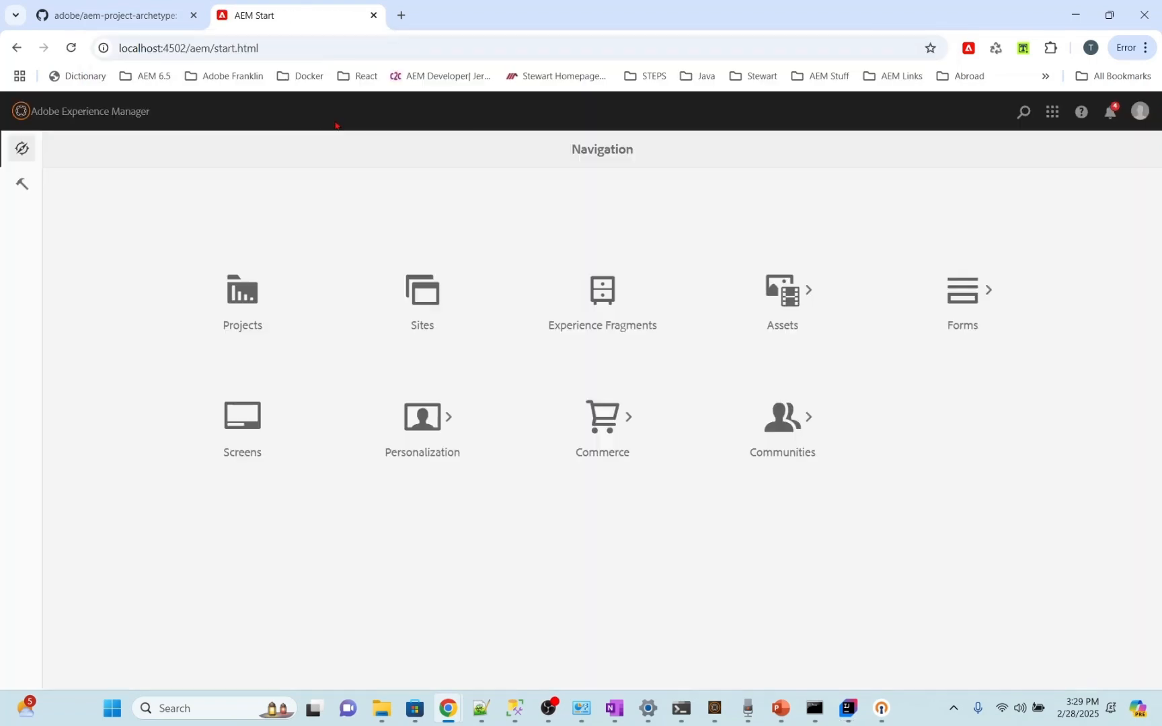
{"action": "left_click", "coordinate": [422, 291]}
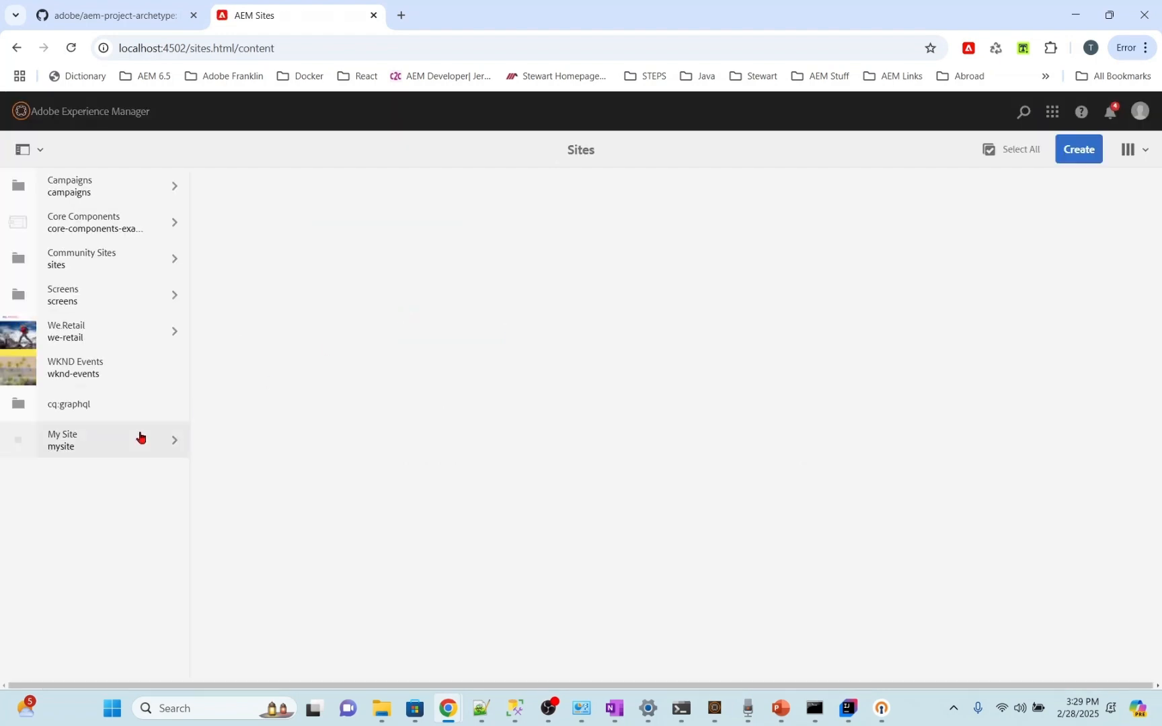
{"action": "left_click", "coordinate": [94, 440]}
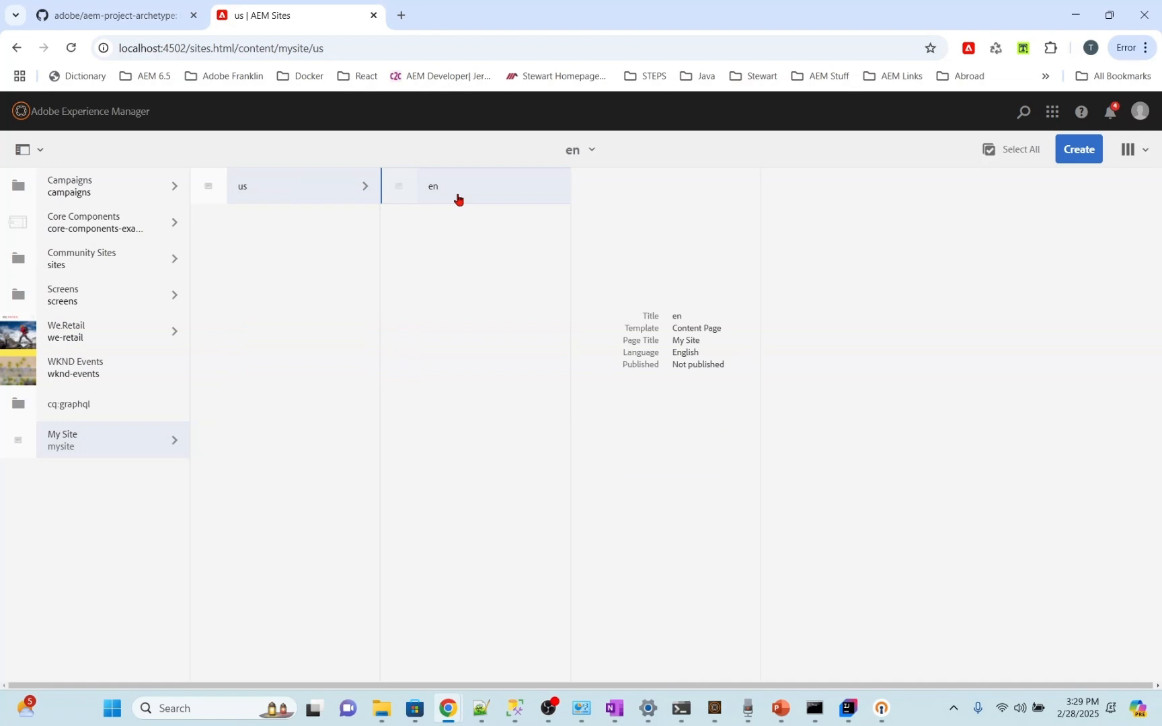
{"action": "left_click", "coordinate": [398, 187]}
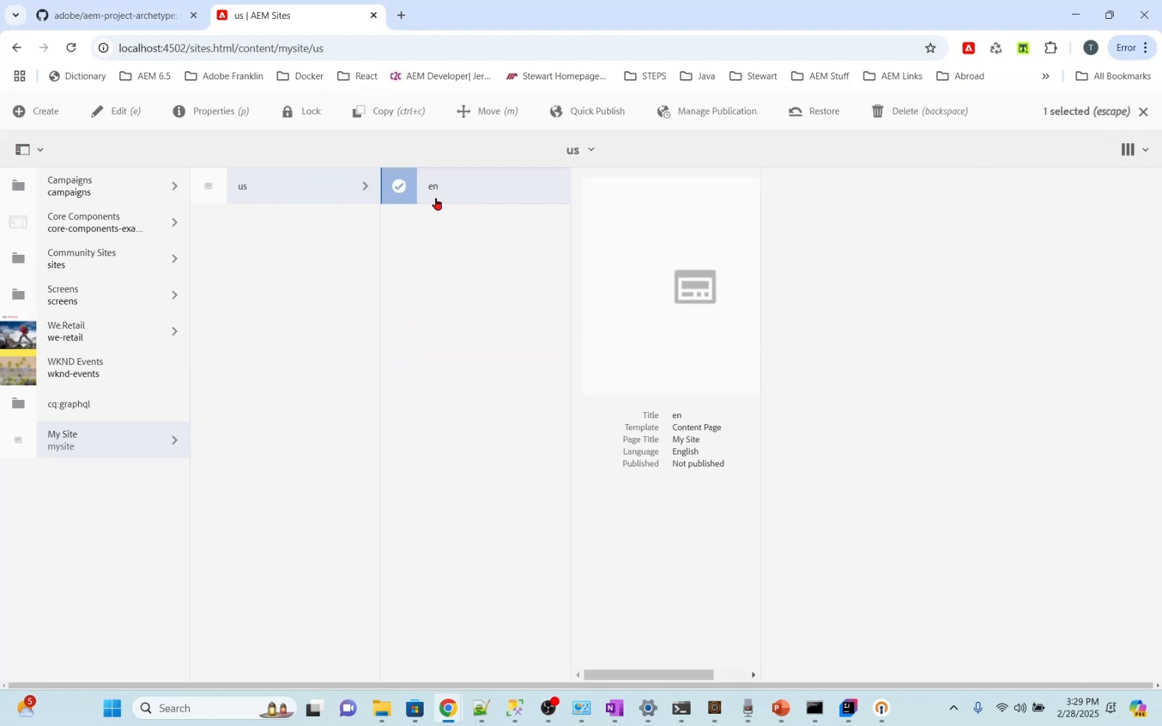
{"action": "mouse_move", "coordinate": [121, 120]}
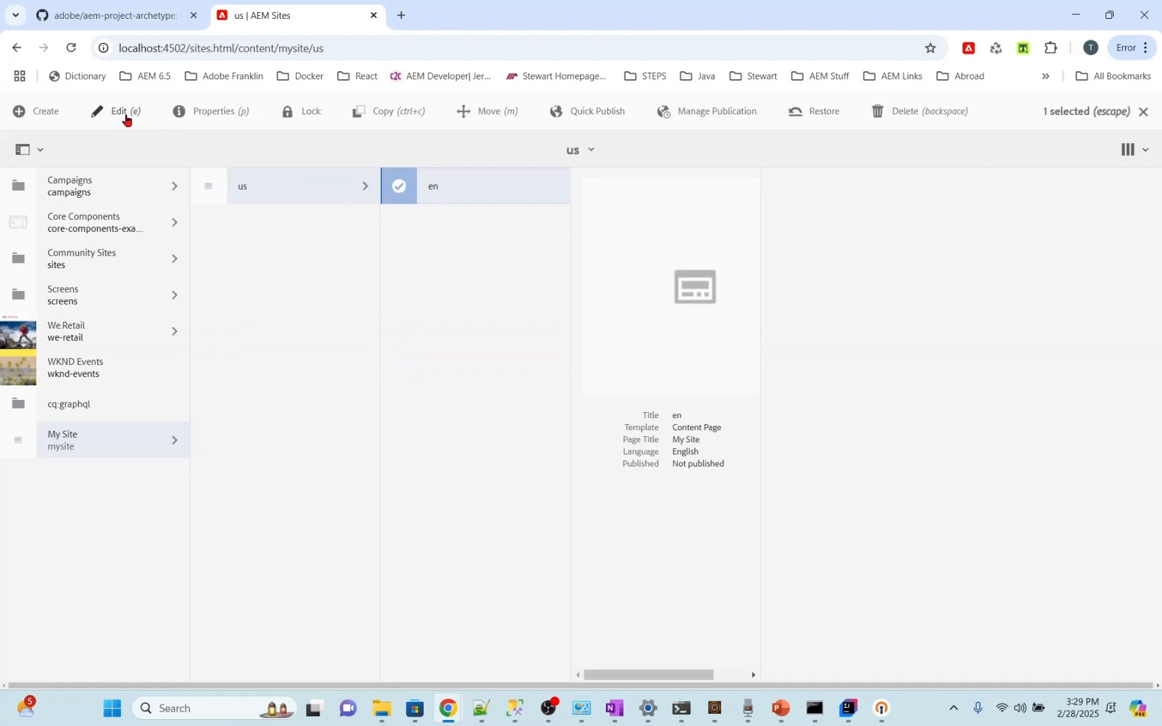
{"action": "left_click", "coordinate": [126, 112]}
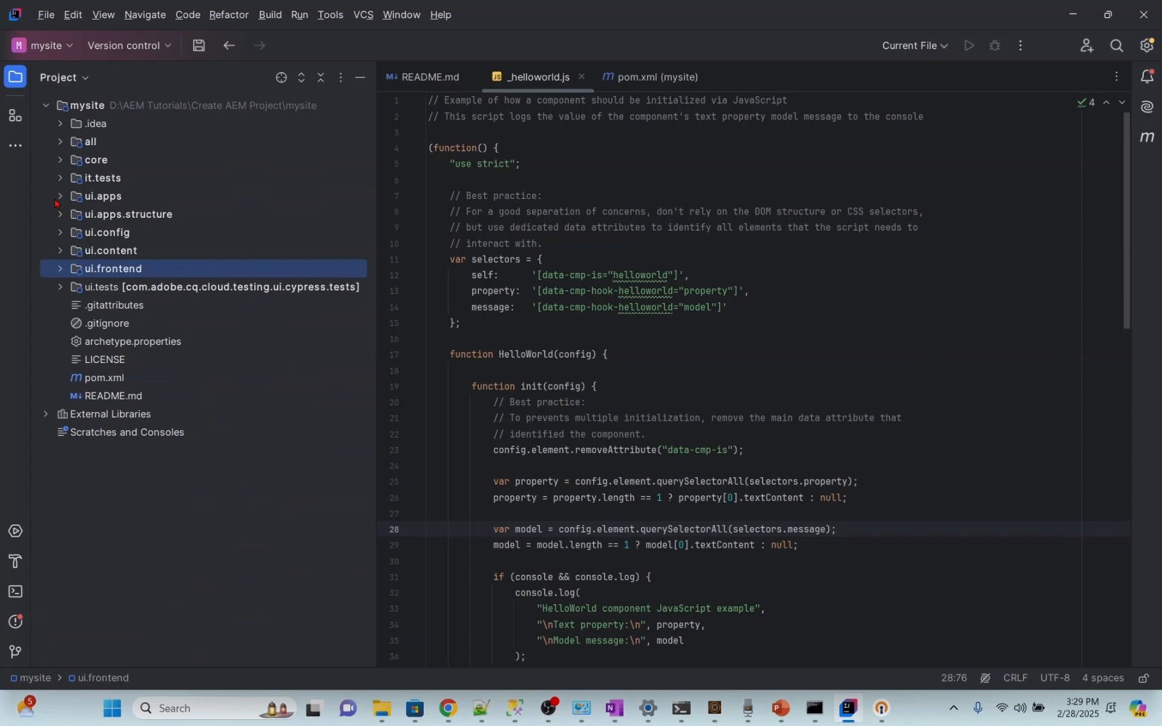
- Open helloworld.html from ui.apps' apps.mysite helloworld component folder
{"action": "left_click", "coordinate": [61, 196]}
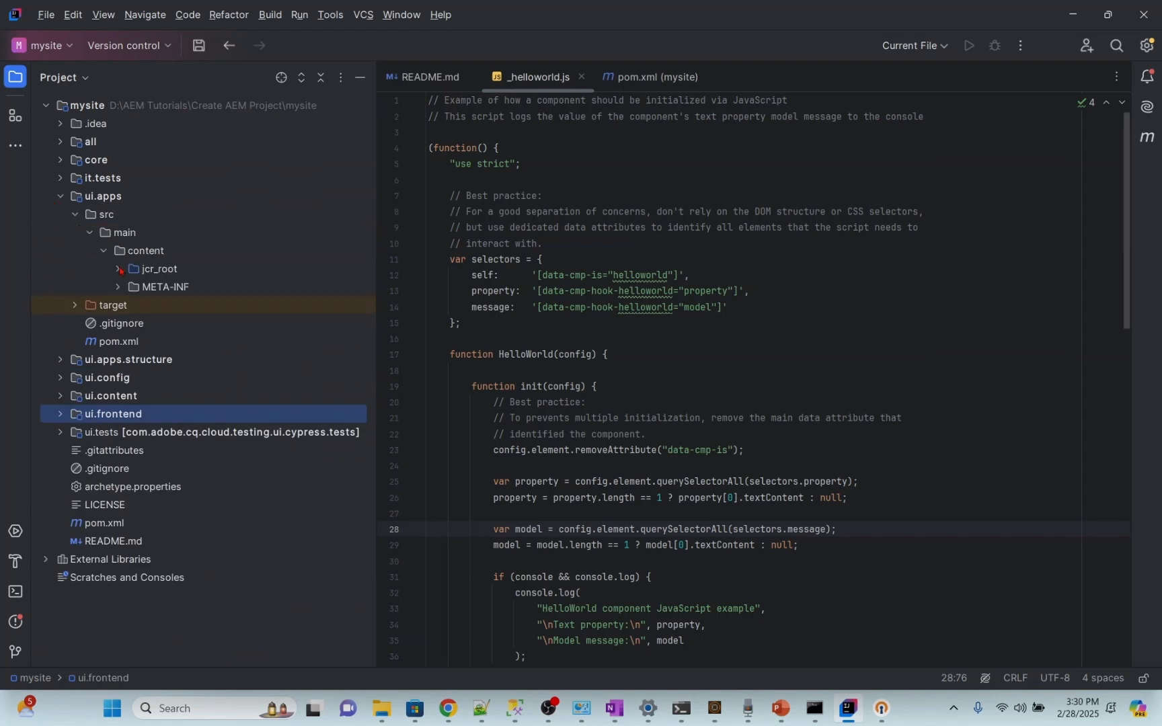
{"action": "left_click", "coordinate": [118, 269]}
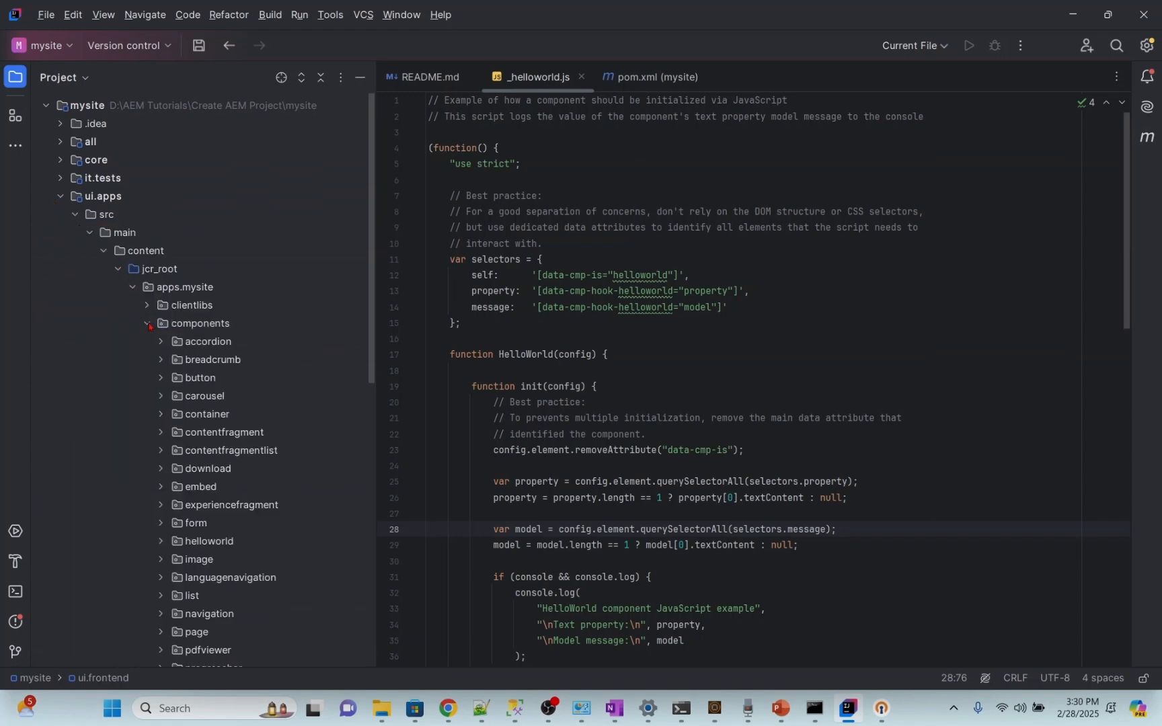
{"action": "scroll", "scroll_direction": "down", "scroll_amount": 3}
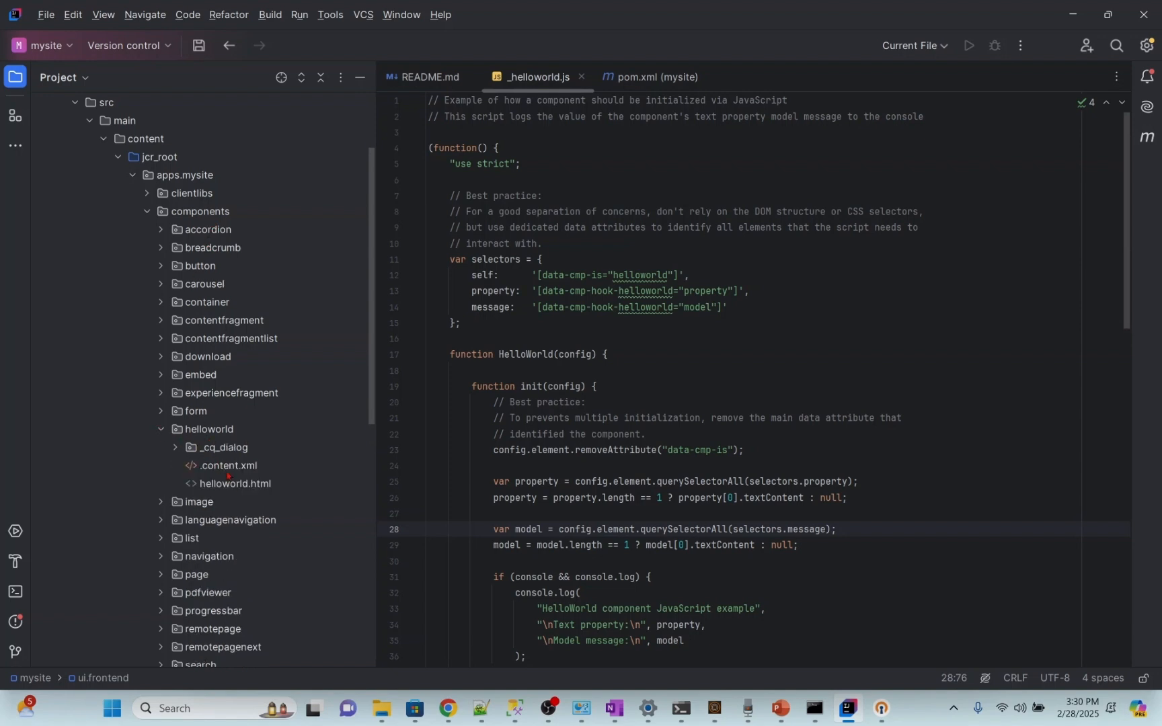
{"action": "left_click", "coordinate": [235, 484]}
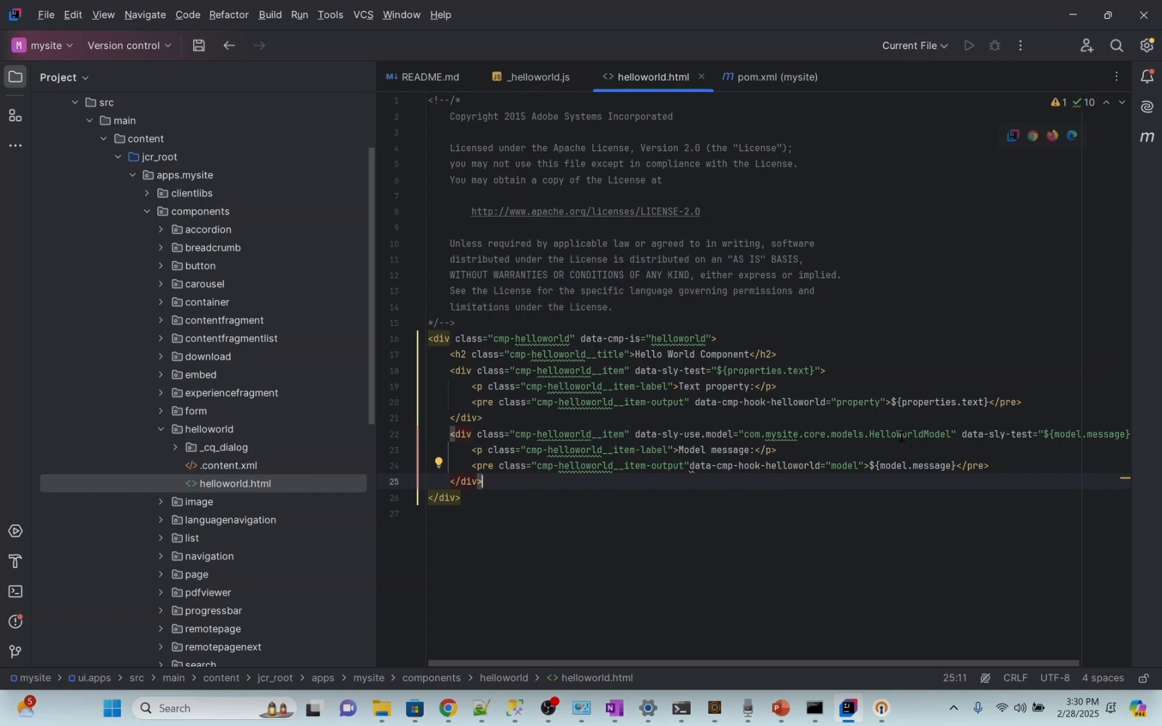
{"action": "mouse_move", "coordinate": [910, 434]}
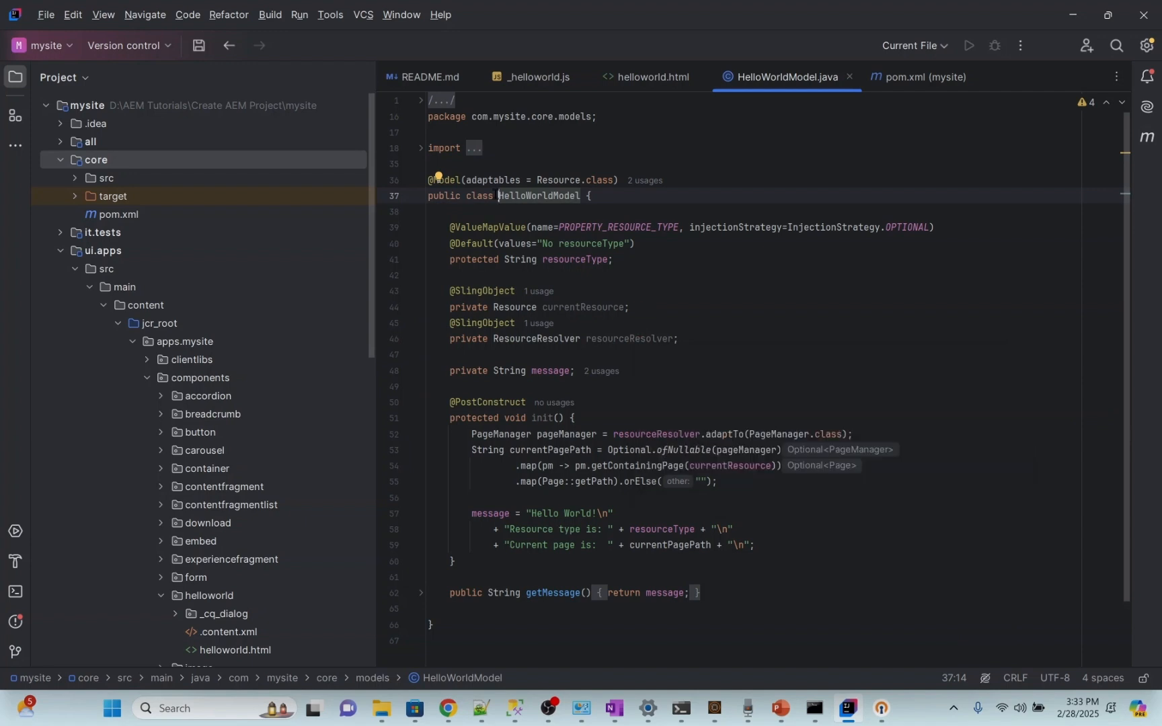
- Examine the HelloWorldModel class, then return to the helloworld.html markup
{"action": "double_click", "coordinate": [446, 180]}
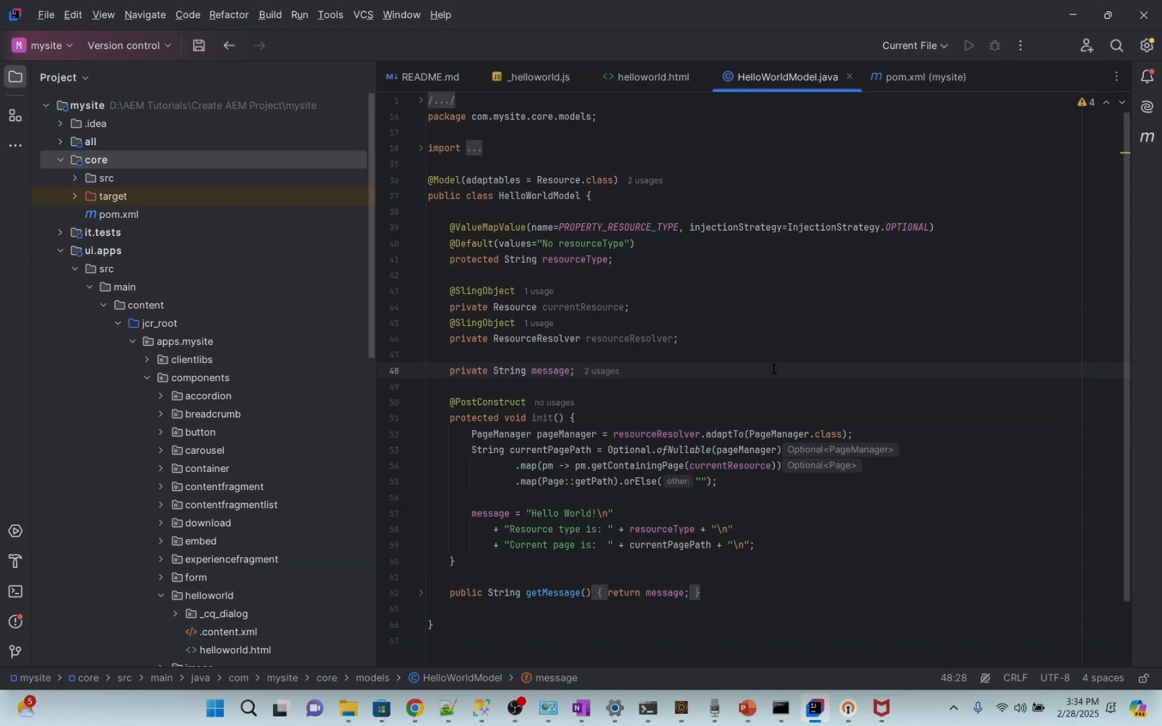
{"action": "mouse_move", "coordinate": [757, 357]}
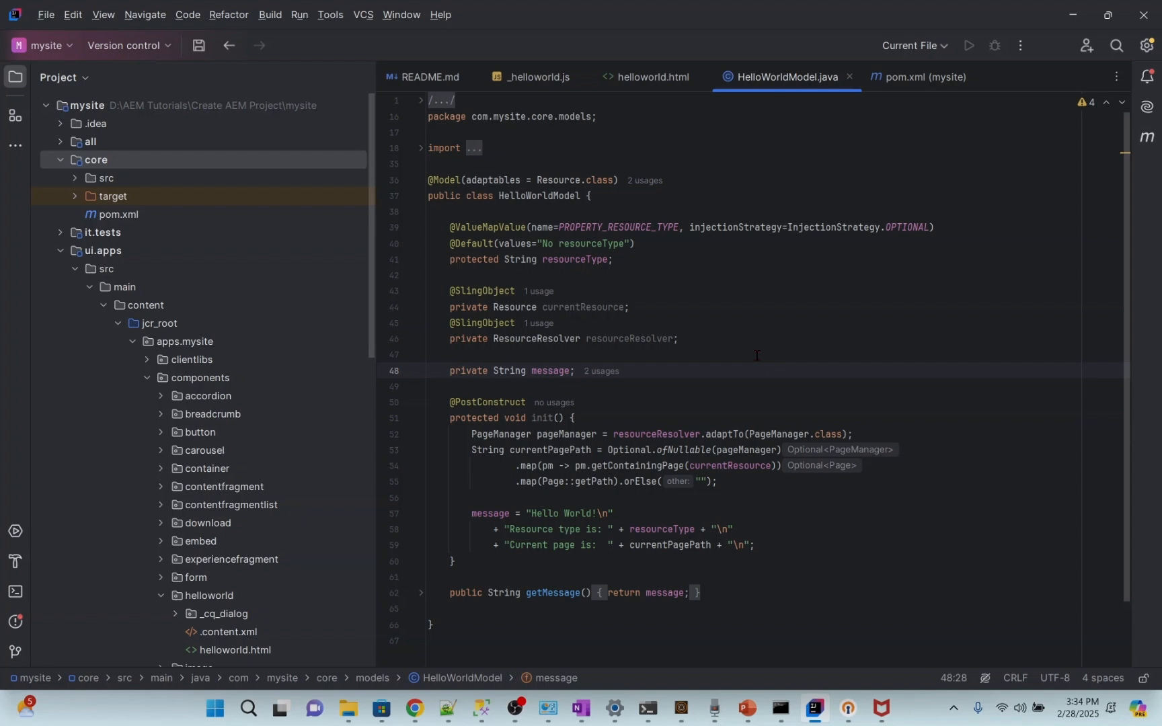
{"action": "mouse_move", "coordinate": [481, 290]}
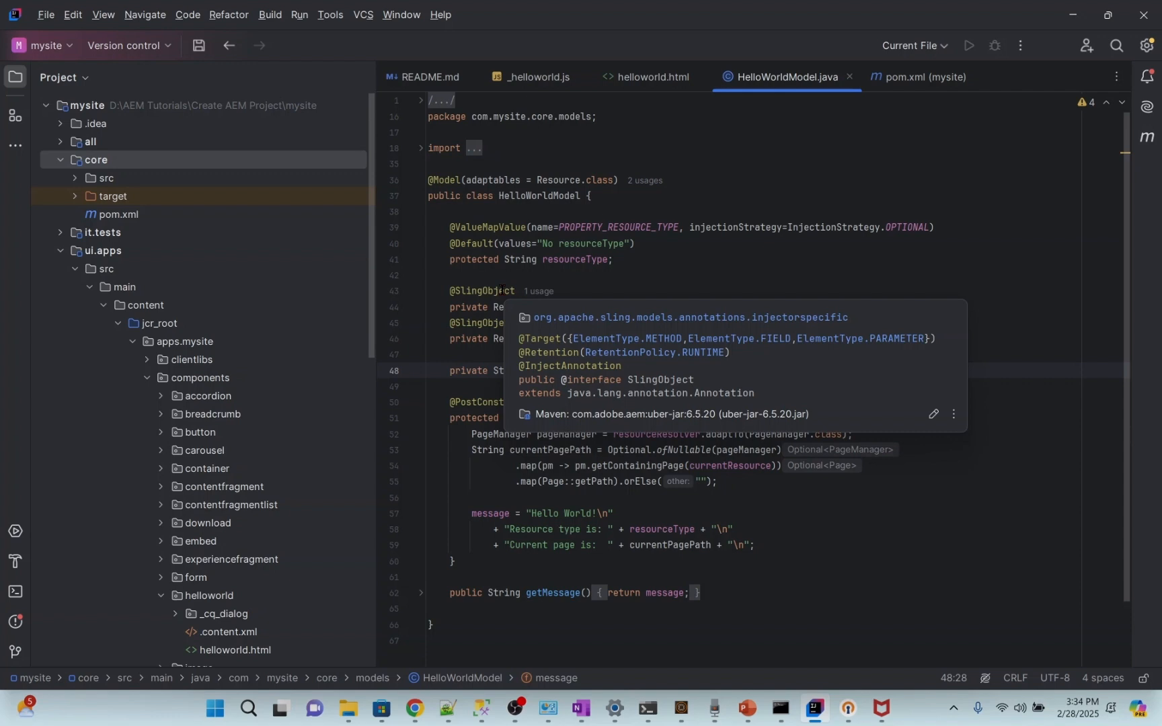
{"action": "left_click", "coordinate": [653, 76]}
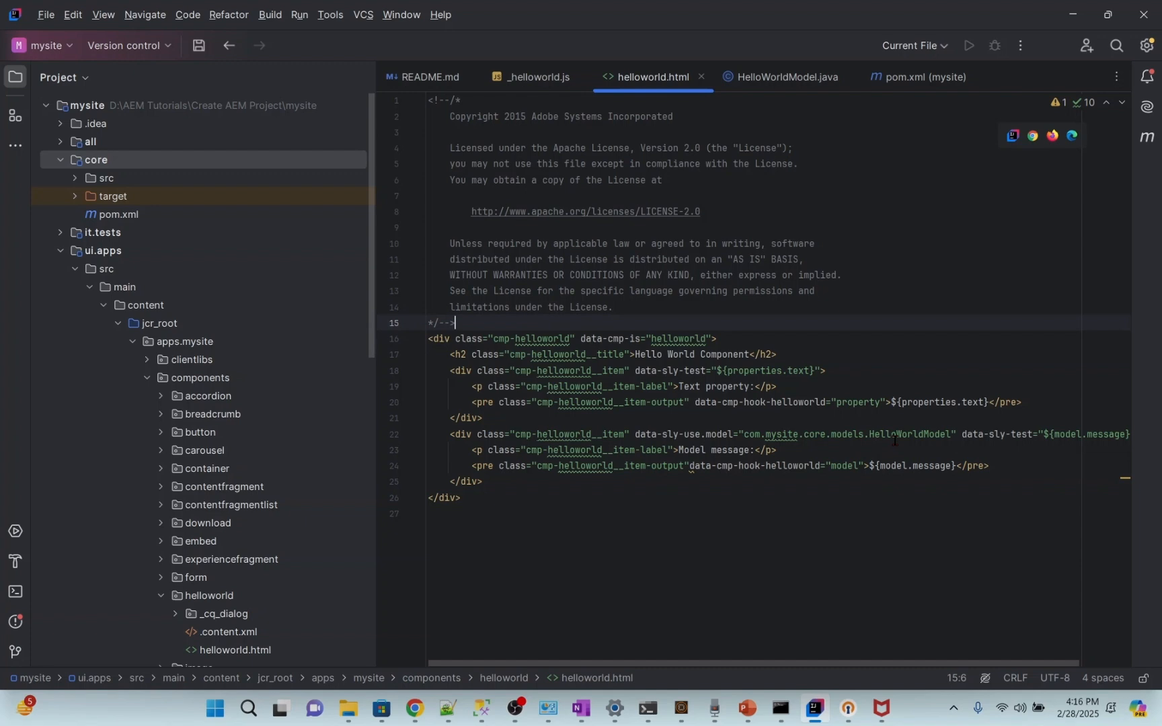
- Trace helloworld.html's data-sly-use reference to open the HelloWorldModel Java class
{"action": "double_click", "coordinate": [913, 435]}
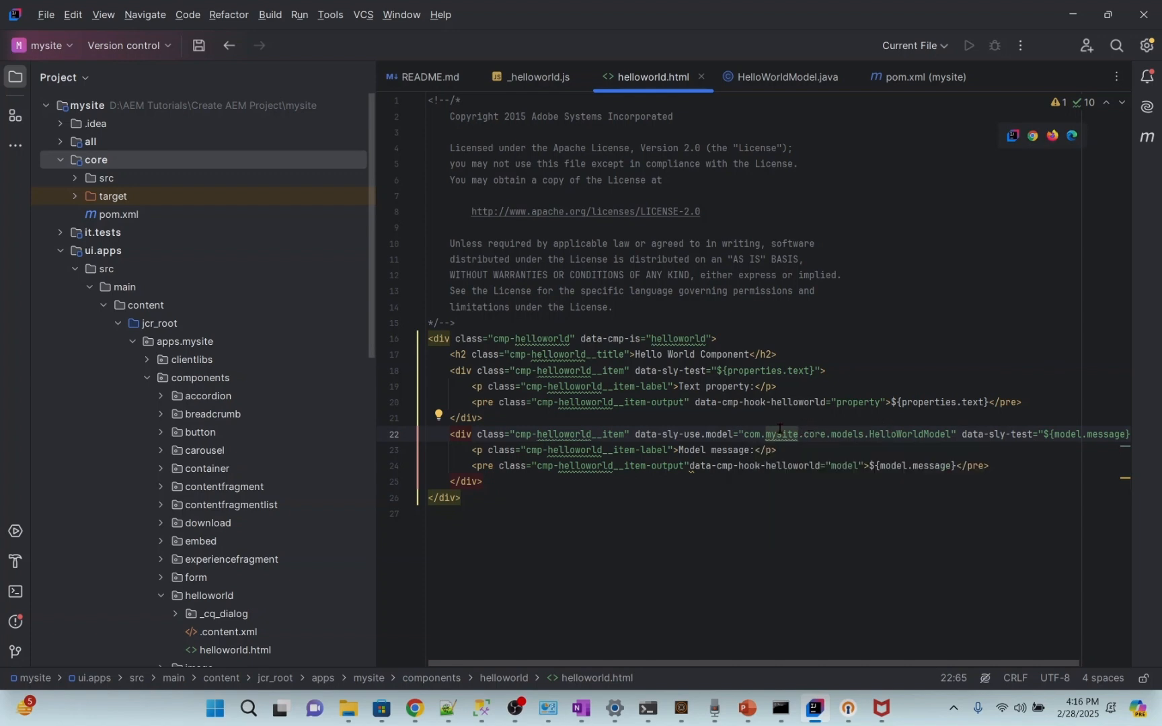
{"action": "double_click", "coordinate": [718, 434]}
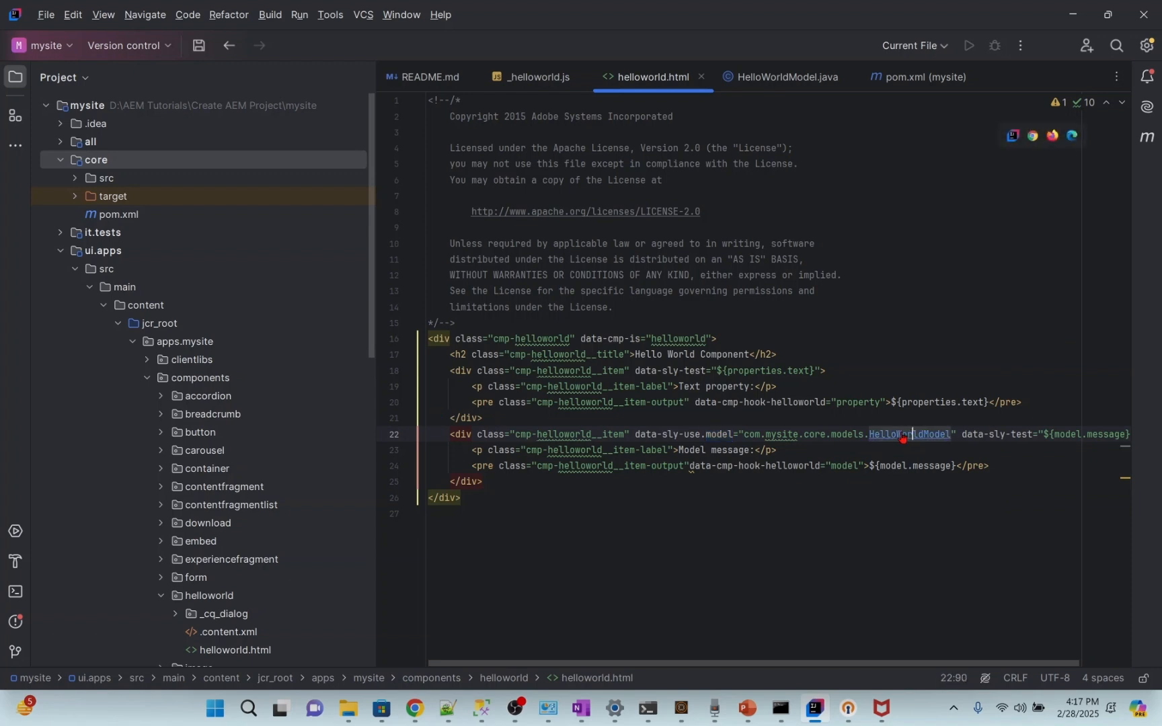
{"action": "left_click", "coordinate": [788, 77]}
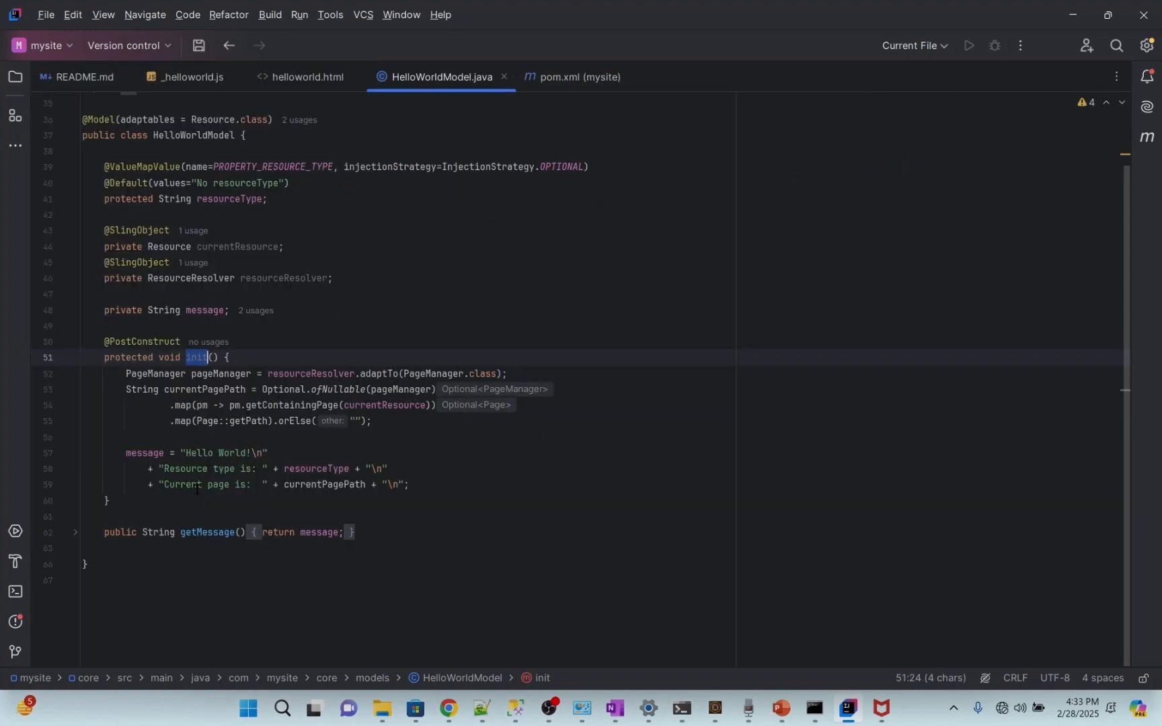
- Highlight init, the message-building statement and getMessage in HelloWorldModel.java
{"action": "left_click", "coordinate": [411, 484]}
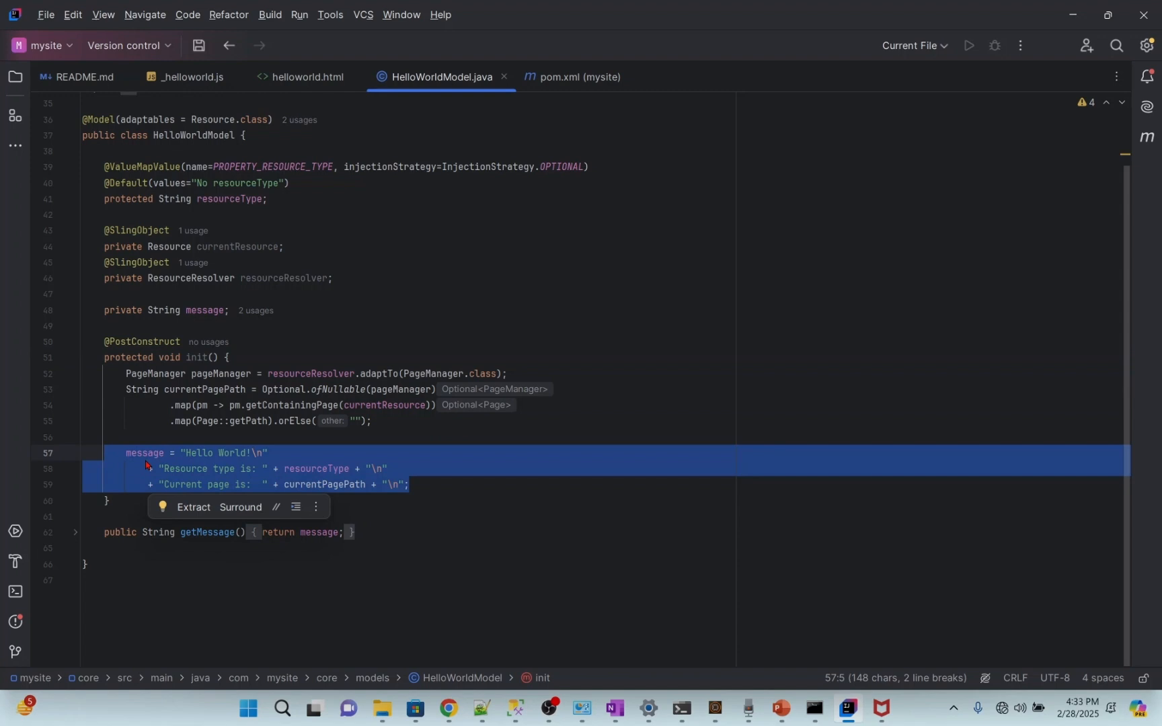
{"action": "left_click", "coordinate": [210, 533]}
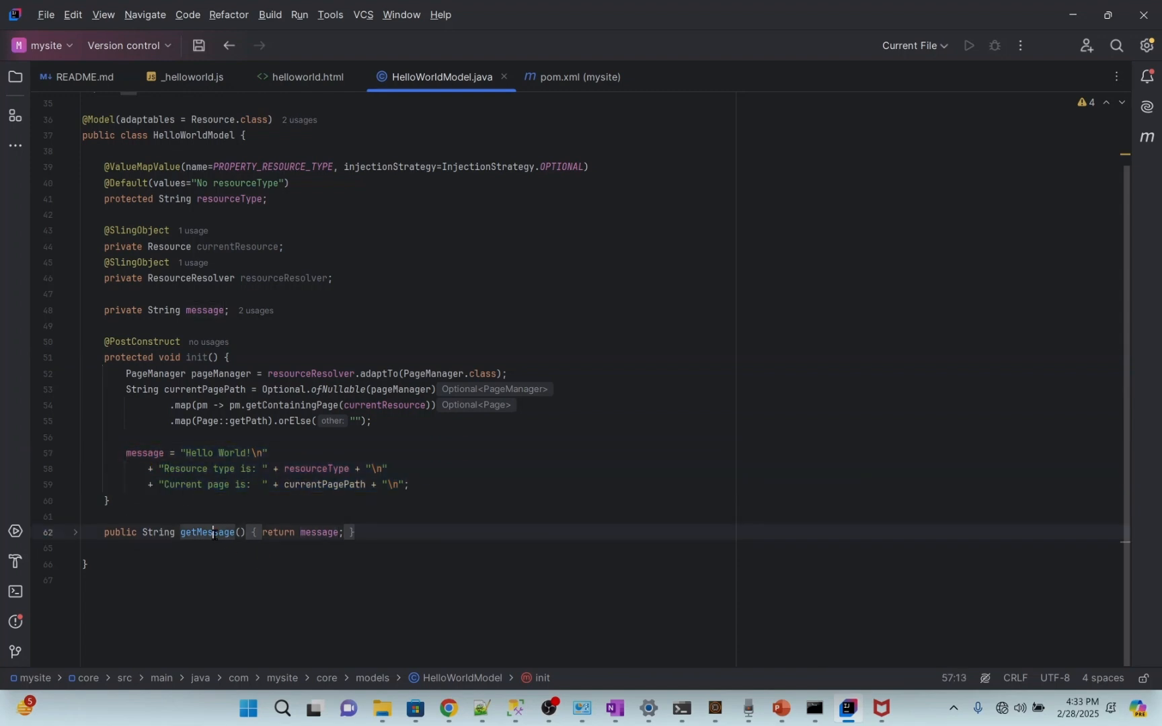
{"action": "double_click", "coordinate": [205, 533]}
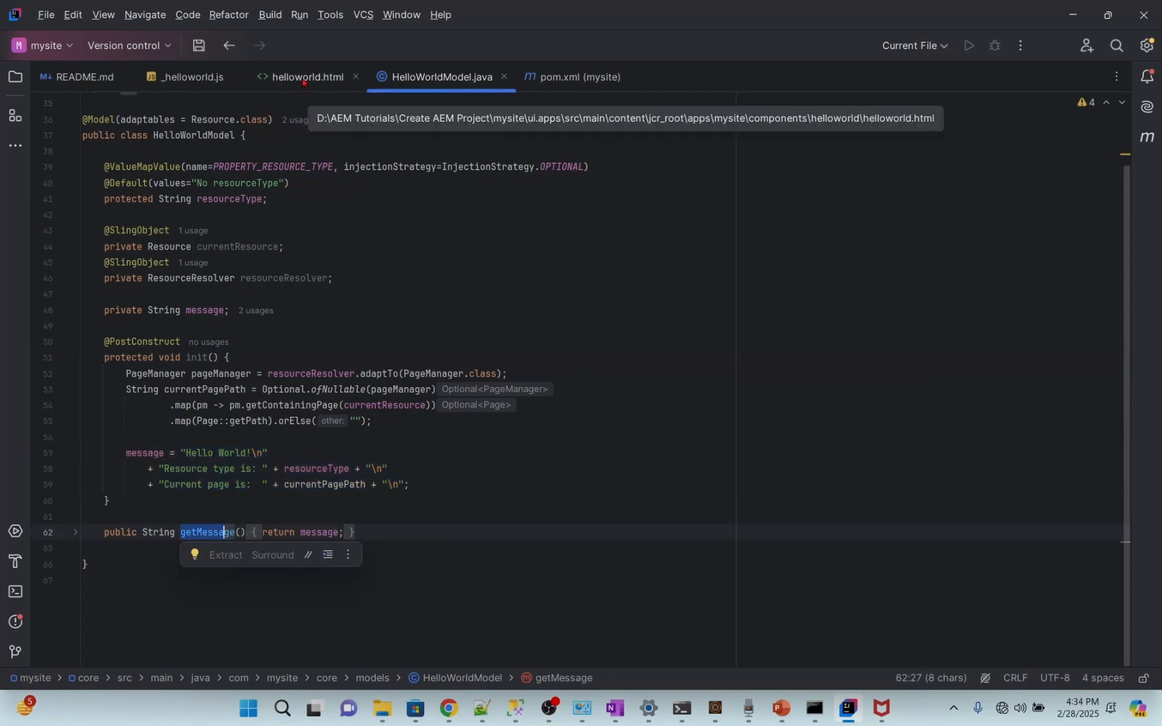
- In helloworld.html, point out data-sly-use model, the data-sly-test condition and the ${model.message} output
{"action": "left_click", "coordinate": [307, 76]}
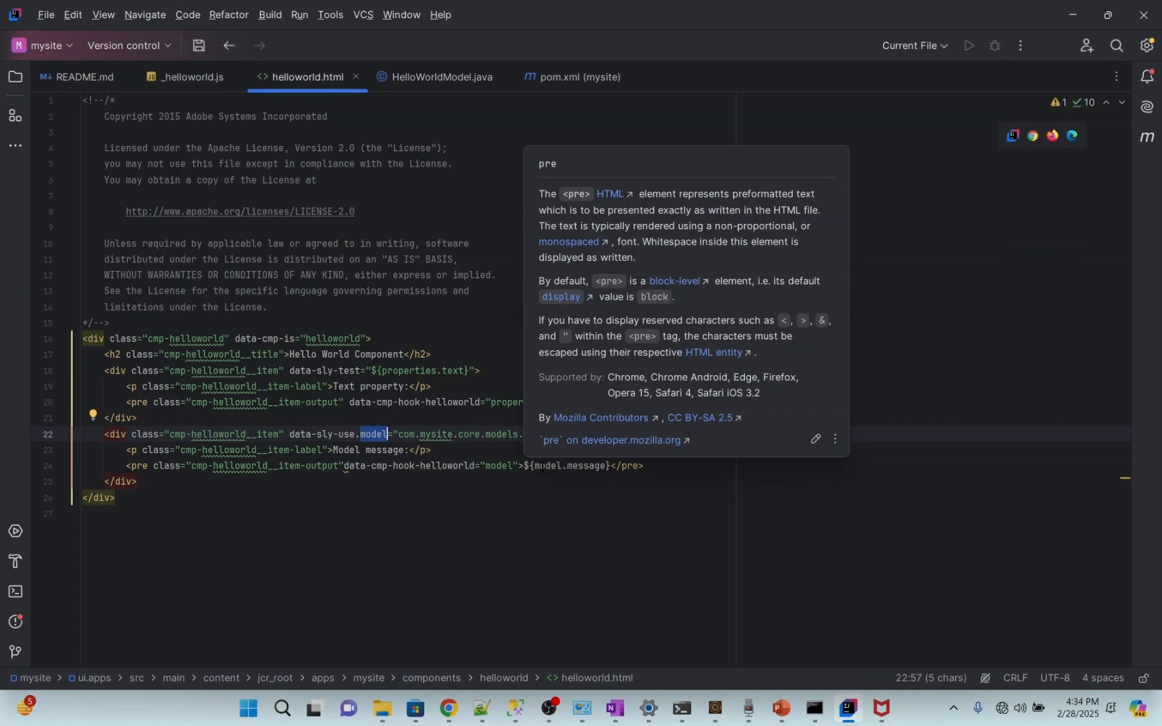
{"action": "double_click", "coordinate": [586, 465]}
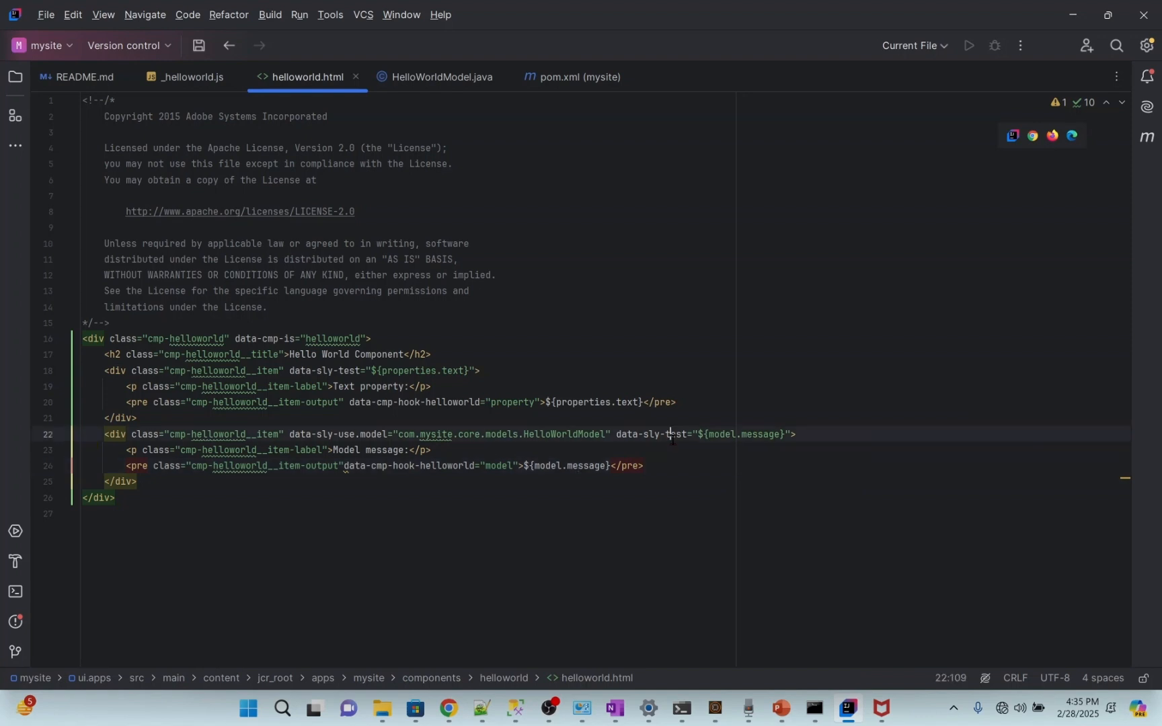
{"action": "double_click", "coordinate": [115, 434]}
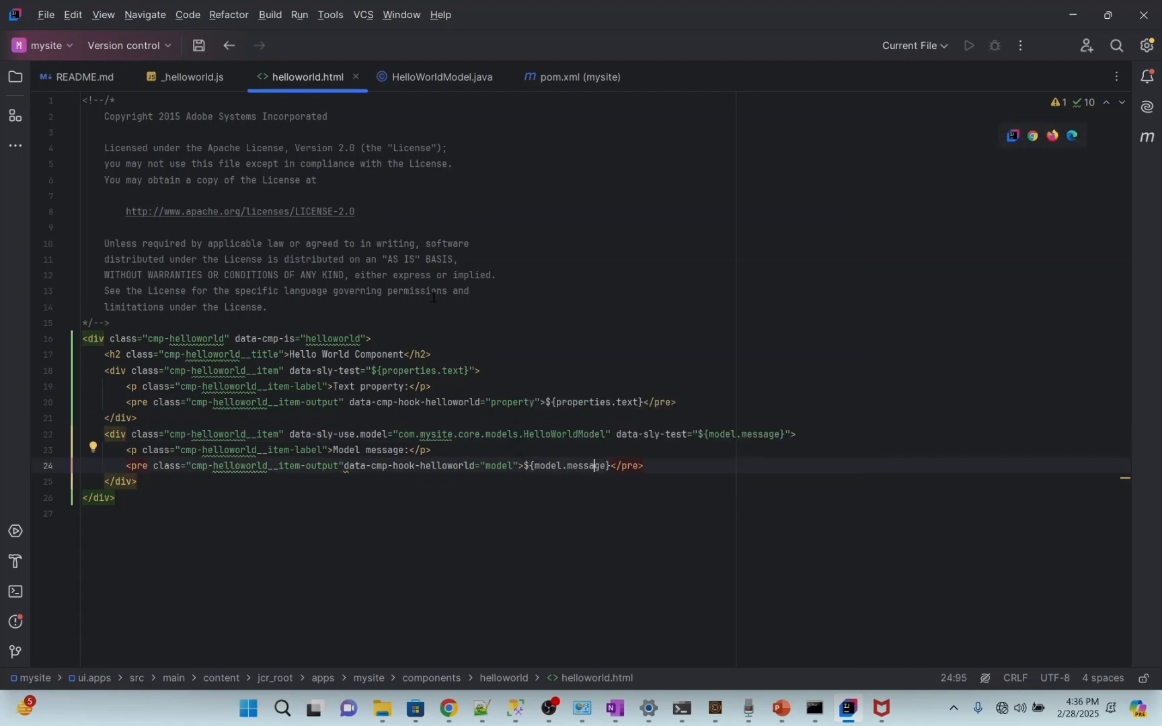
{"action": "left_click", "coordinate": [442, 77]}
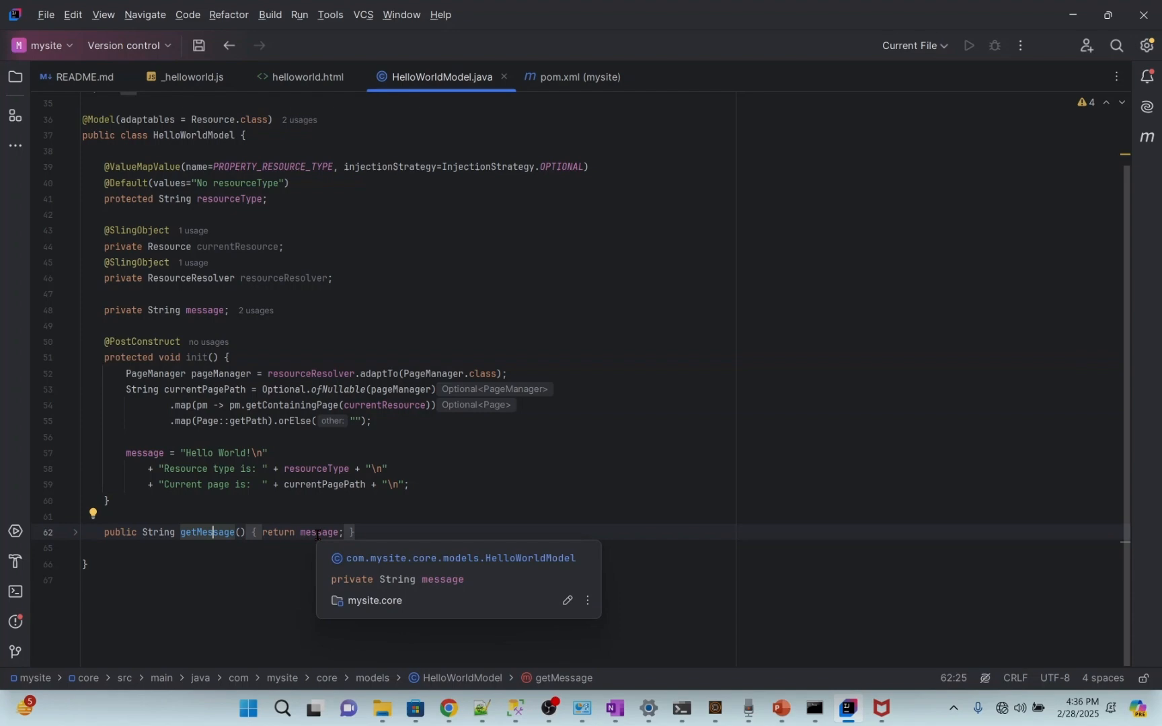
{"action": "left_click", "coordinate": [307, 77]}
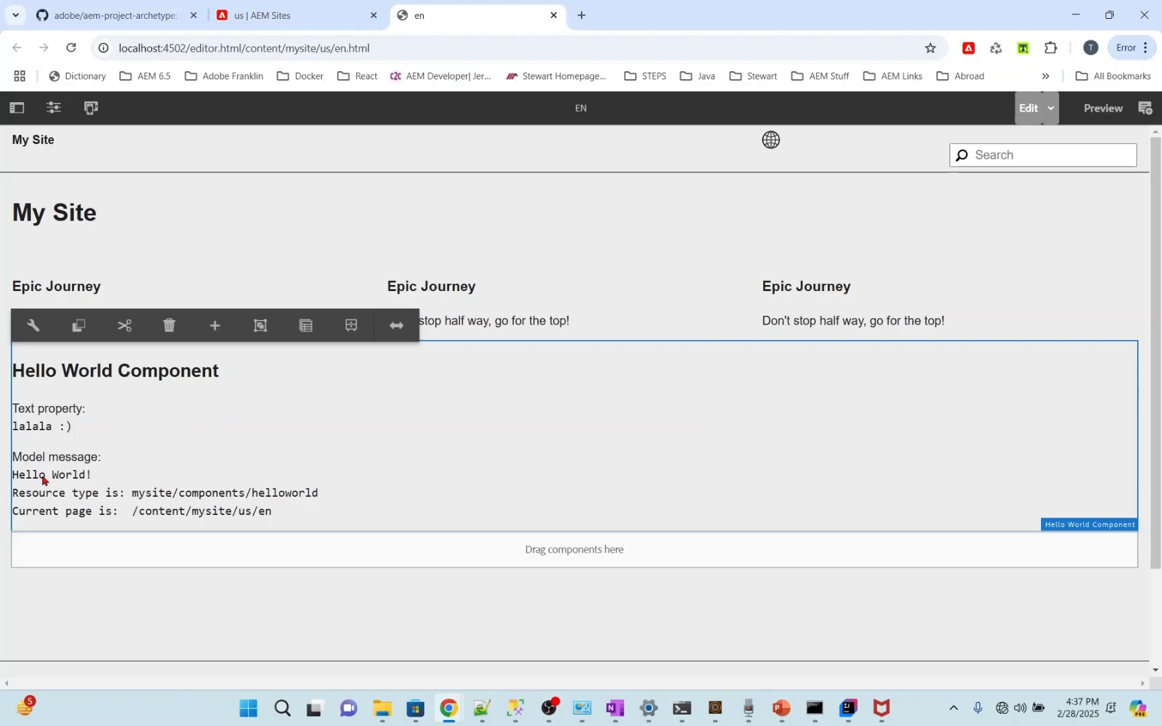
{"action": "mouse_move", "coordinate": [90, 487]}
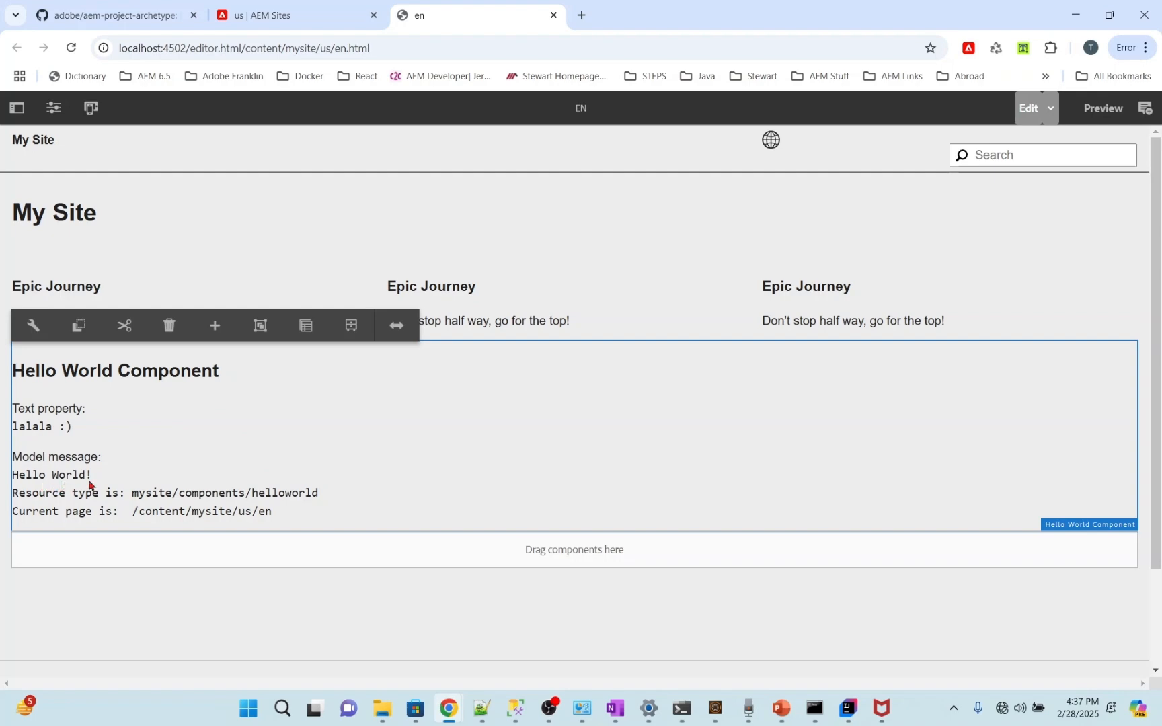
{"action": "mouse_move", "coordinate": [56, 469]}
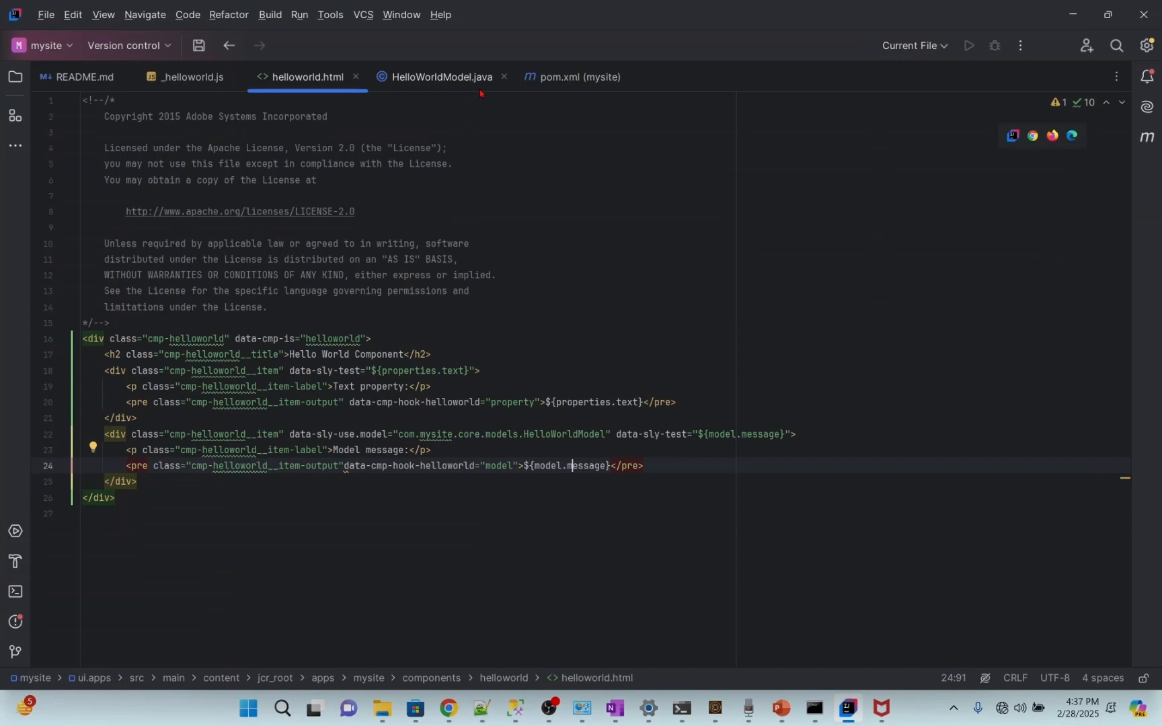
- Edit the init message on line 57 to read "Hello My World!"
{"action": "left_click", "coordinate": [443, 77]}
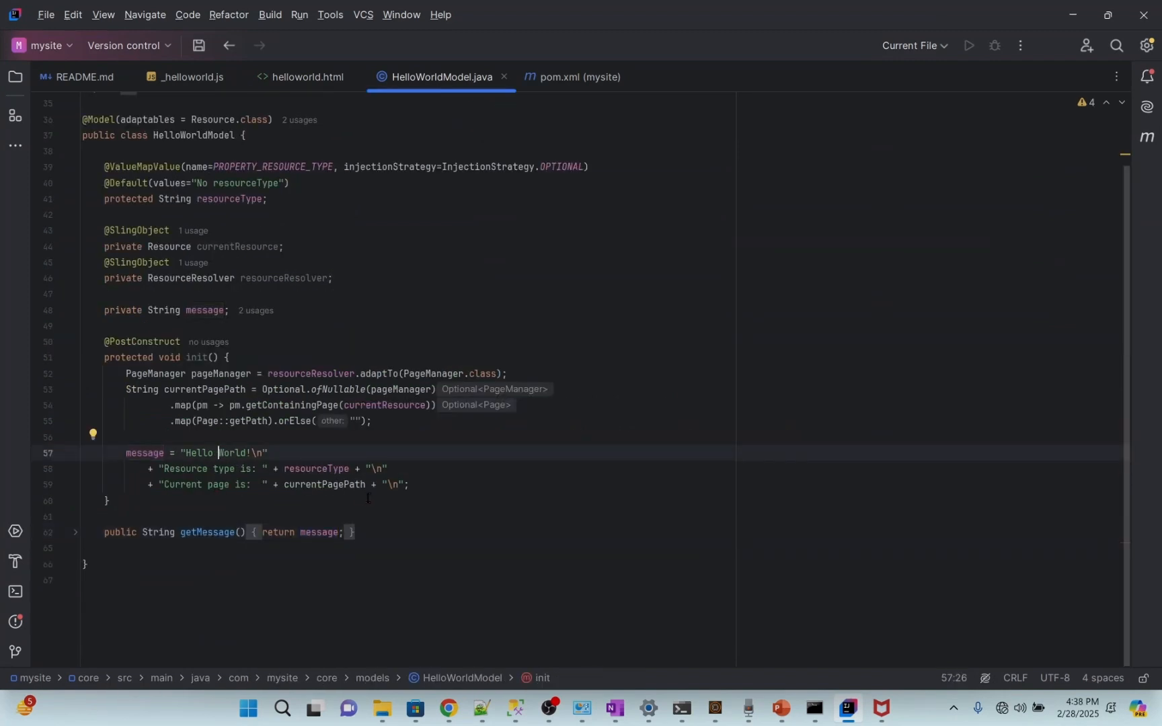
{"action": "type", "text": "My"}
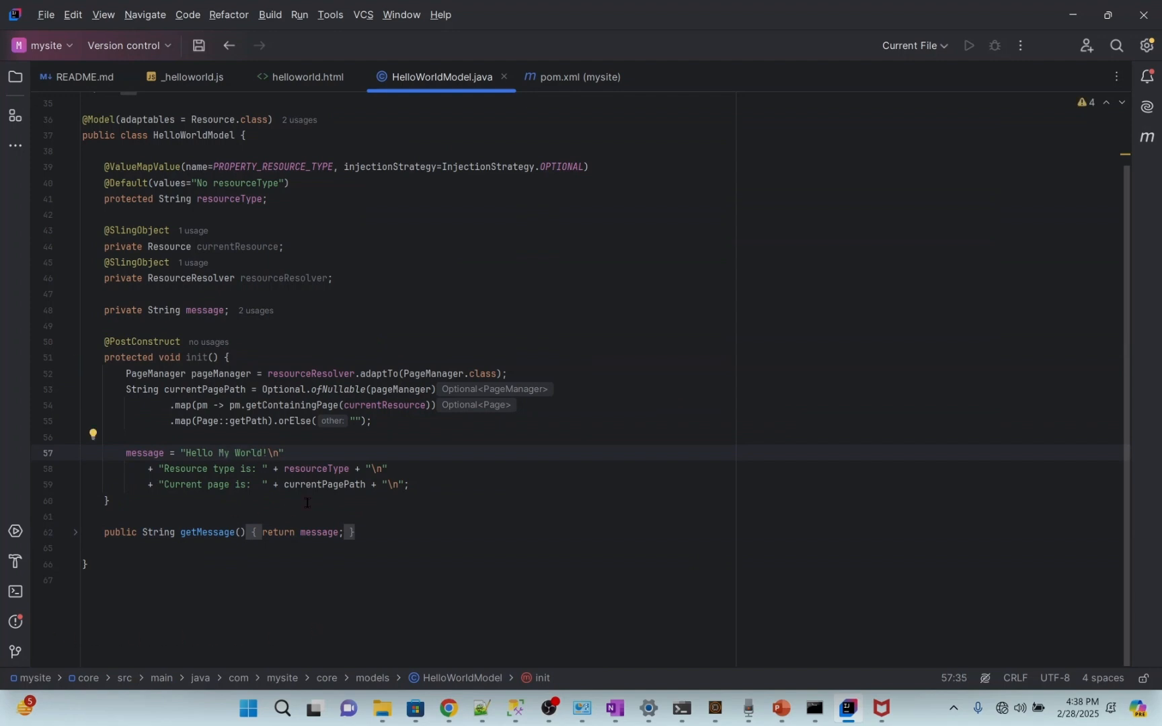
{"action": "left_click", "coordinate": [15, 593]}
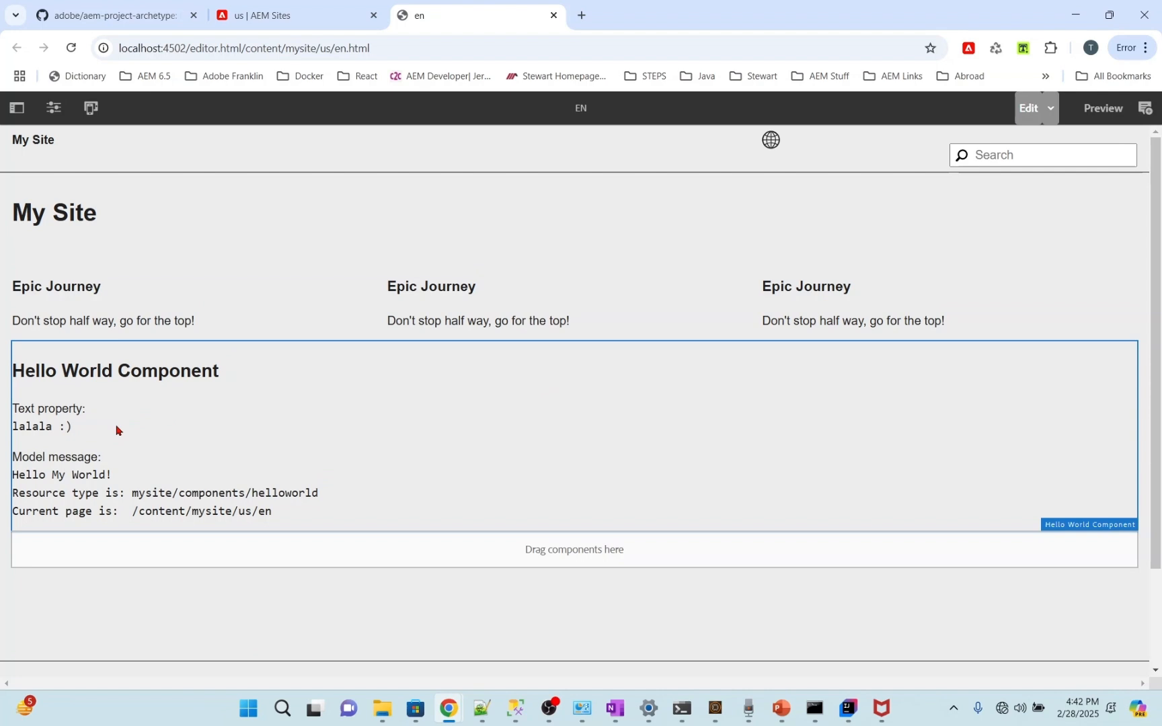
{"action": "mouse_move", "coordinate": [27, 488]}
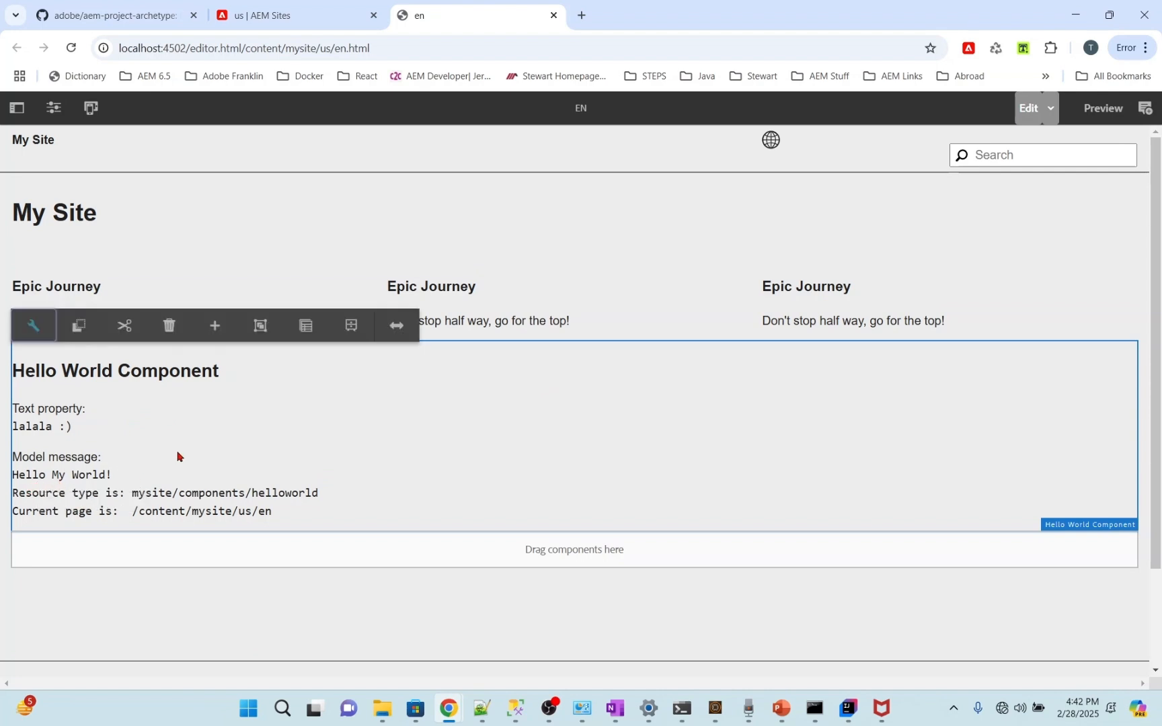
{"action": "mouse_move", "coordinate": [118, 497]}
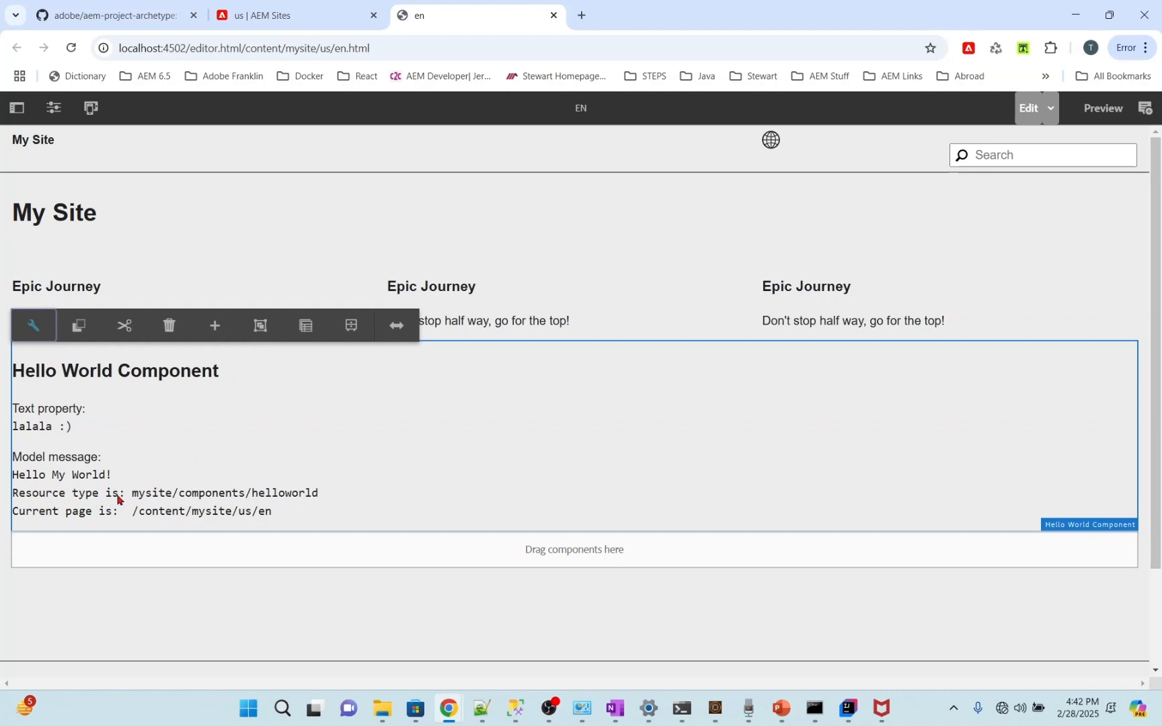
{"action": "mouse_move", "coordinate": [191, 508]}
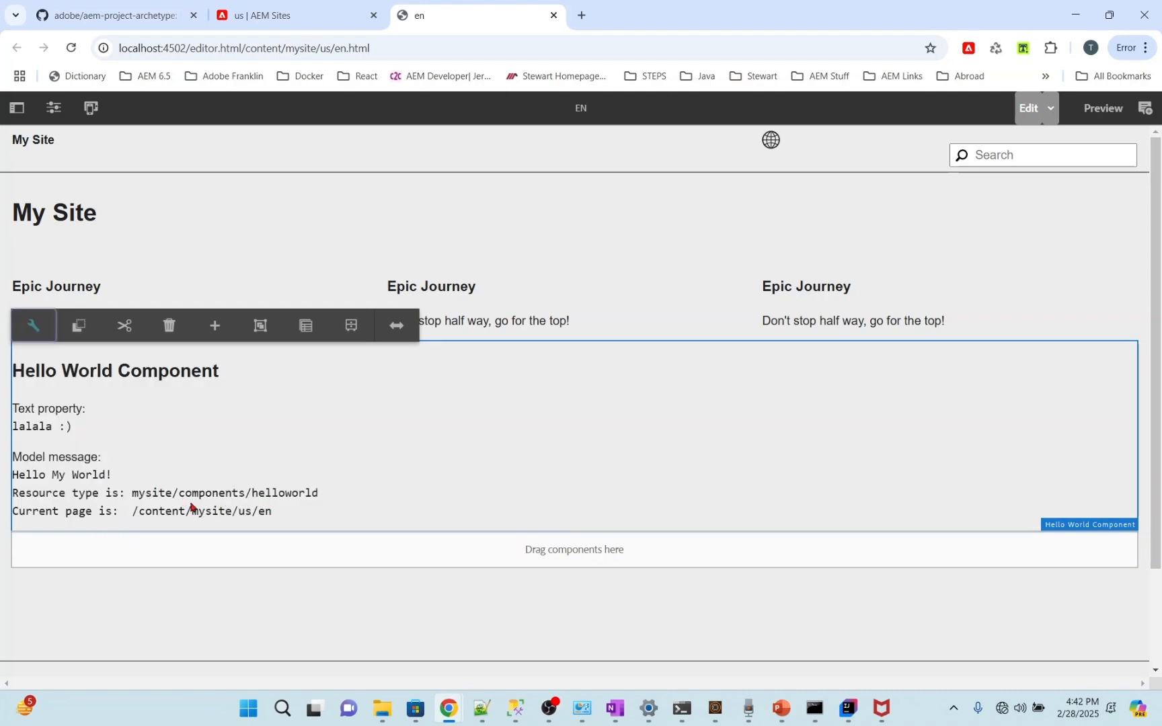
{"action": "mouse_move", "coordinate": [847, 708]}
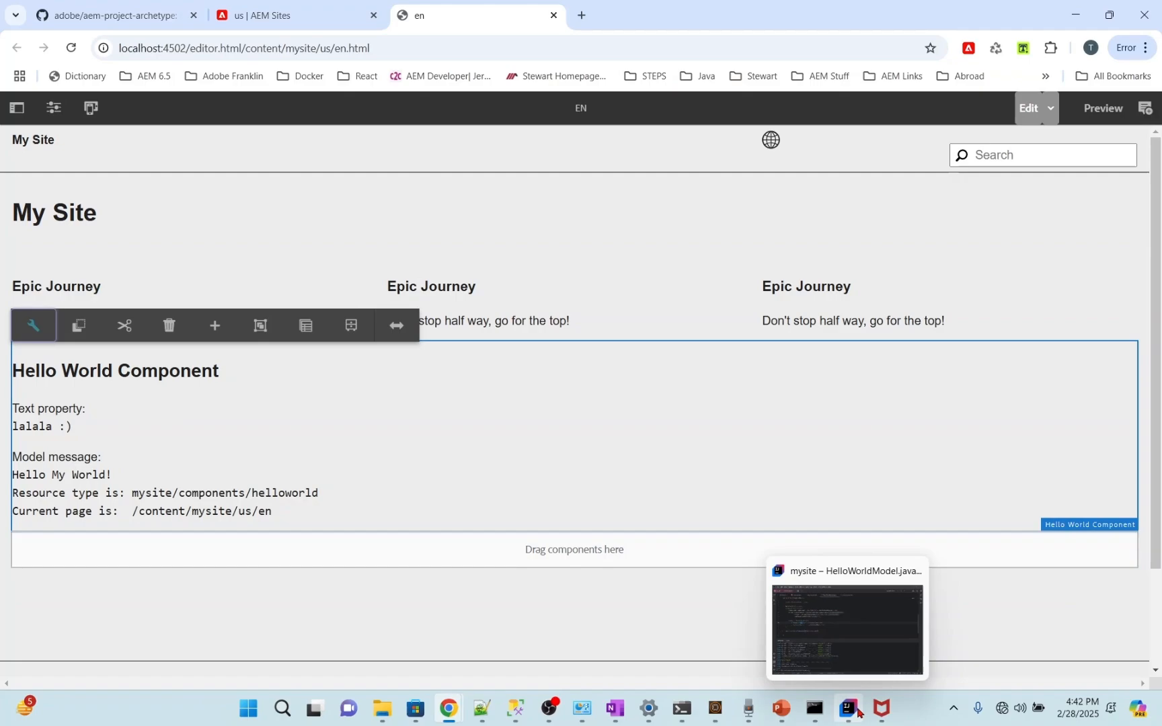
- Return from the AEM en page to the IntelliJ IDEA project via the taskbar
{"action": "left_click", "coordinate": [848, 708]}
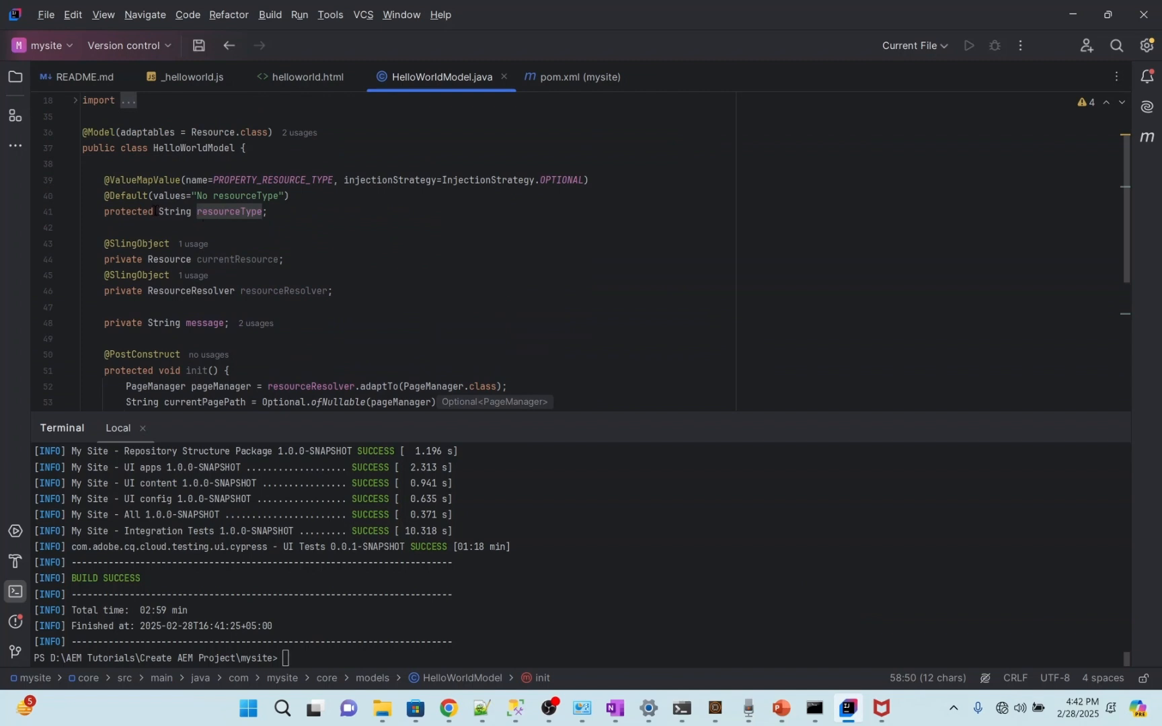
{"action": "scroll", "scroll_direction": "down", "scroll_amount": 3}
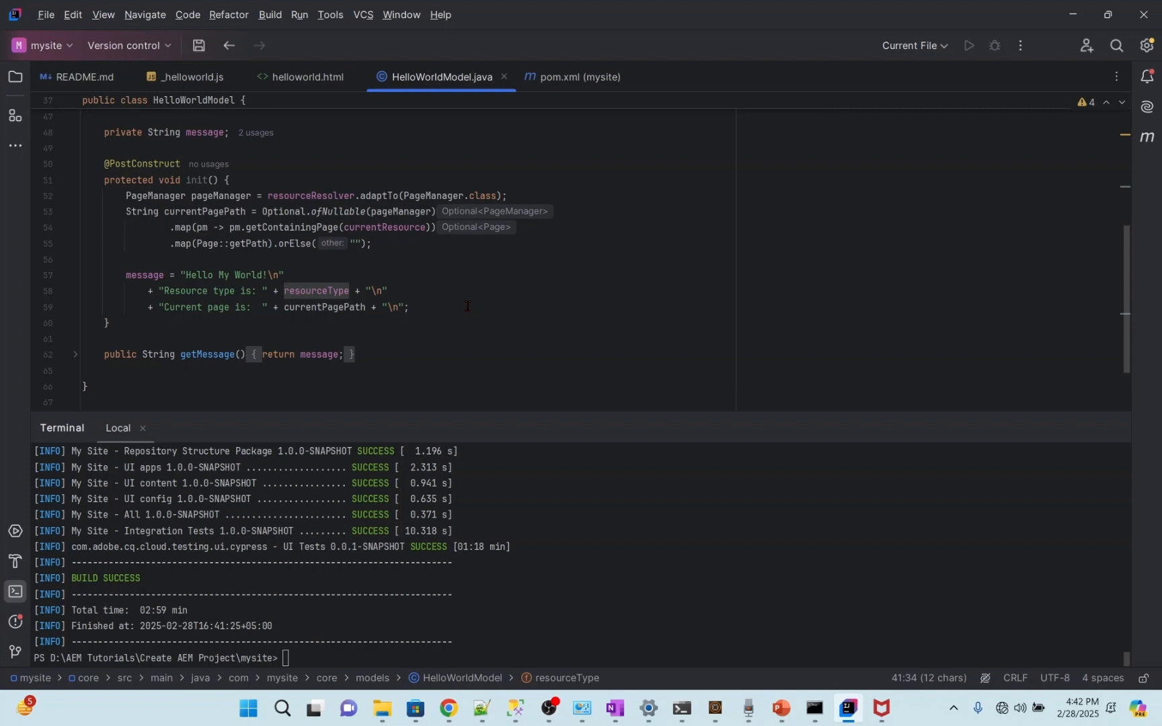
{"action": "double_click", "coordinate": [316, 291]}
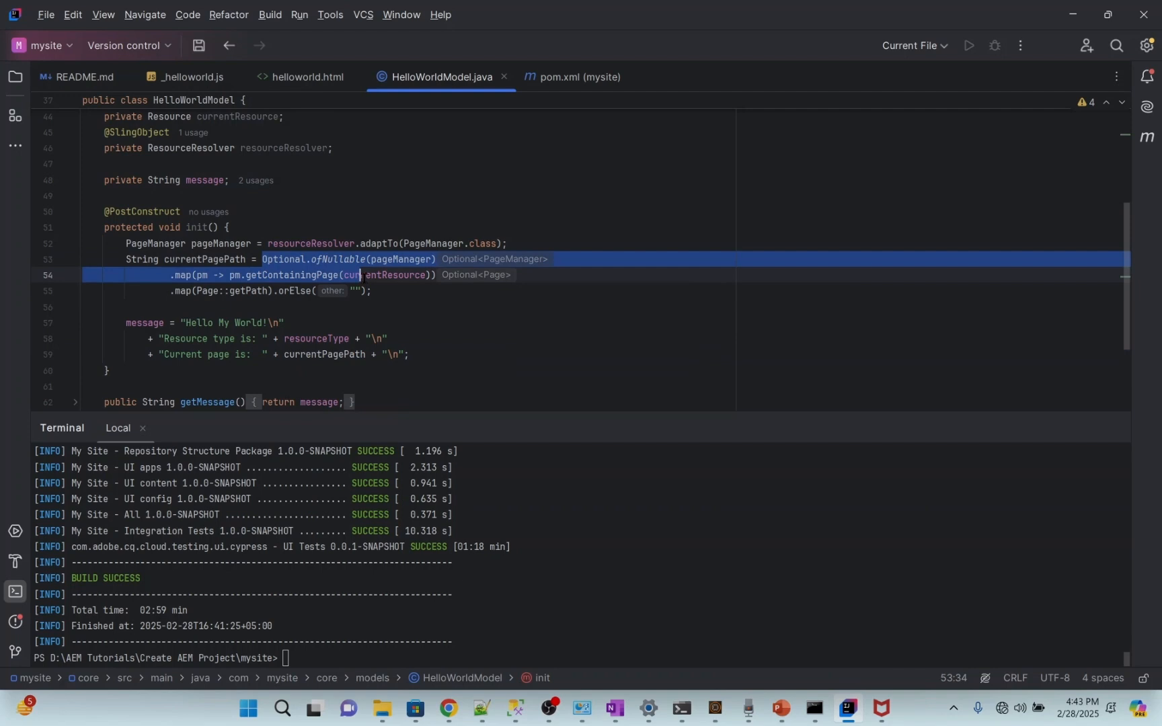
{"action": "left_click", "coordinate": [410, 300]}
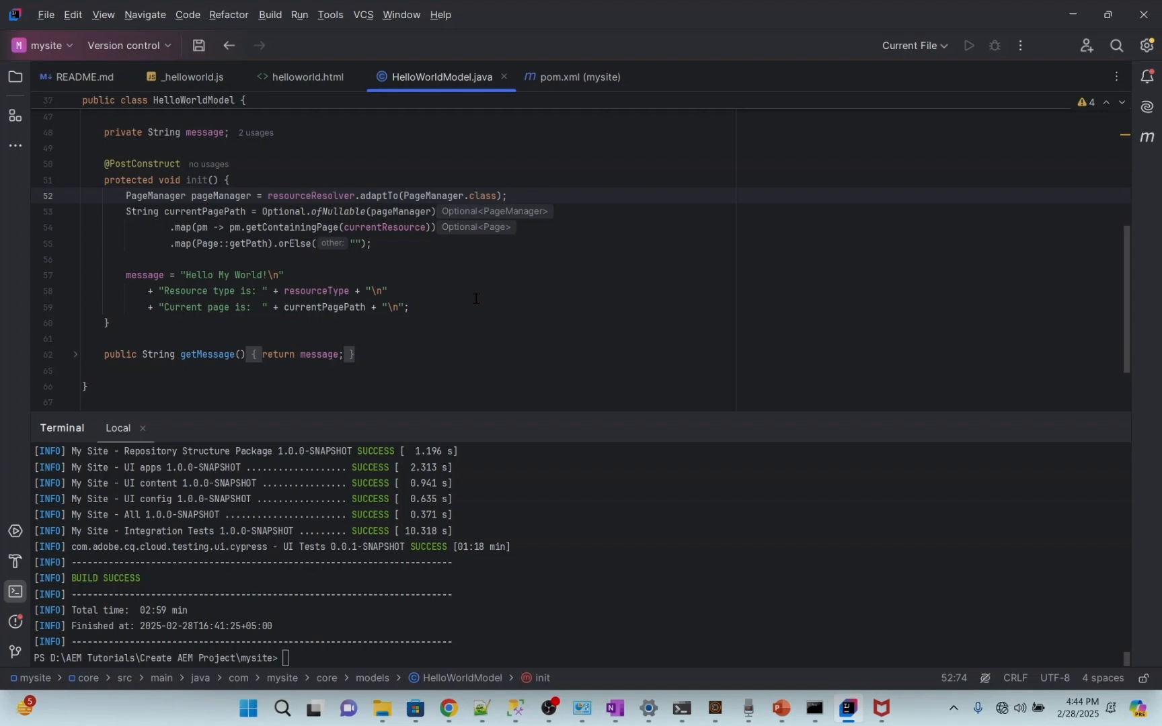
{"action": "mouse_move", "coordinate": [471, 296]}
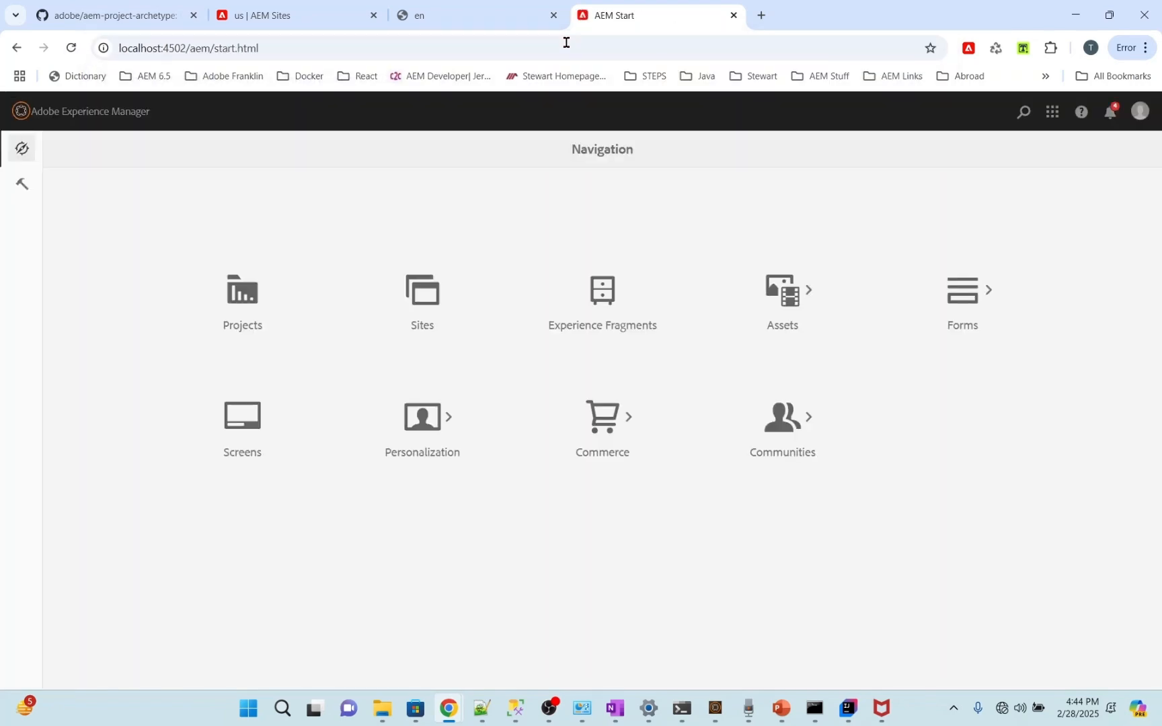
- Browse the CRXDE Lite repository to apps > mysite > components > helloworld
{"action": "left_click", "coordinate": [20, 184]}
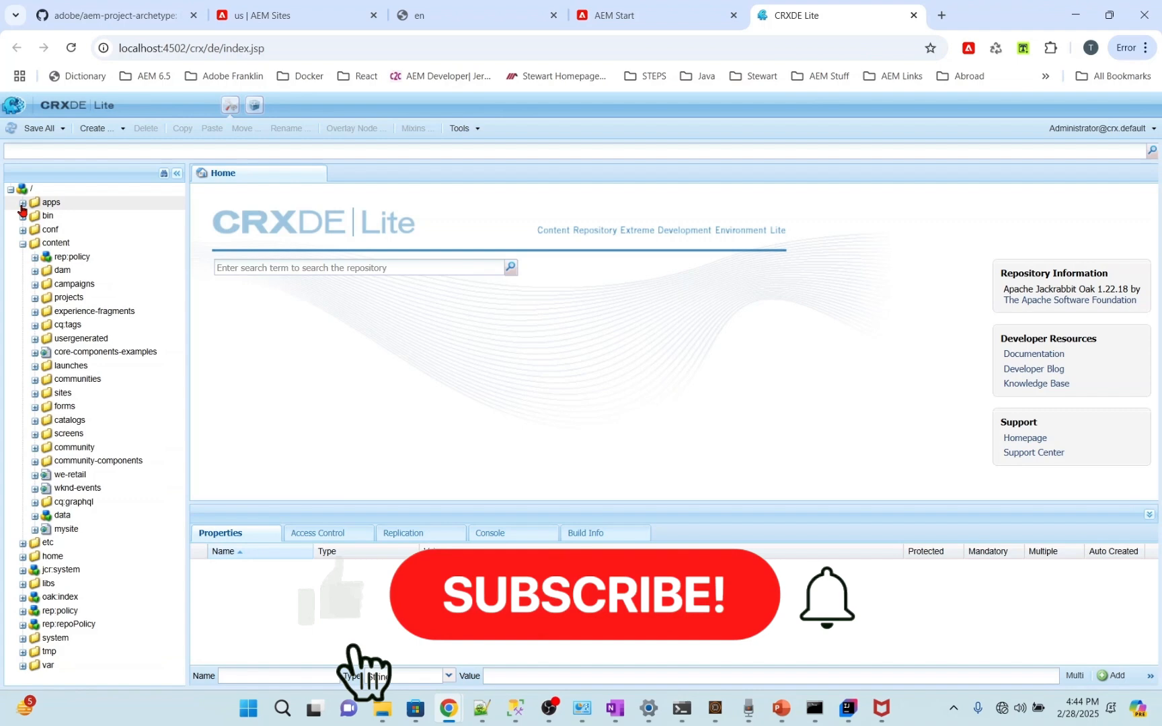
{"action": "left_click", "coordinate": [23, 202]}
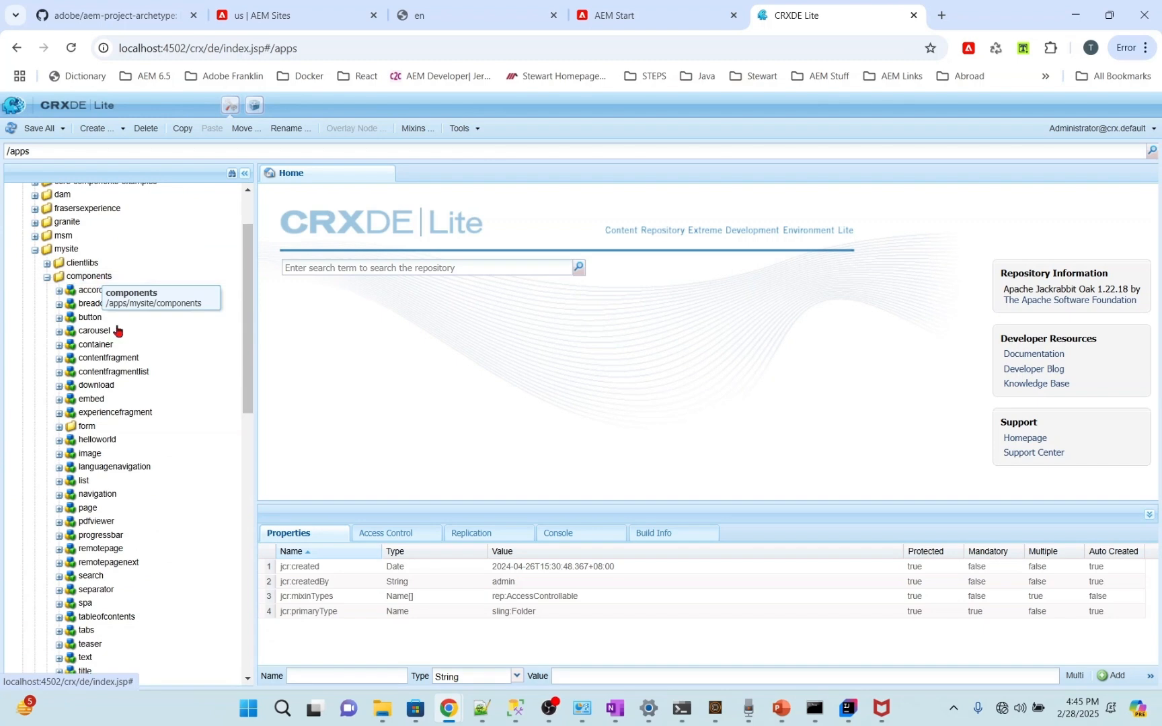
{"action": "left_click", "coordinate": [60, 439]}
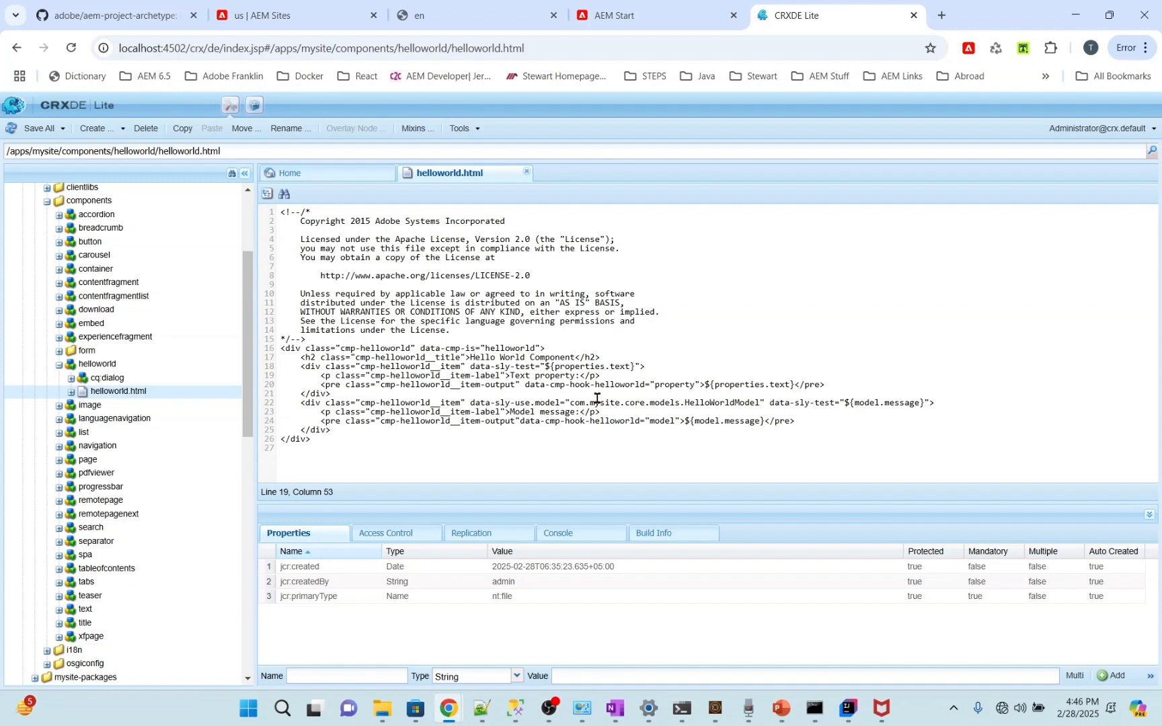
{"action": "mouse_move", "coordinate": [604, 401]}
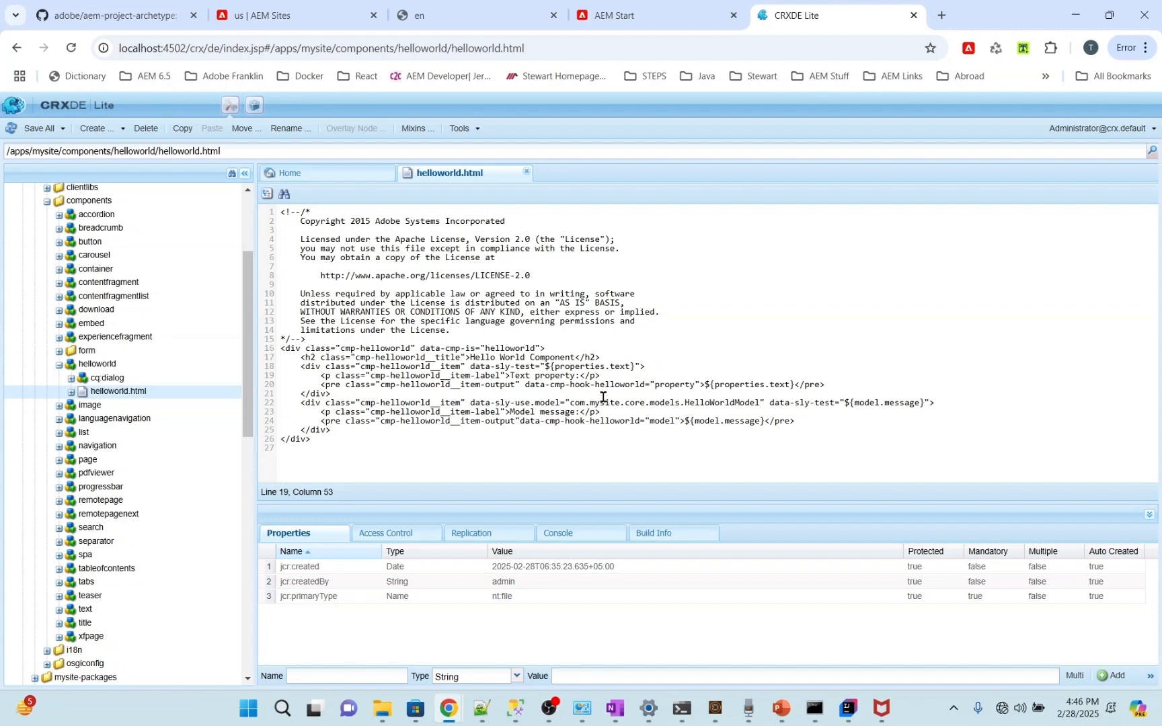